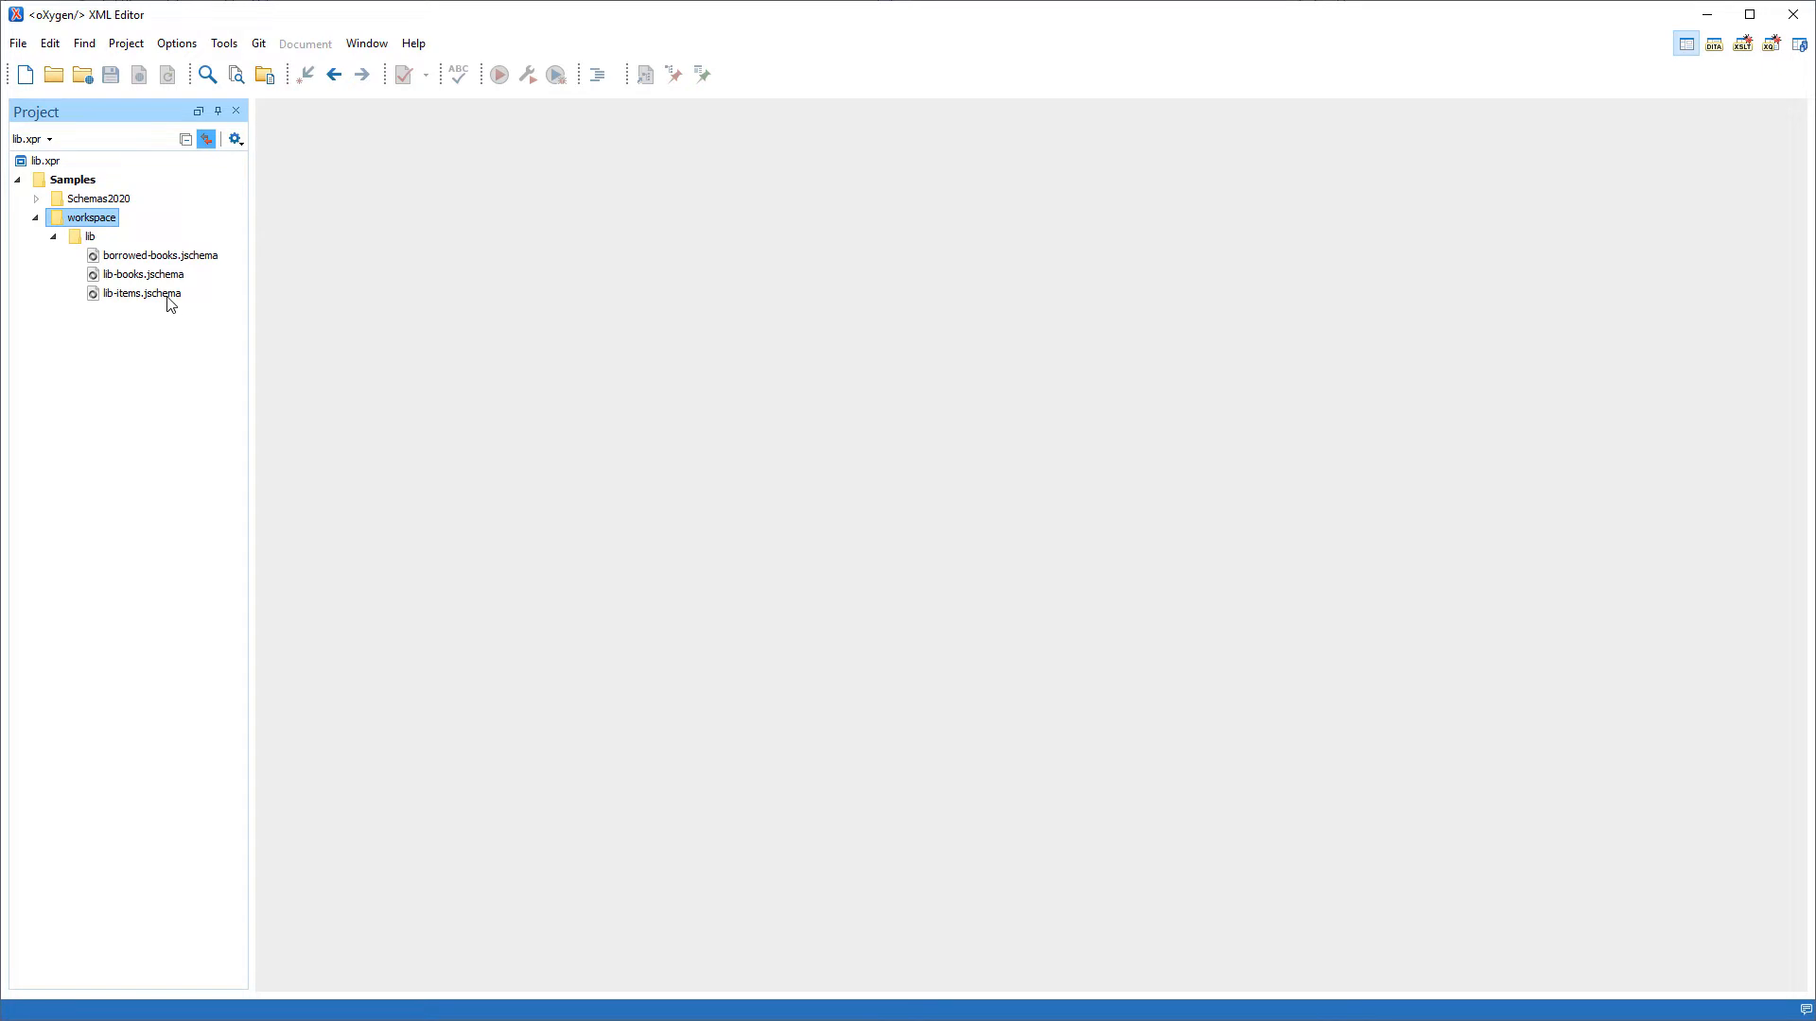
Expand all of lib-items.jschema and review the book-ID, publishingHouse and book-description properties
double_click(142, 293)
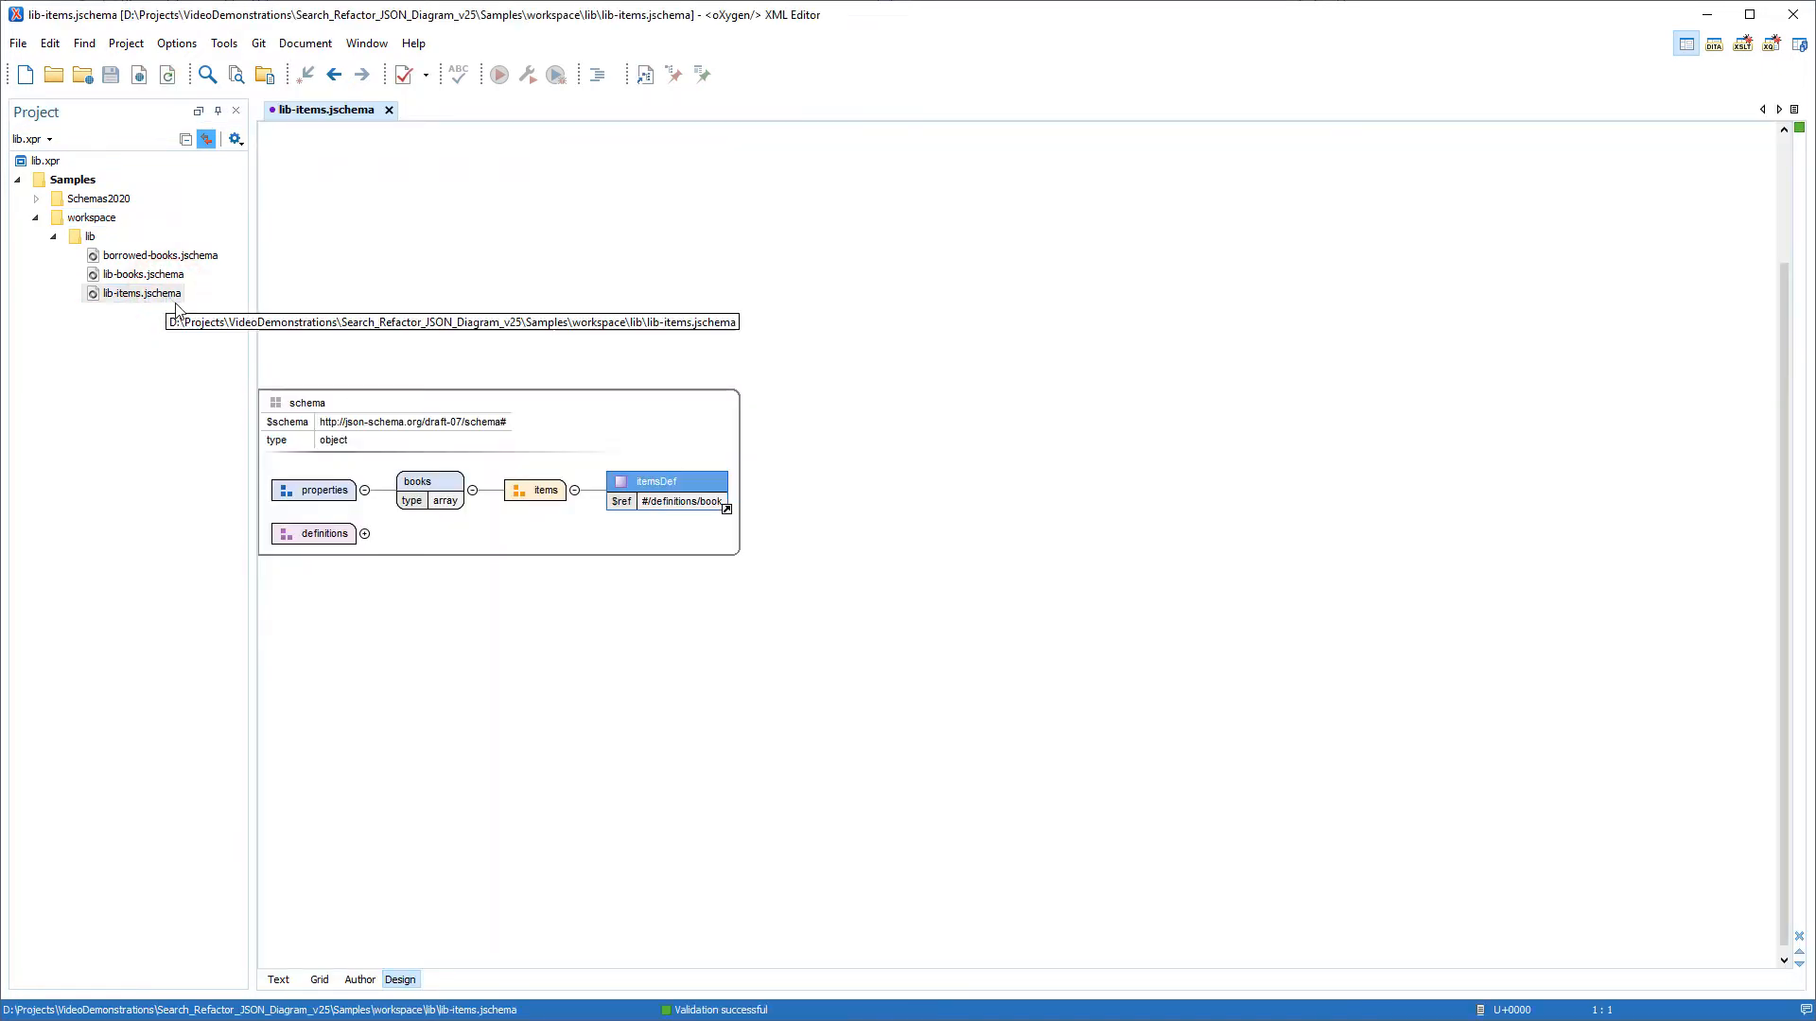
right_click(357, 394)
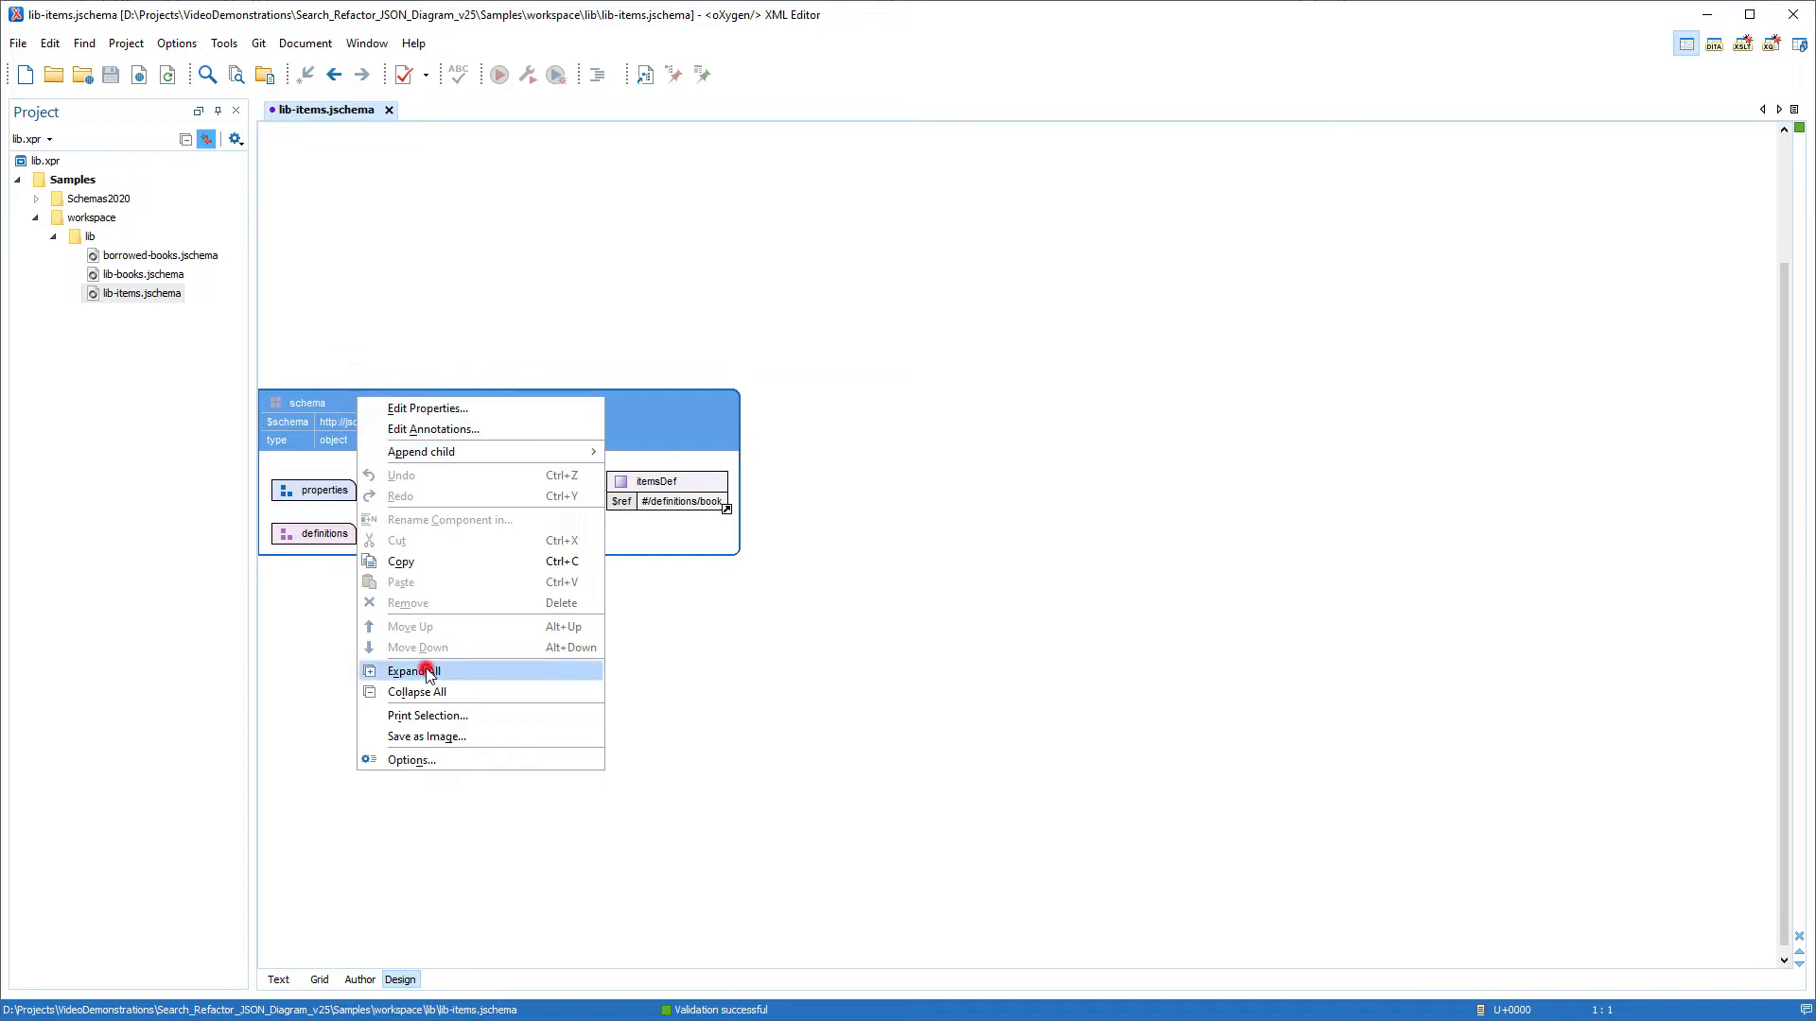
click(412, 670)
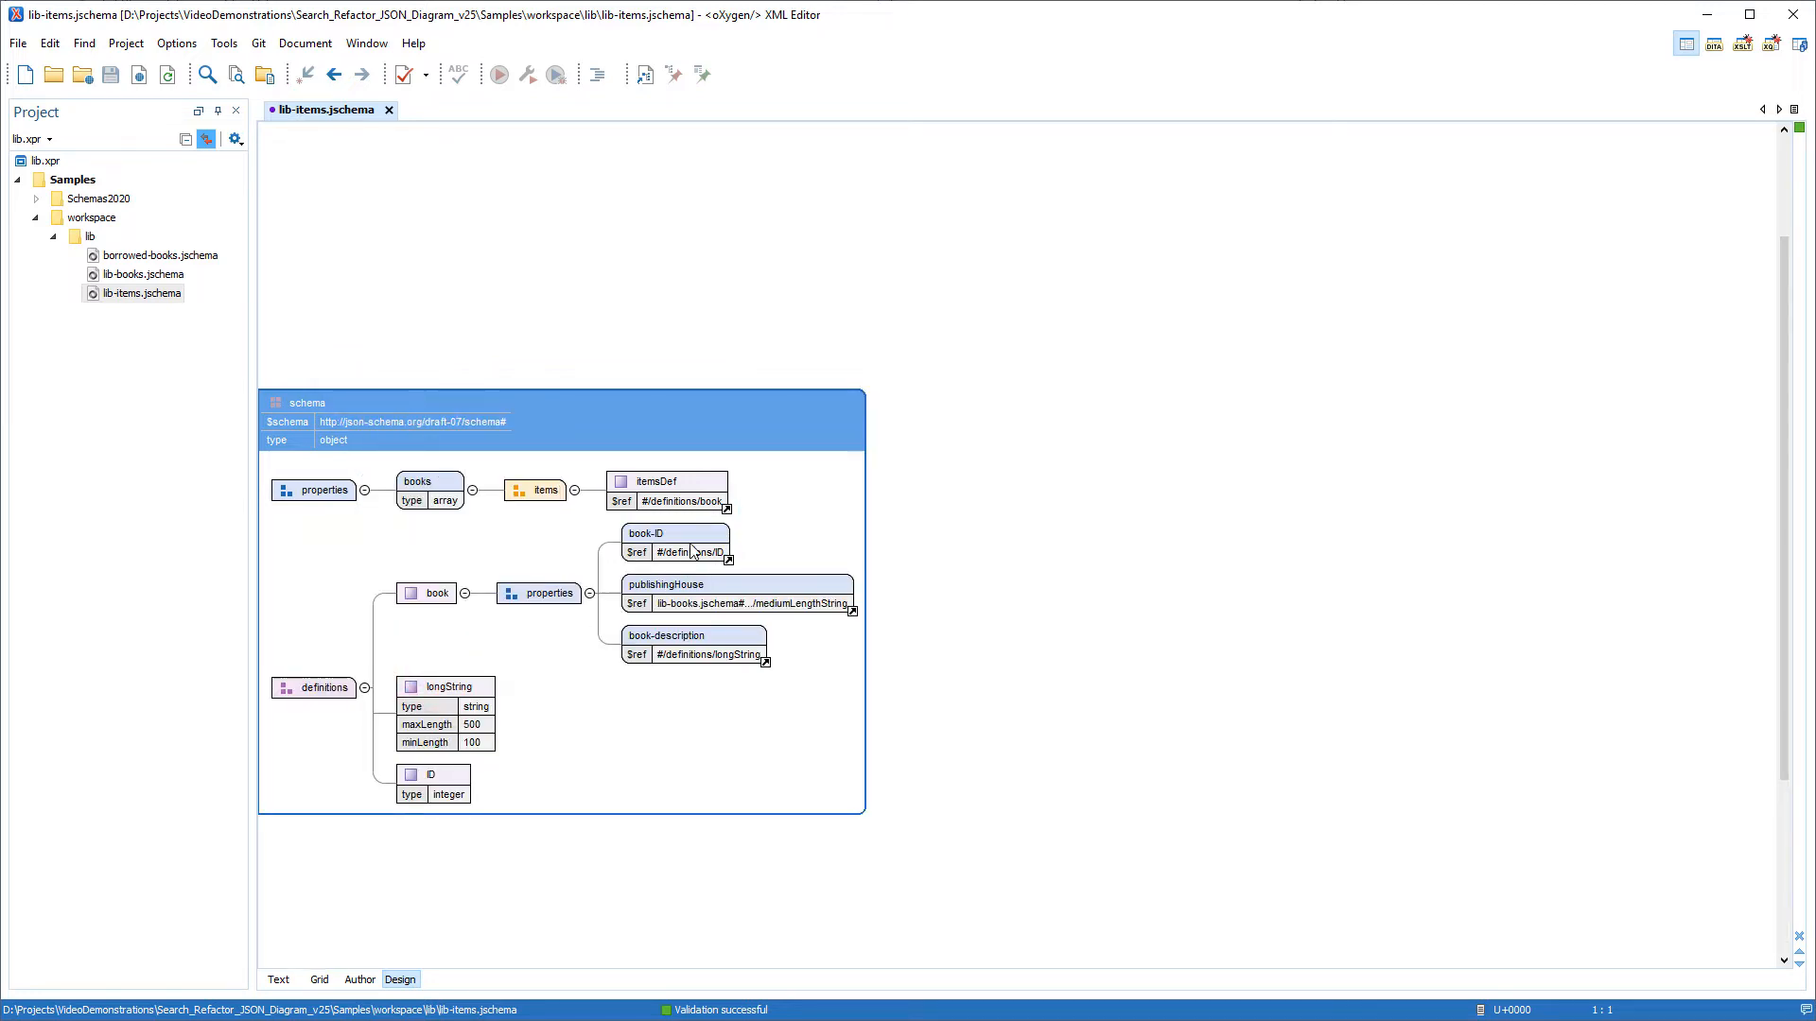
click(647, 533)
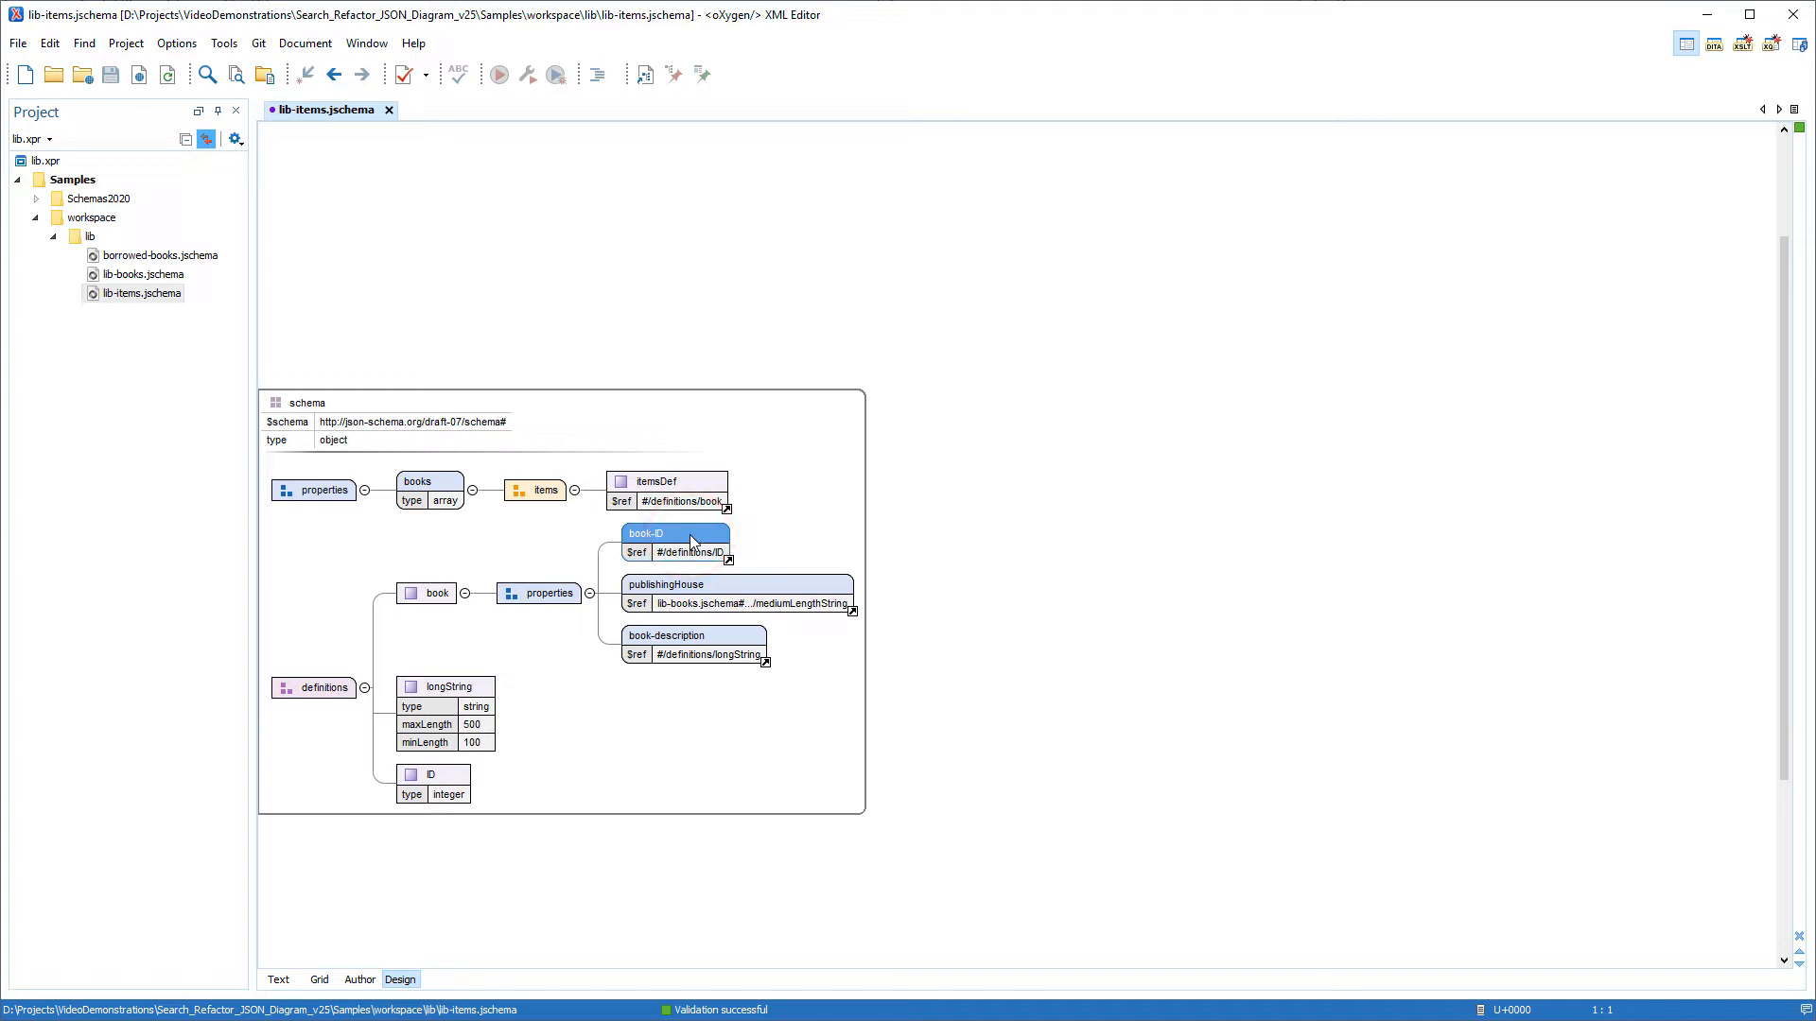
click(664, 584)
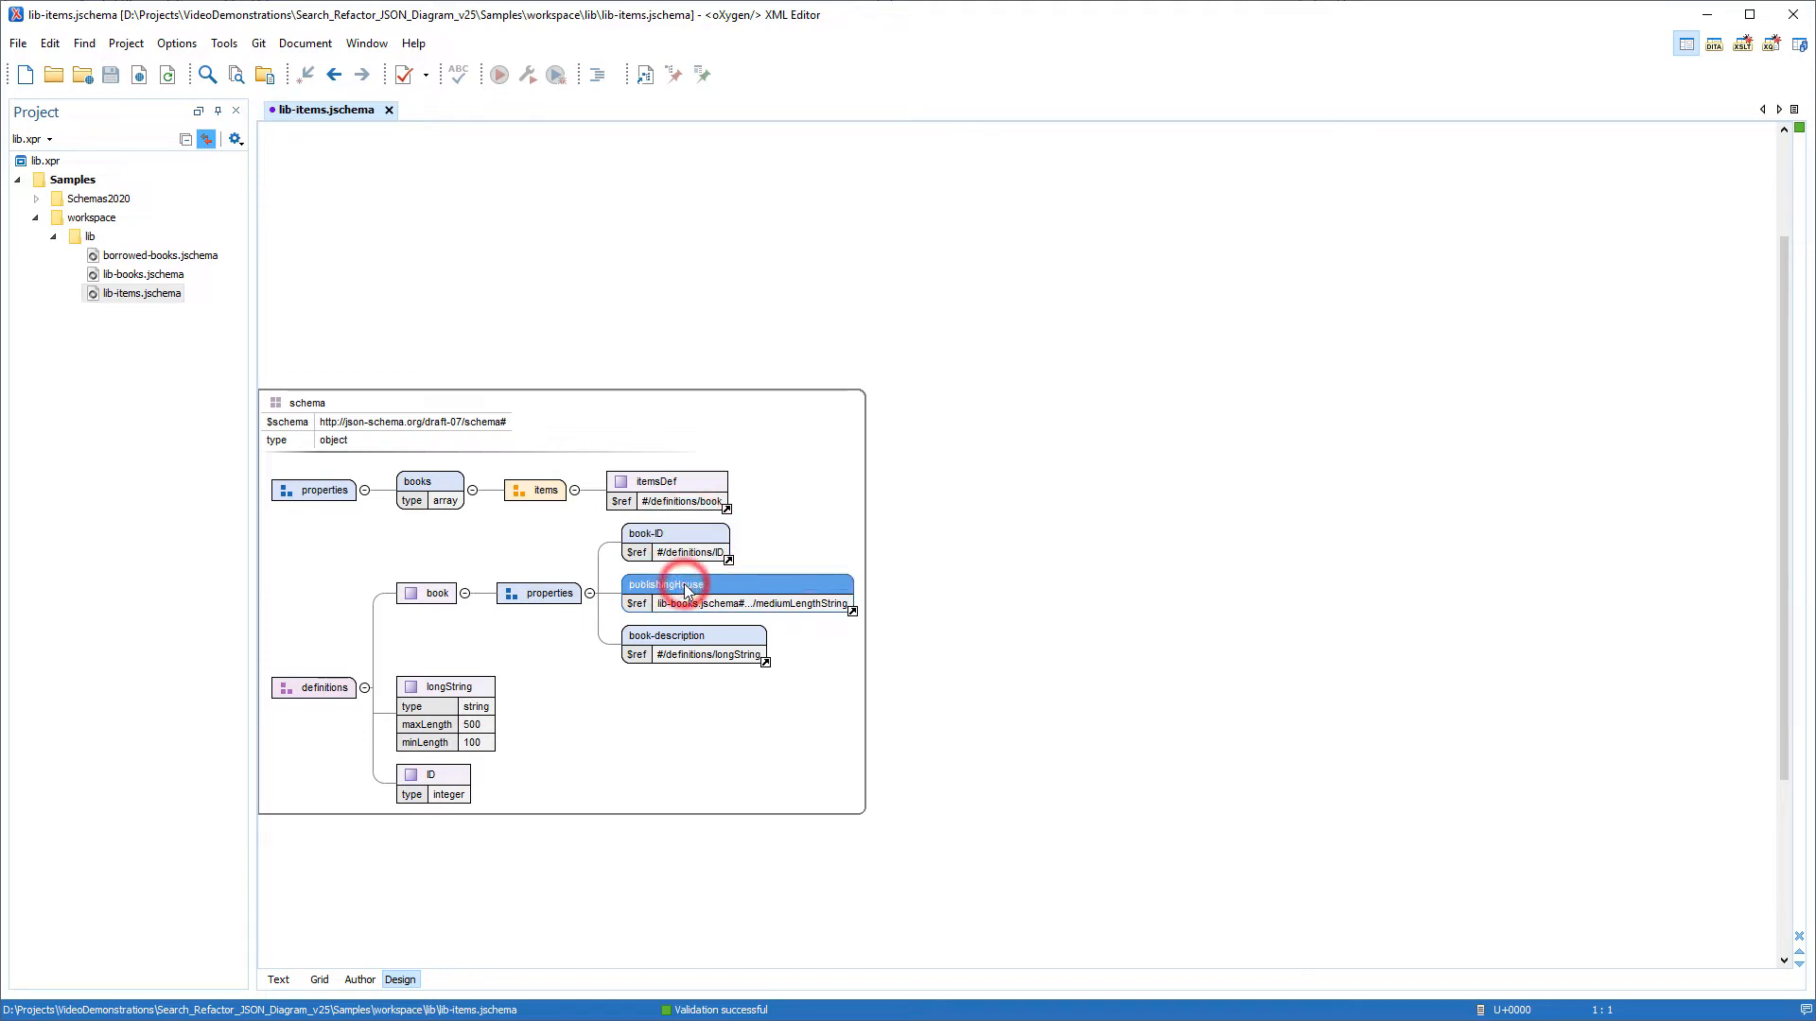
click(689, 635)
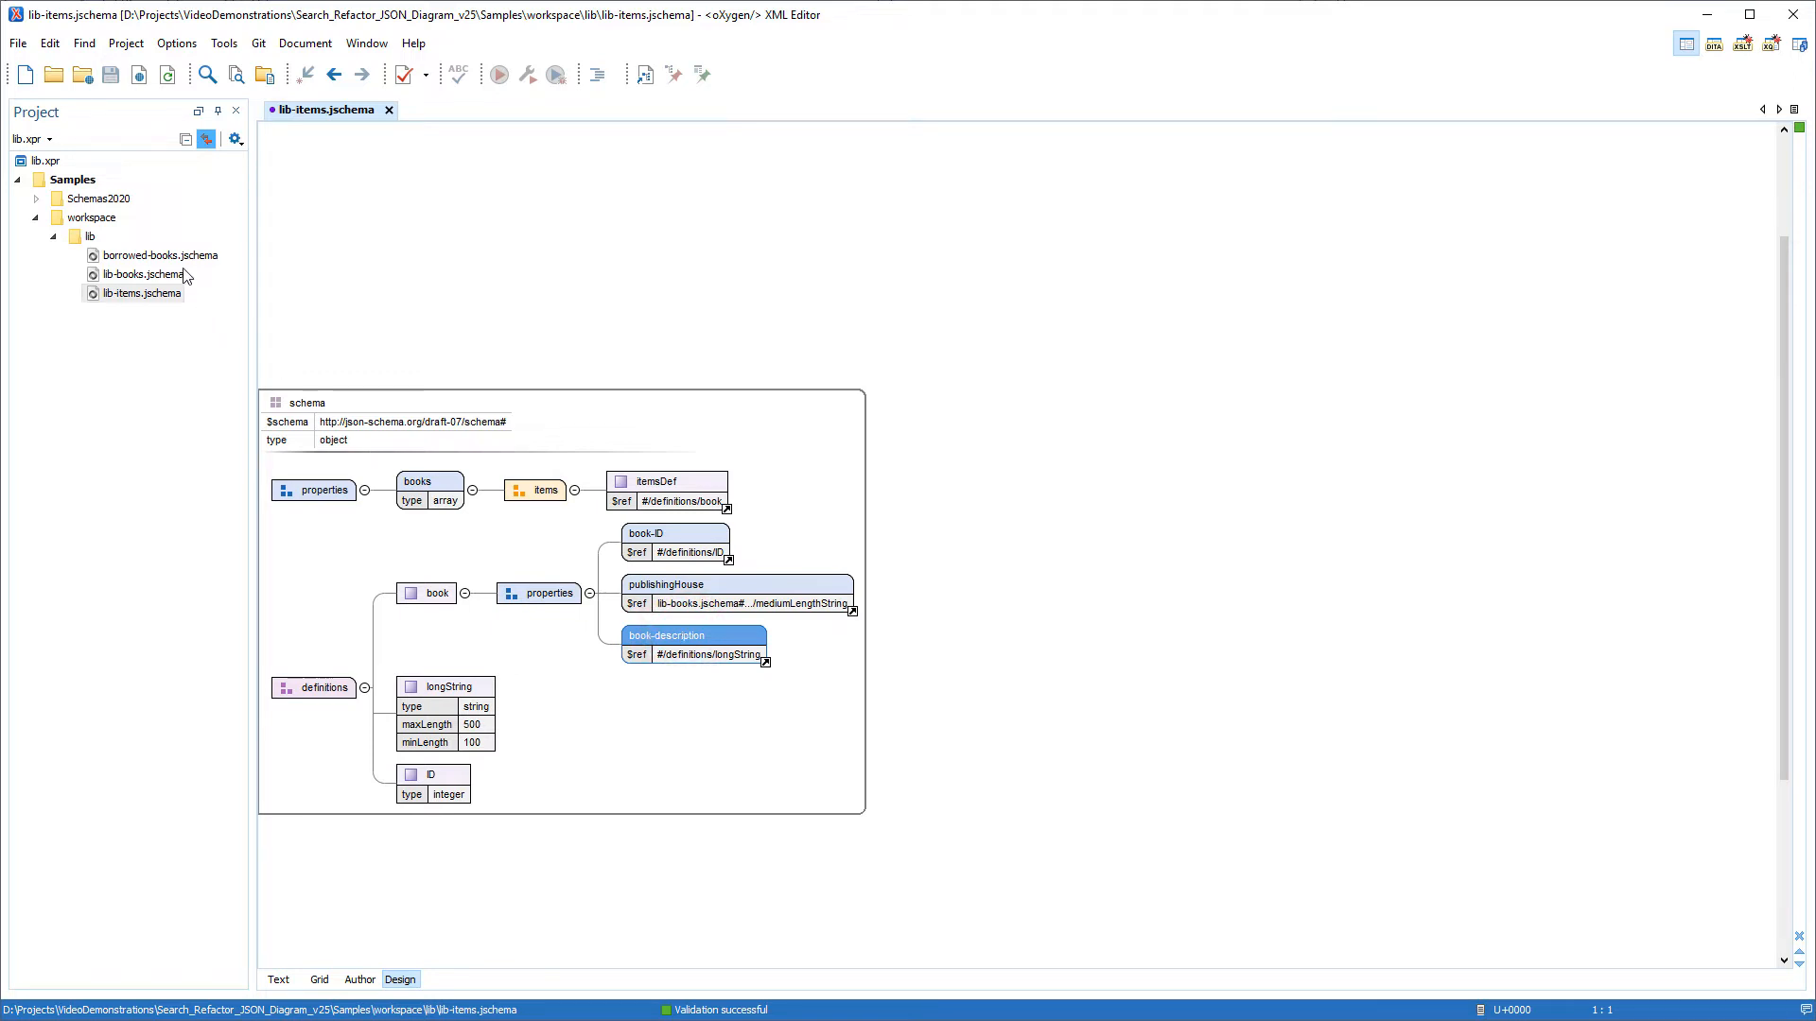
Expand all of borrowed-books.jschema and review the bookReferenceCode and publisher properties
double_click(159, 256)
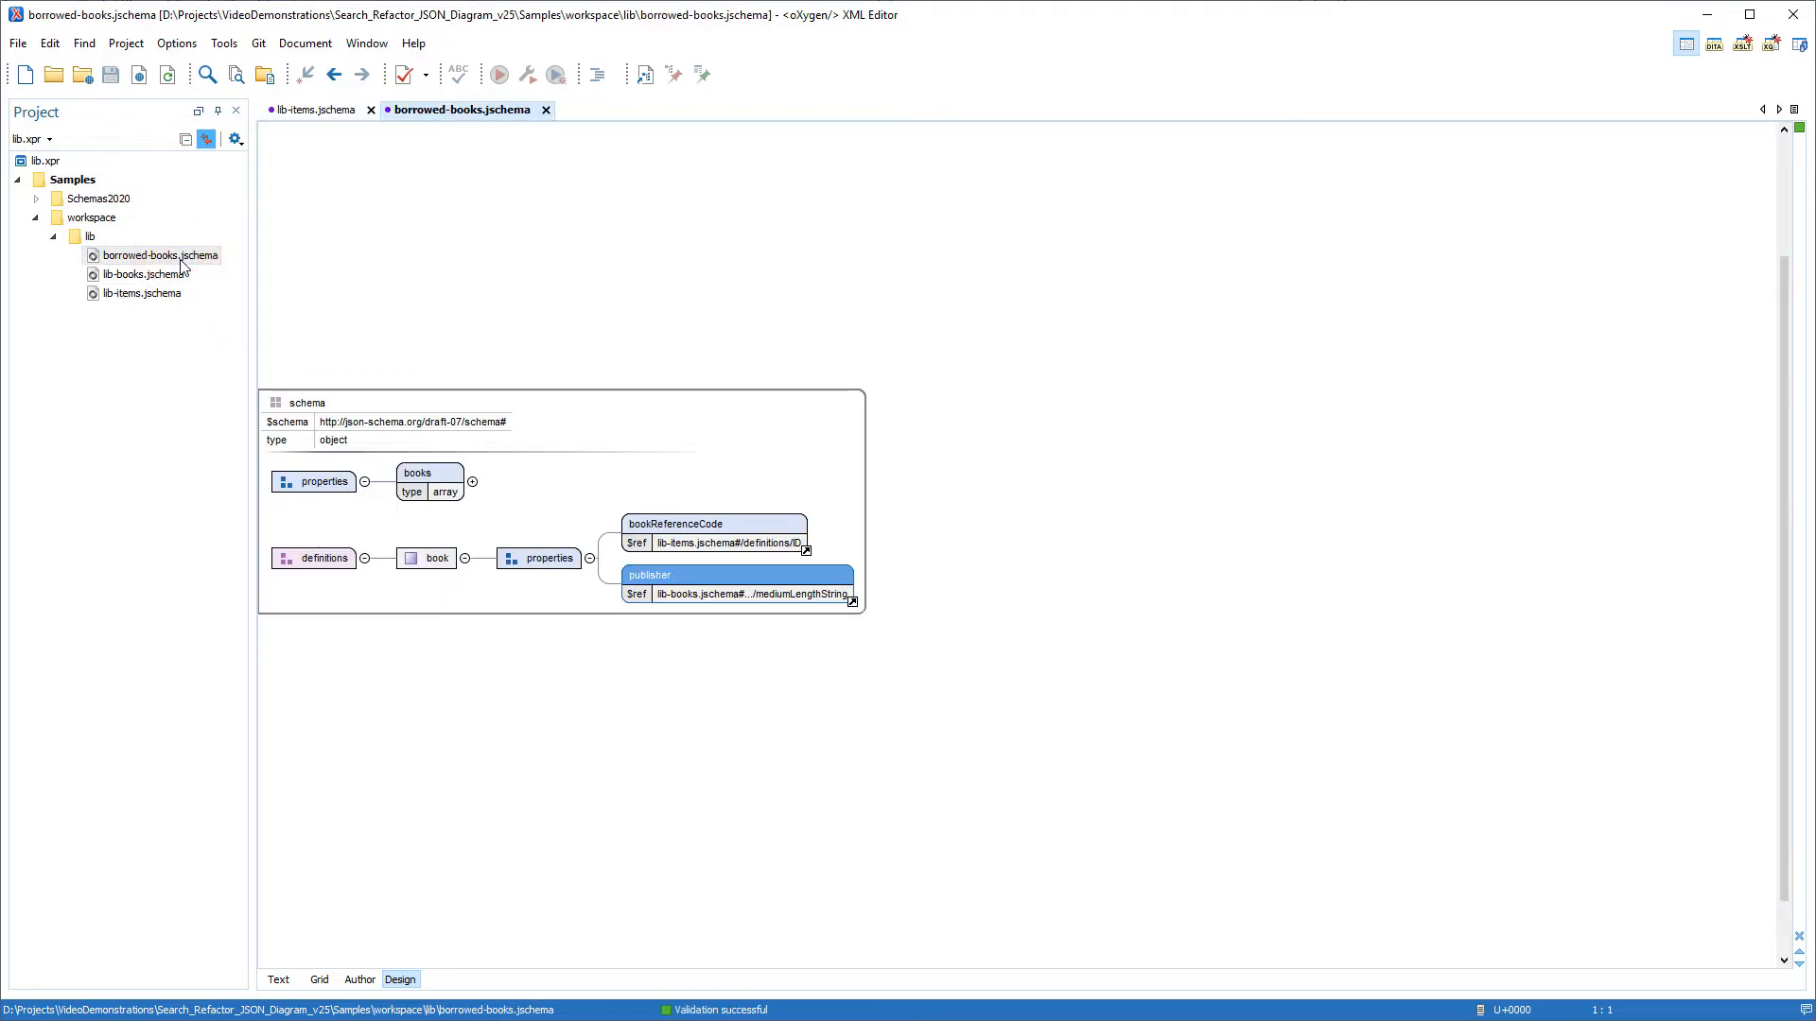
click(307, 401)
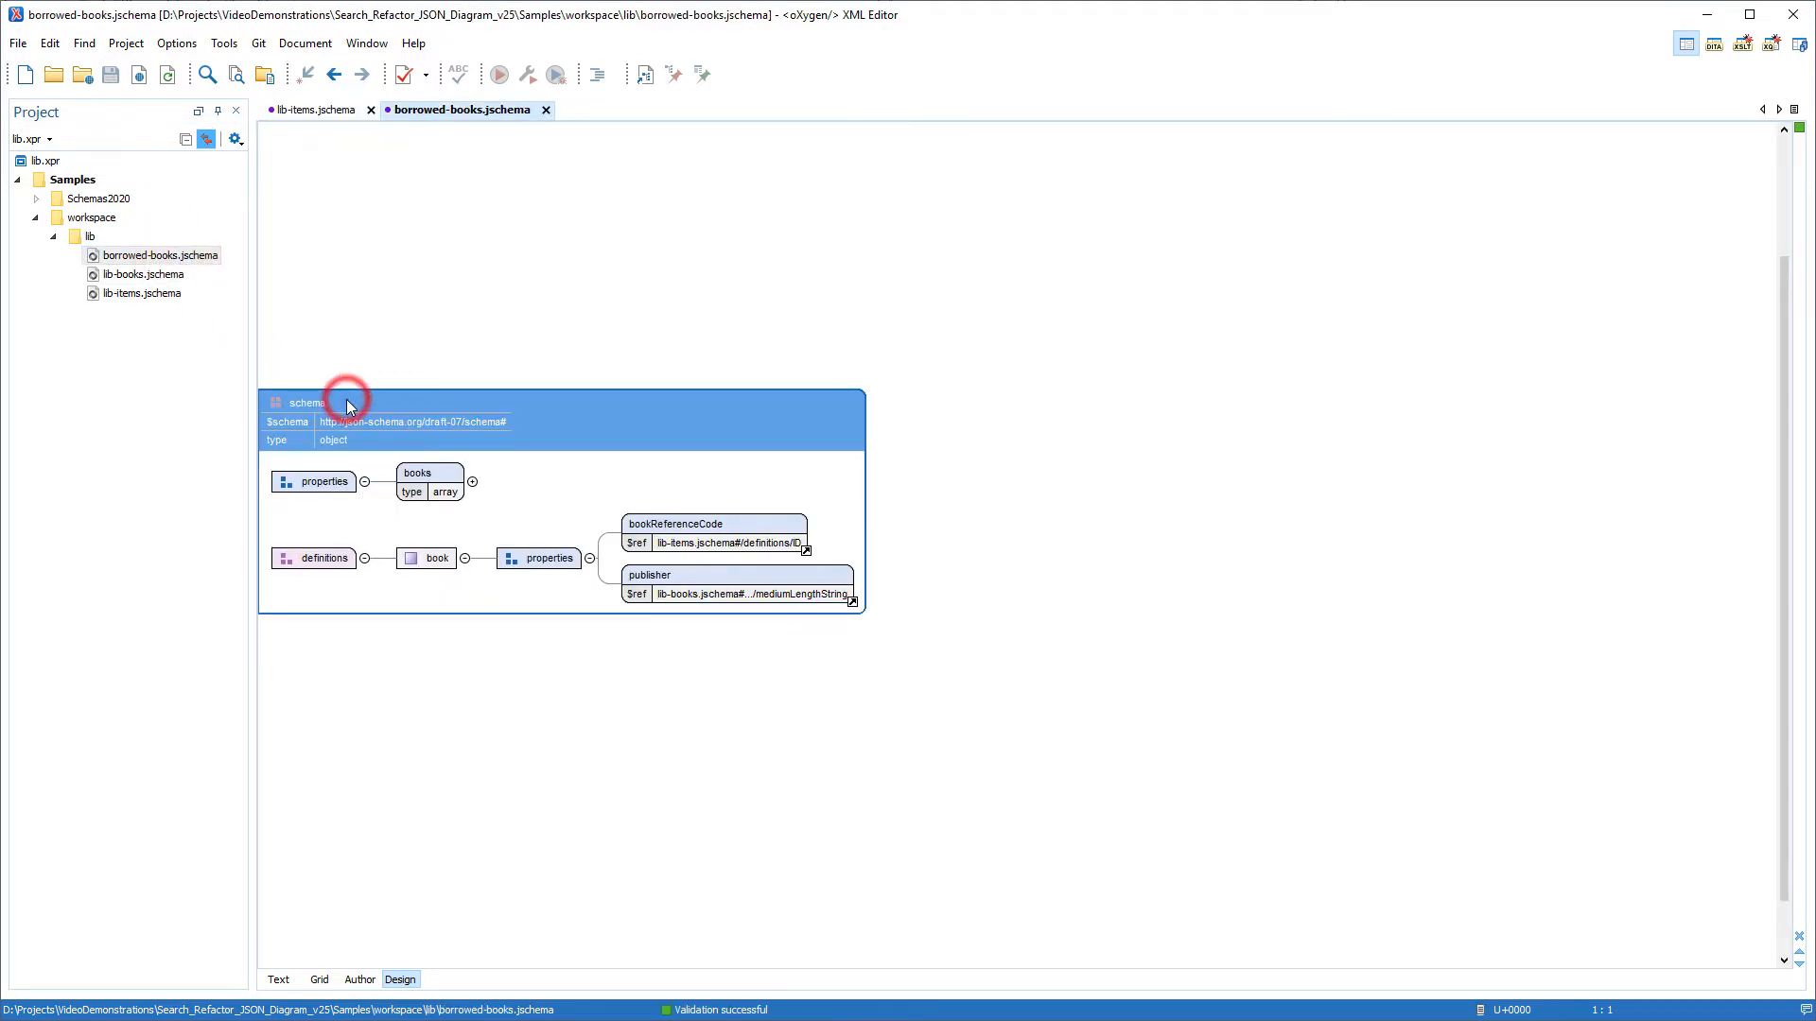
right_click(348, 401)
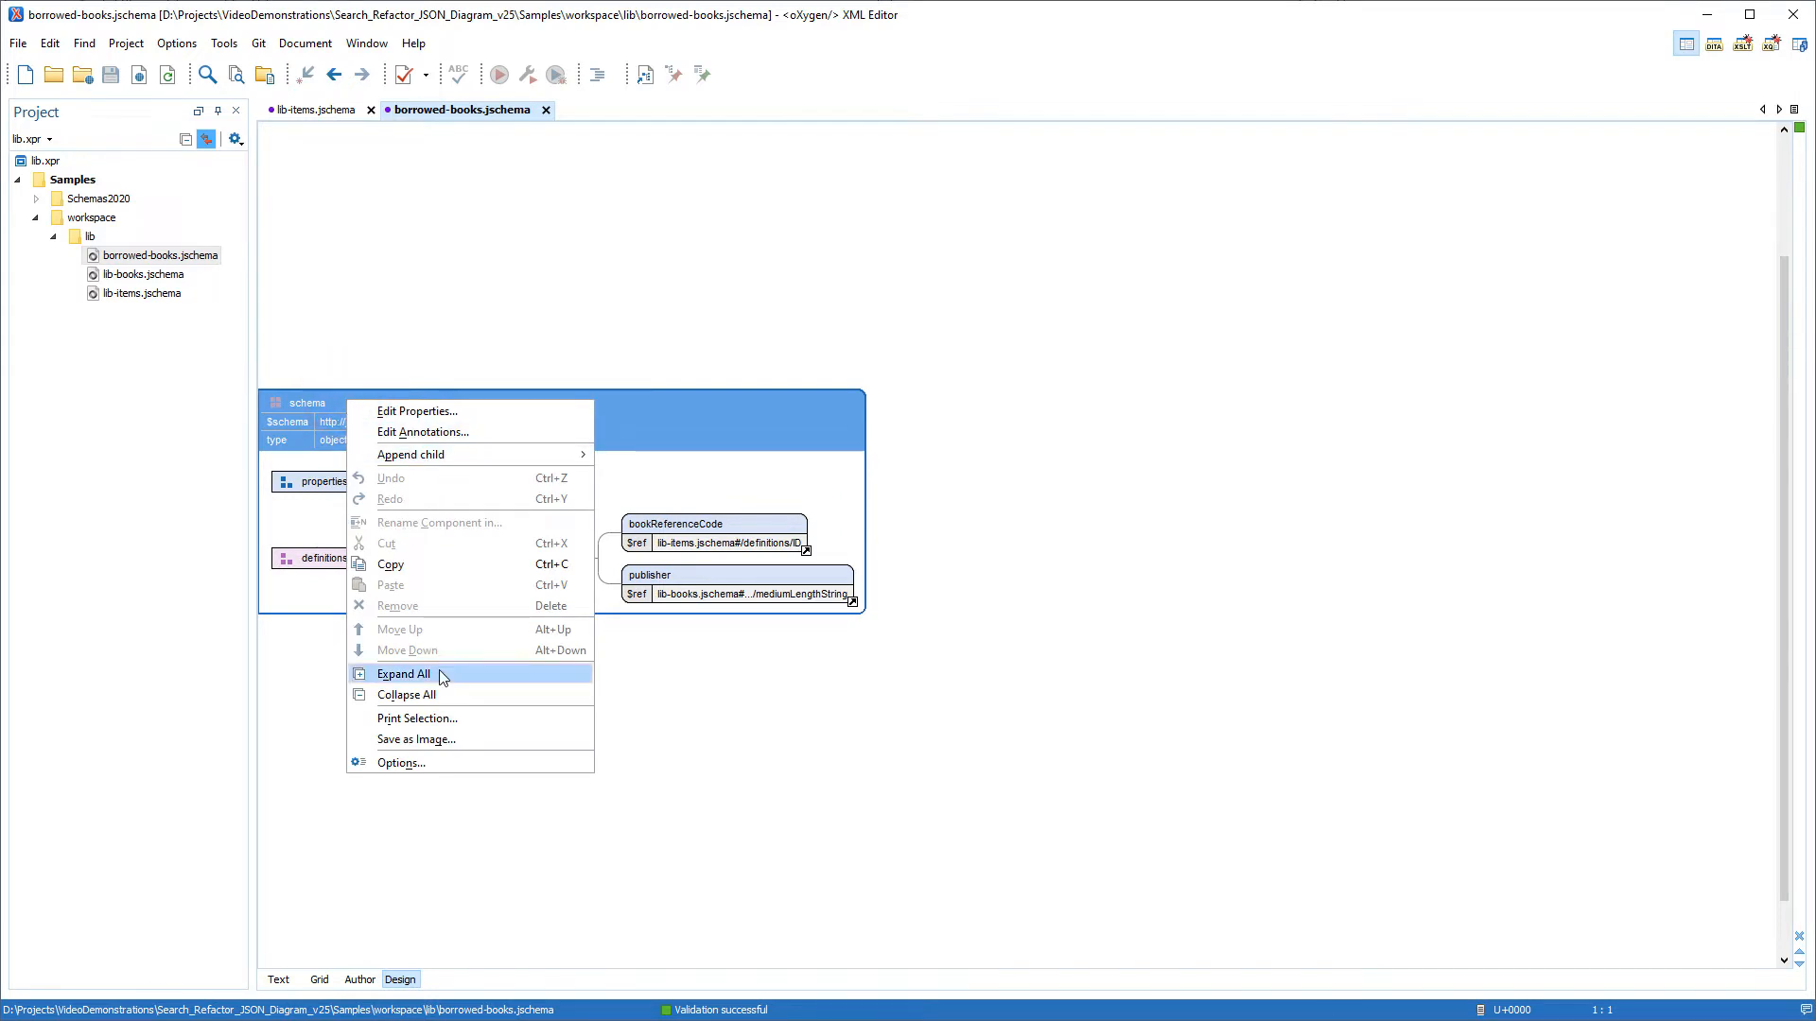
click(405, 673)
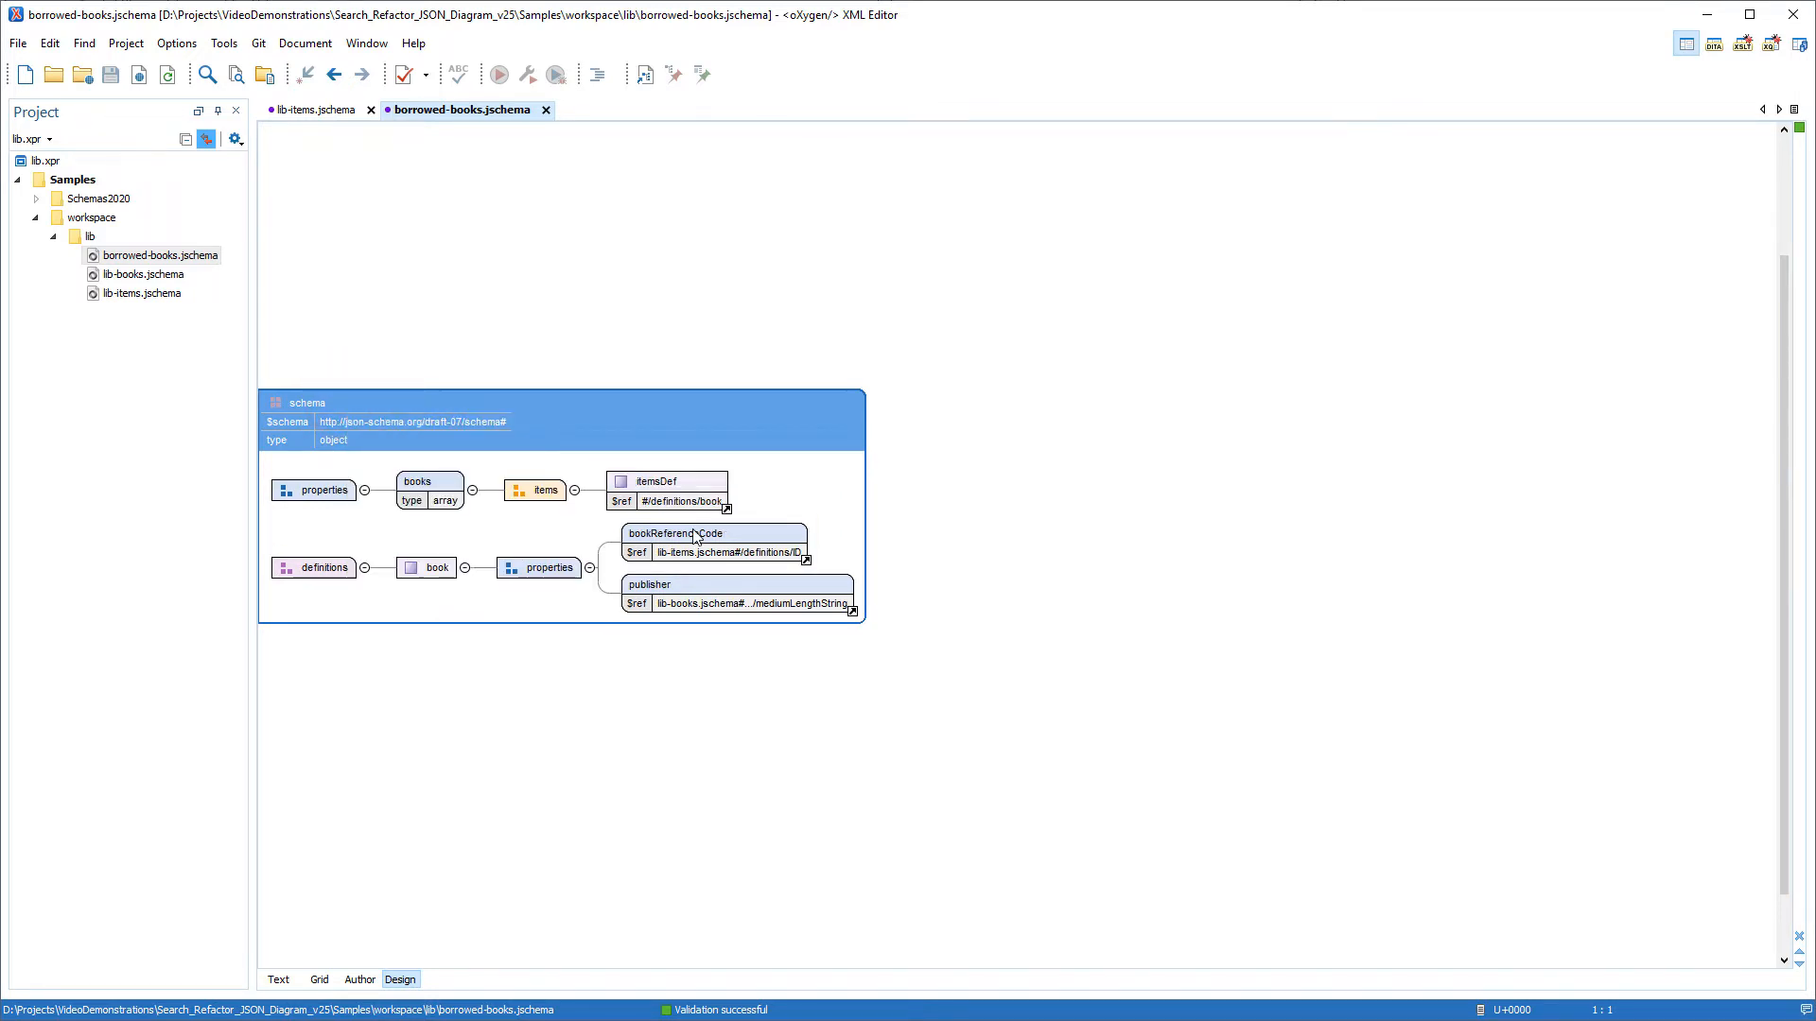
click(675, 533)
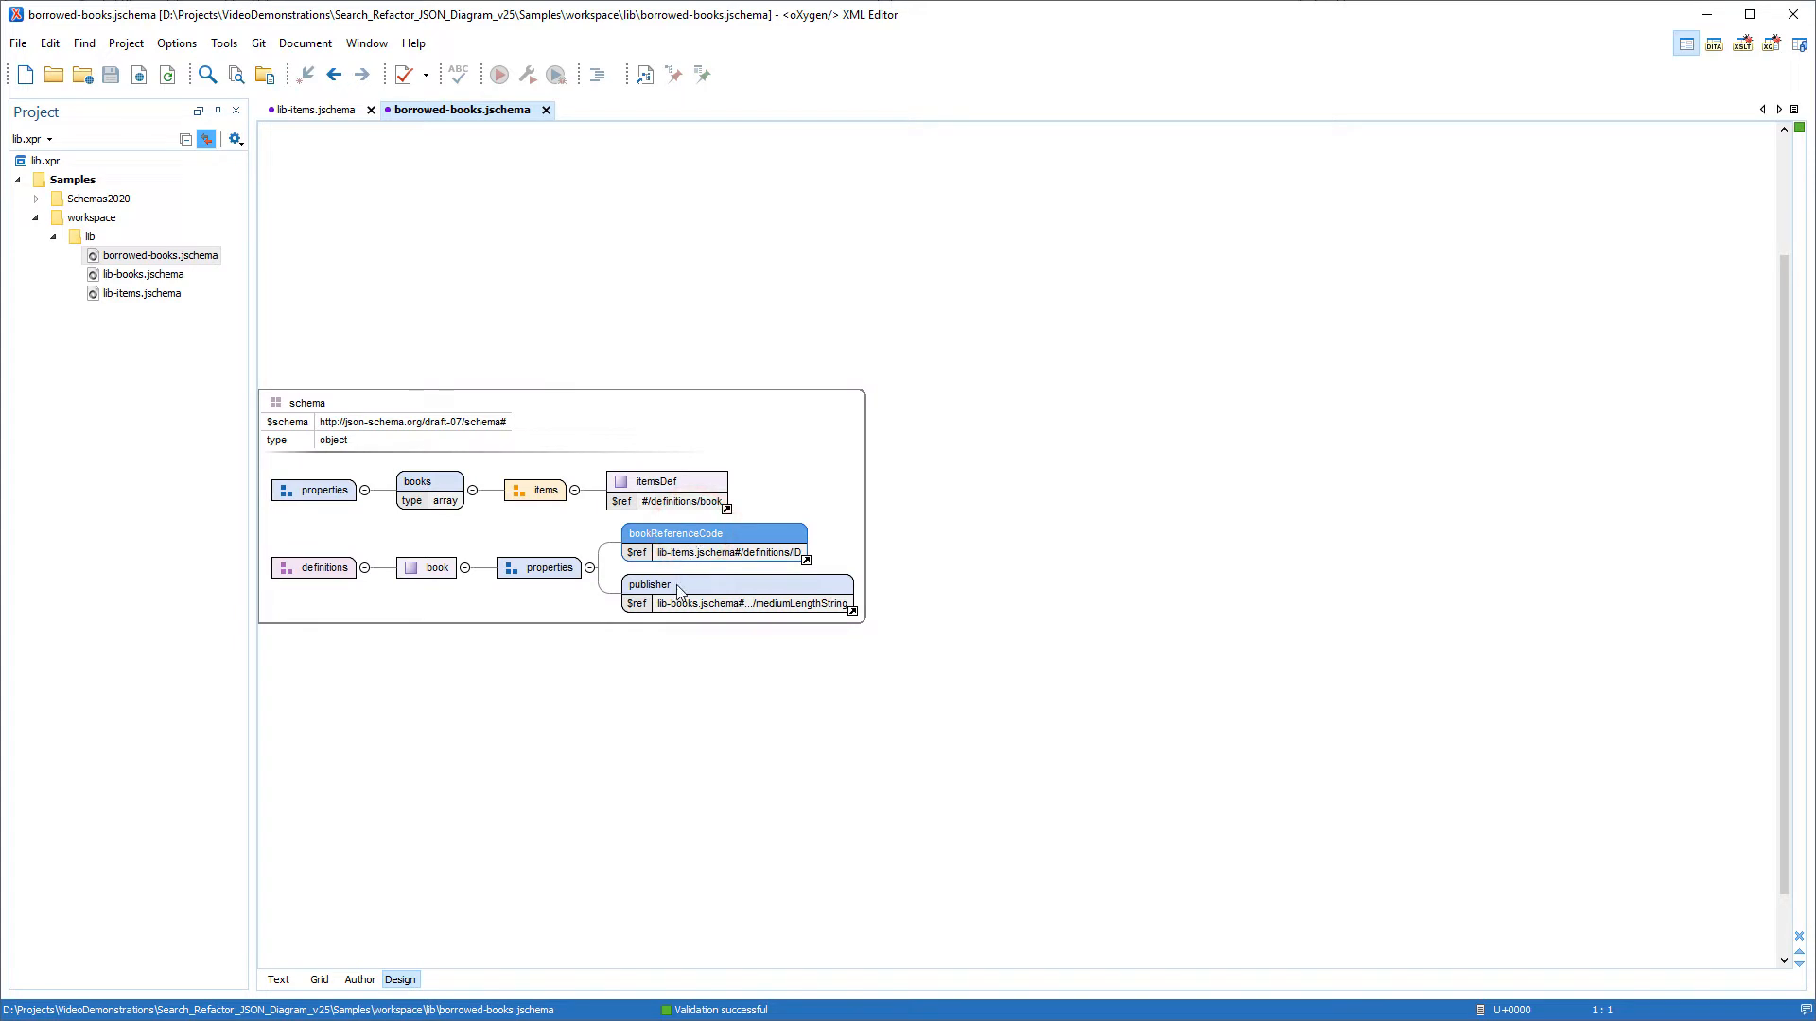
click(649, 584)
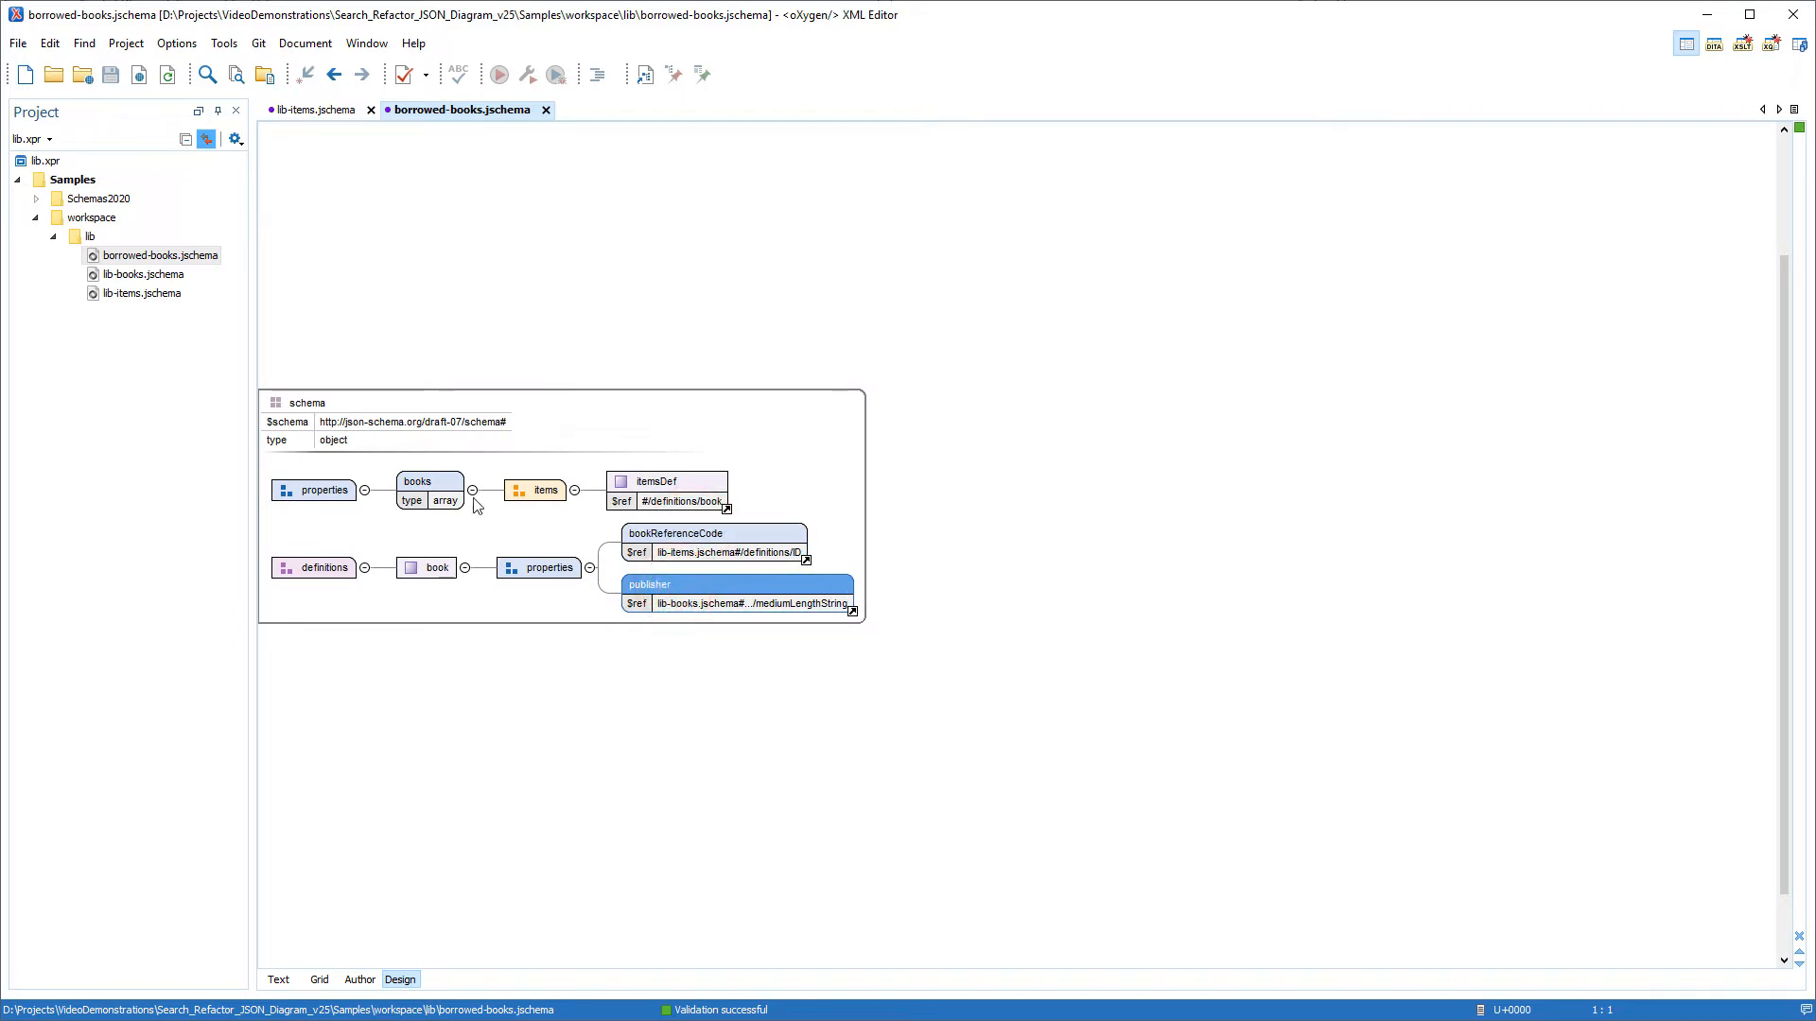
Expand all of lib-books.jschema and review the title, genre and authors properties
double_click(144, 274)
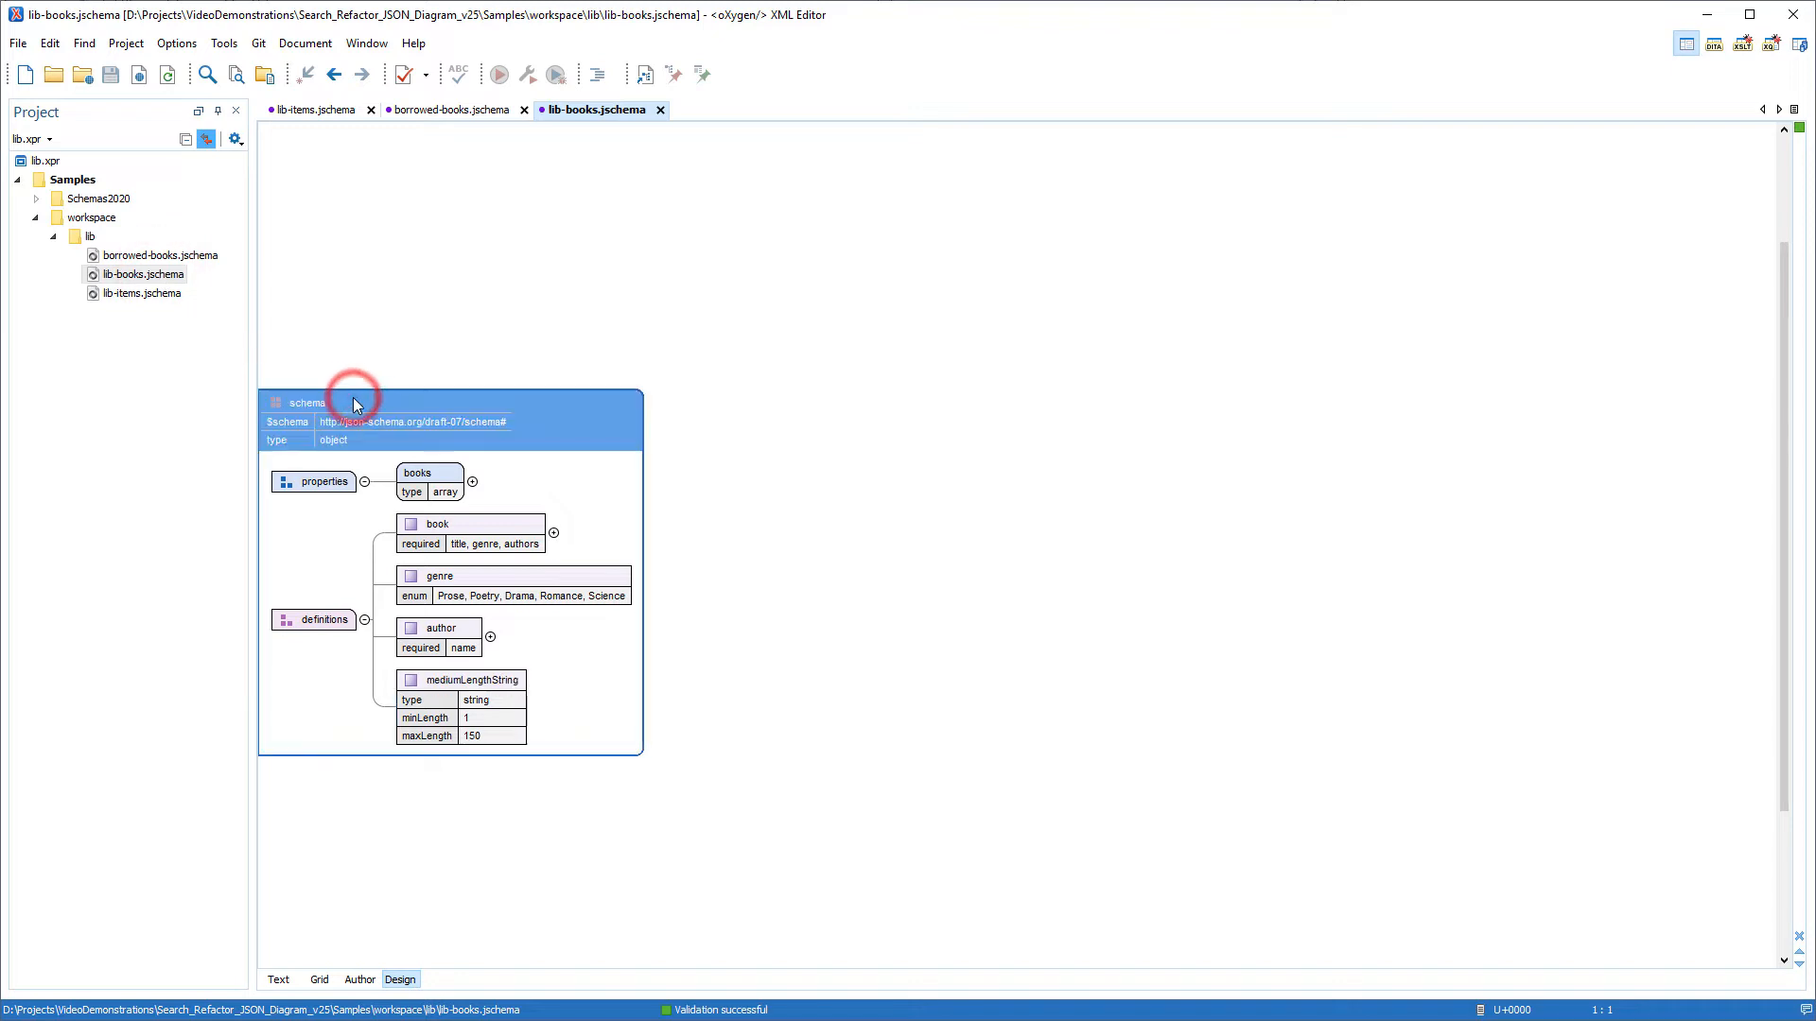
right_click(356, 401)
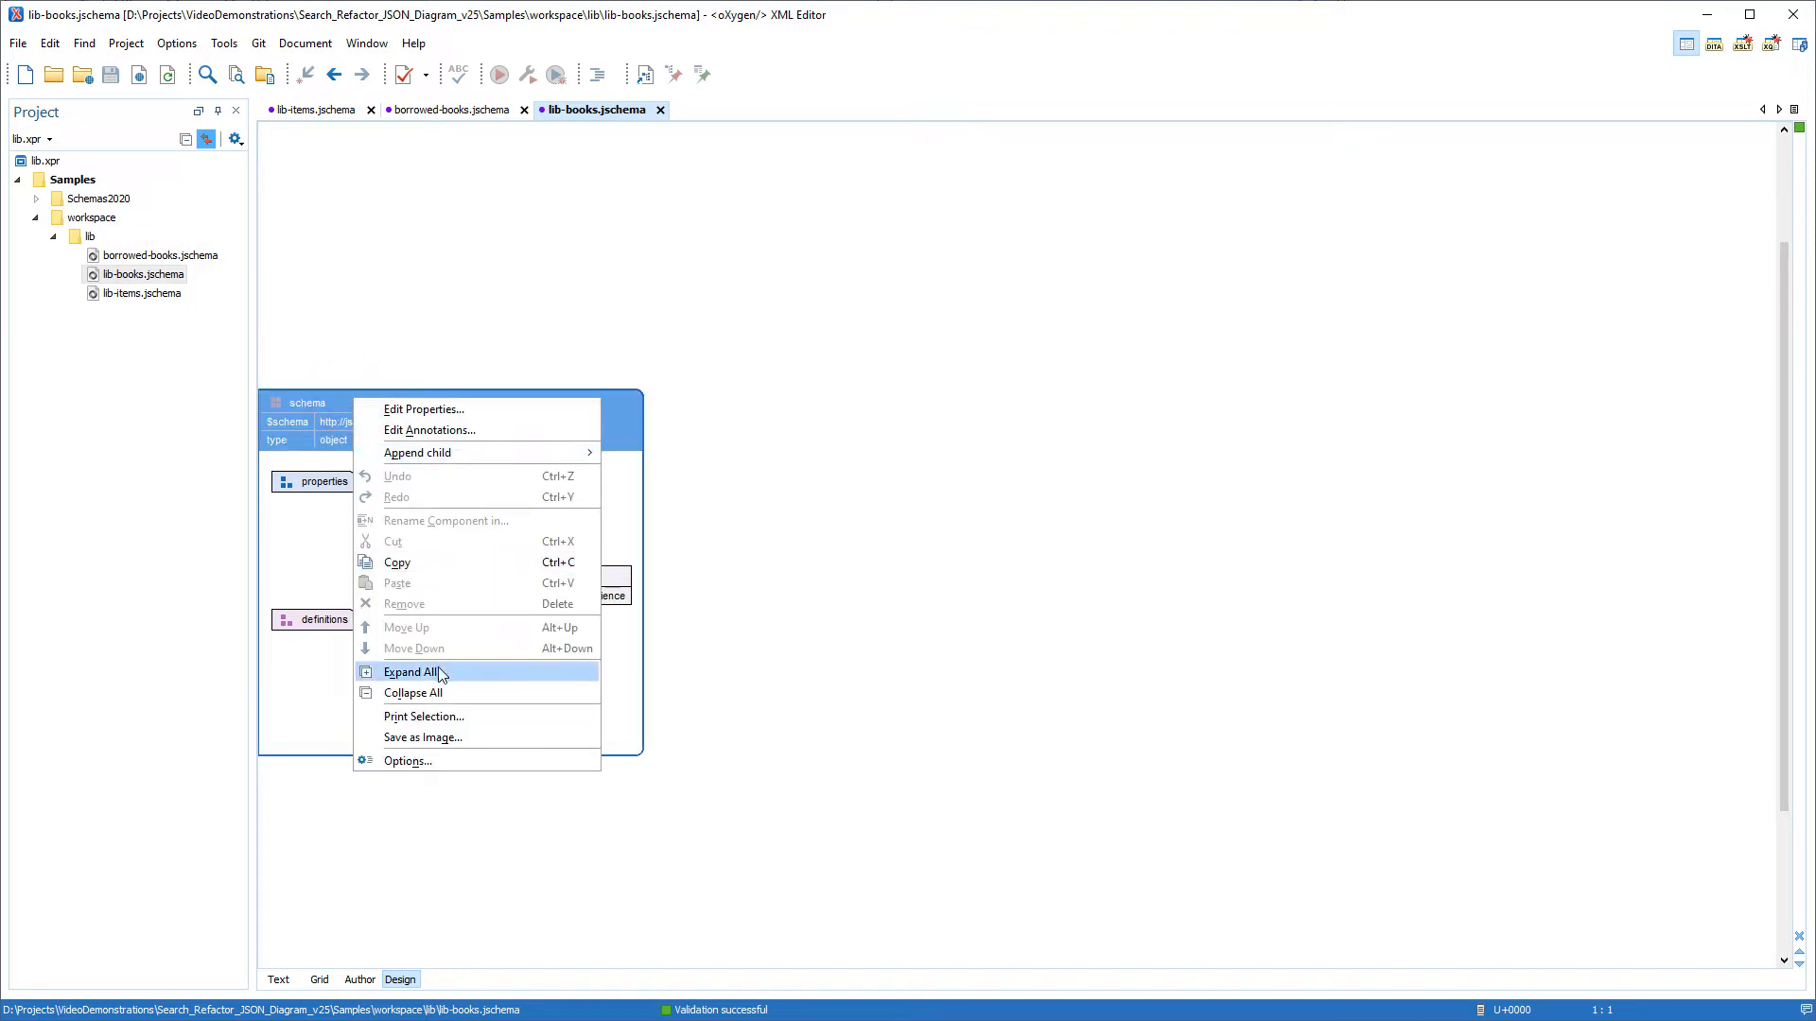
click(410, 671)
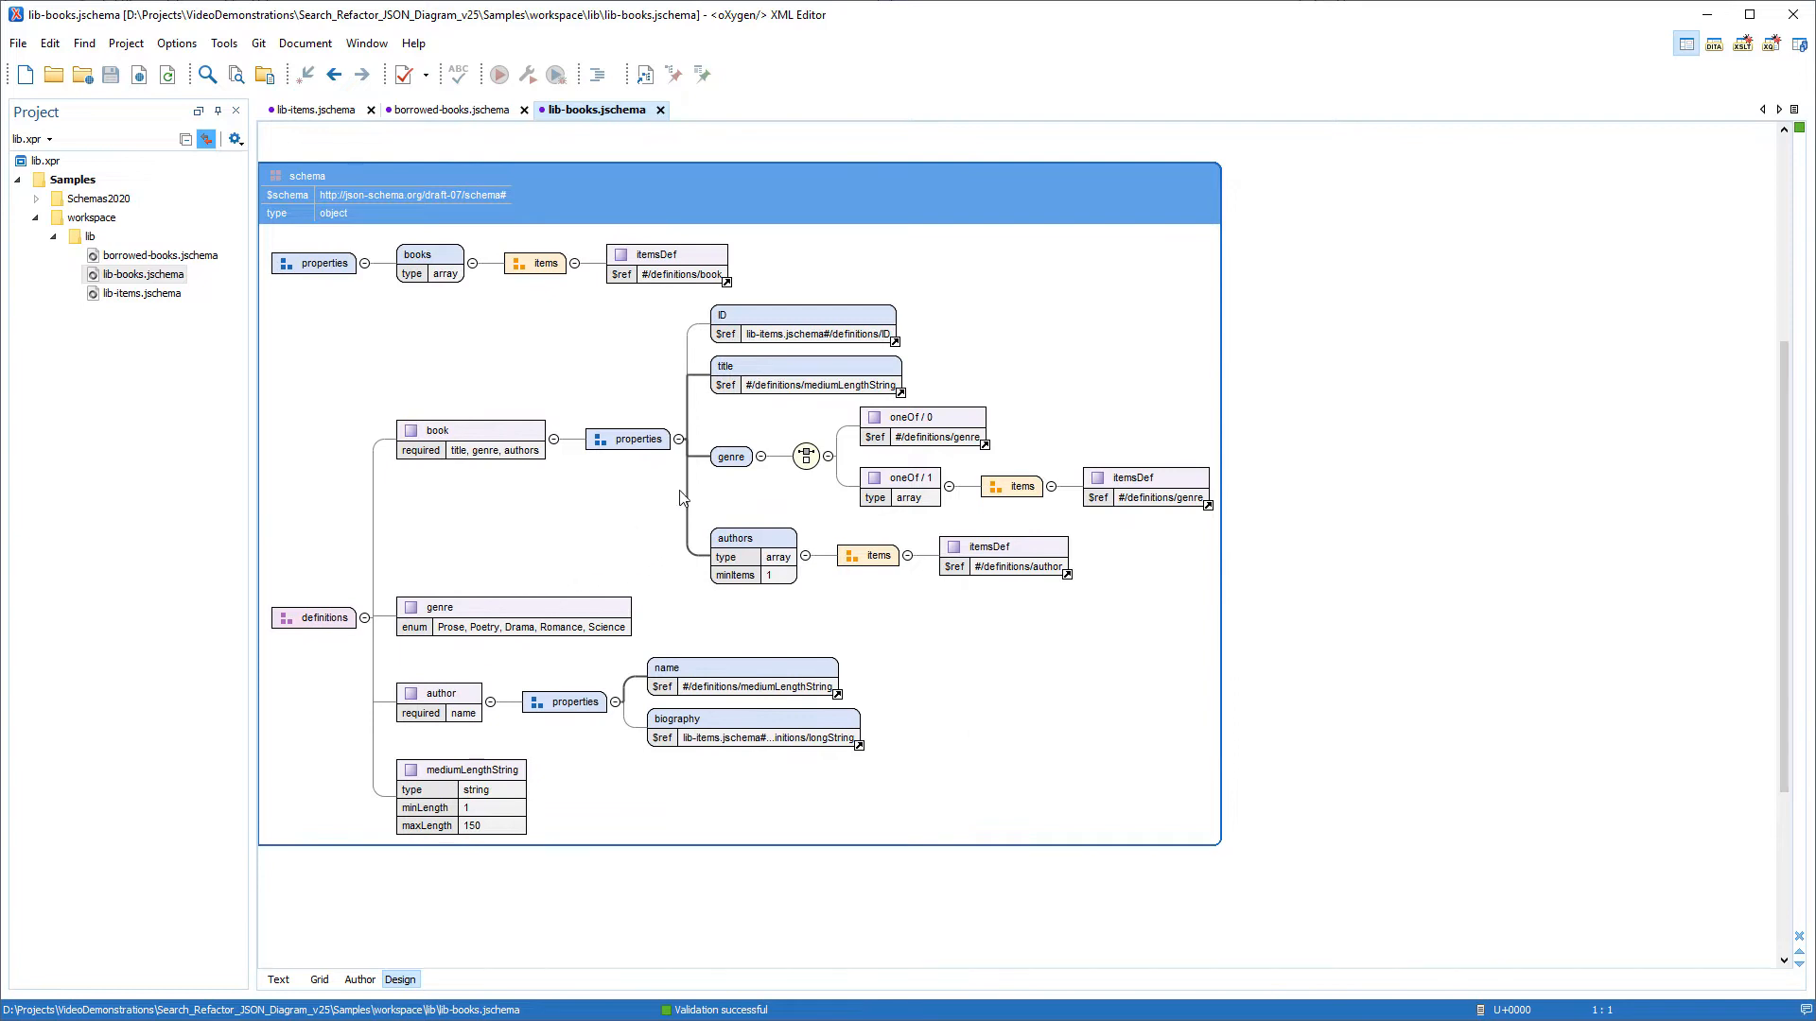
click(803, 365)
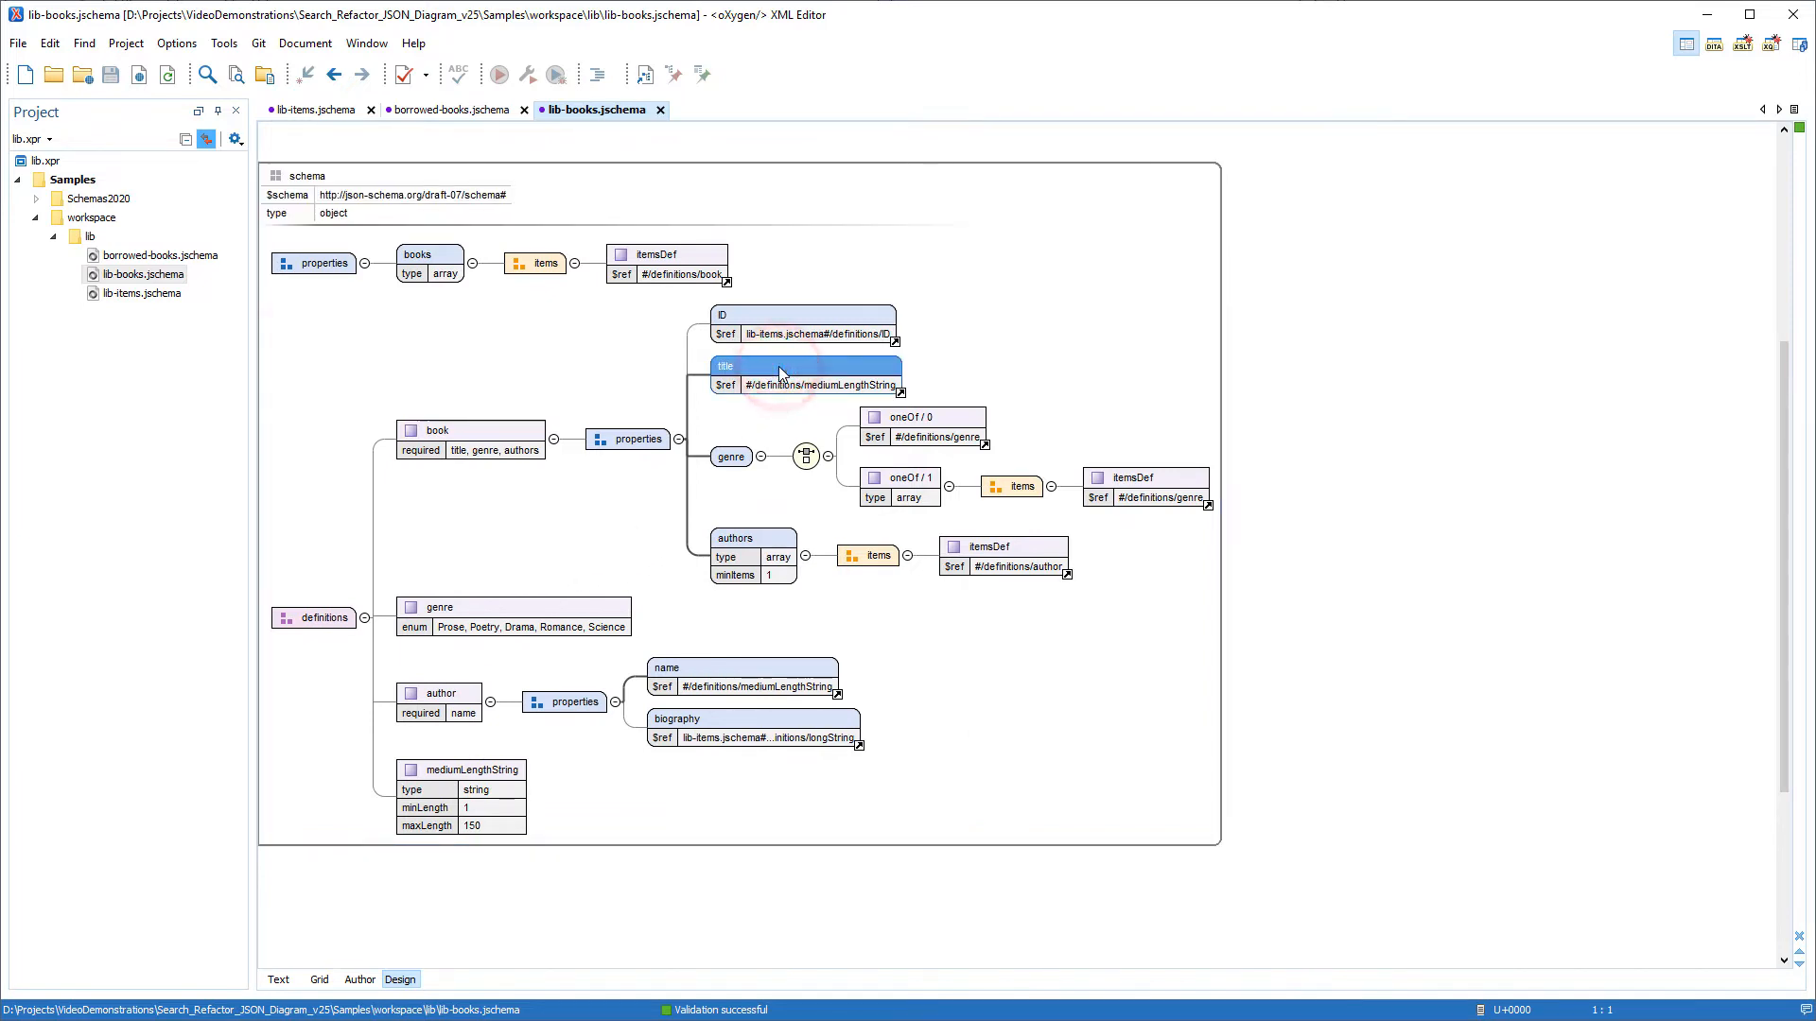
click(730, 456)
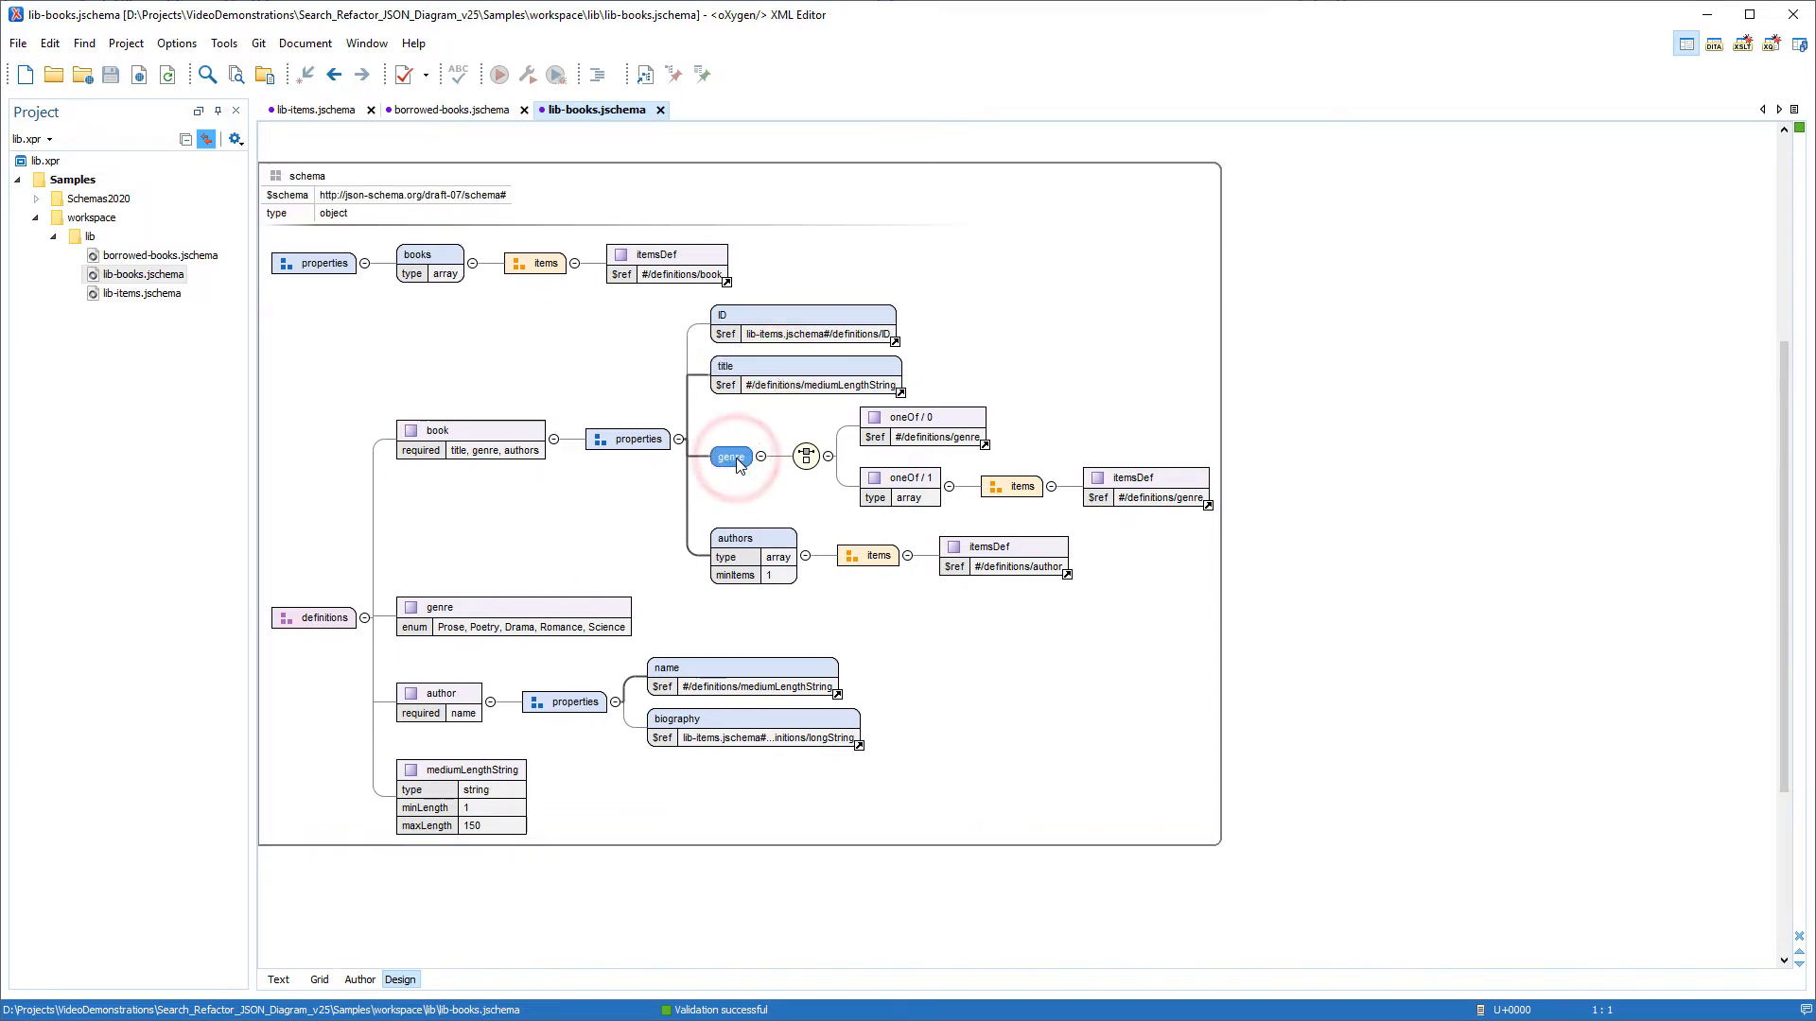
click(739, 537)
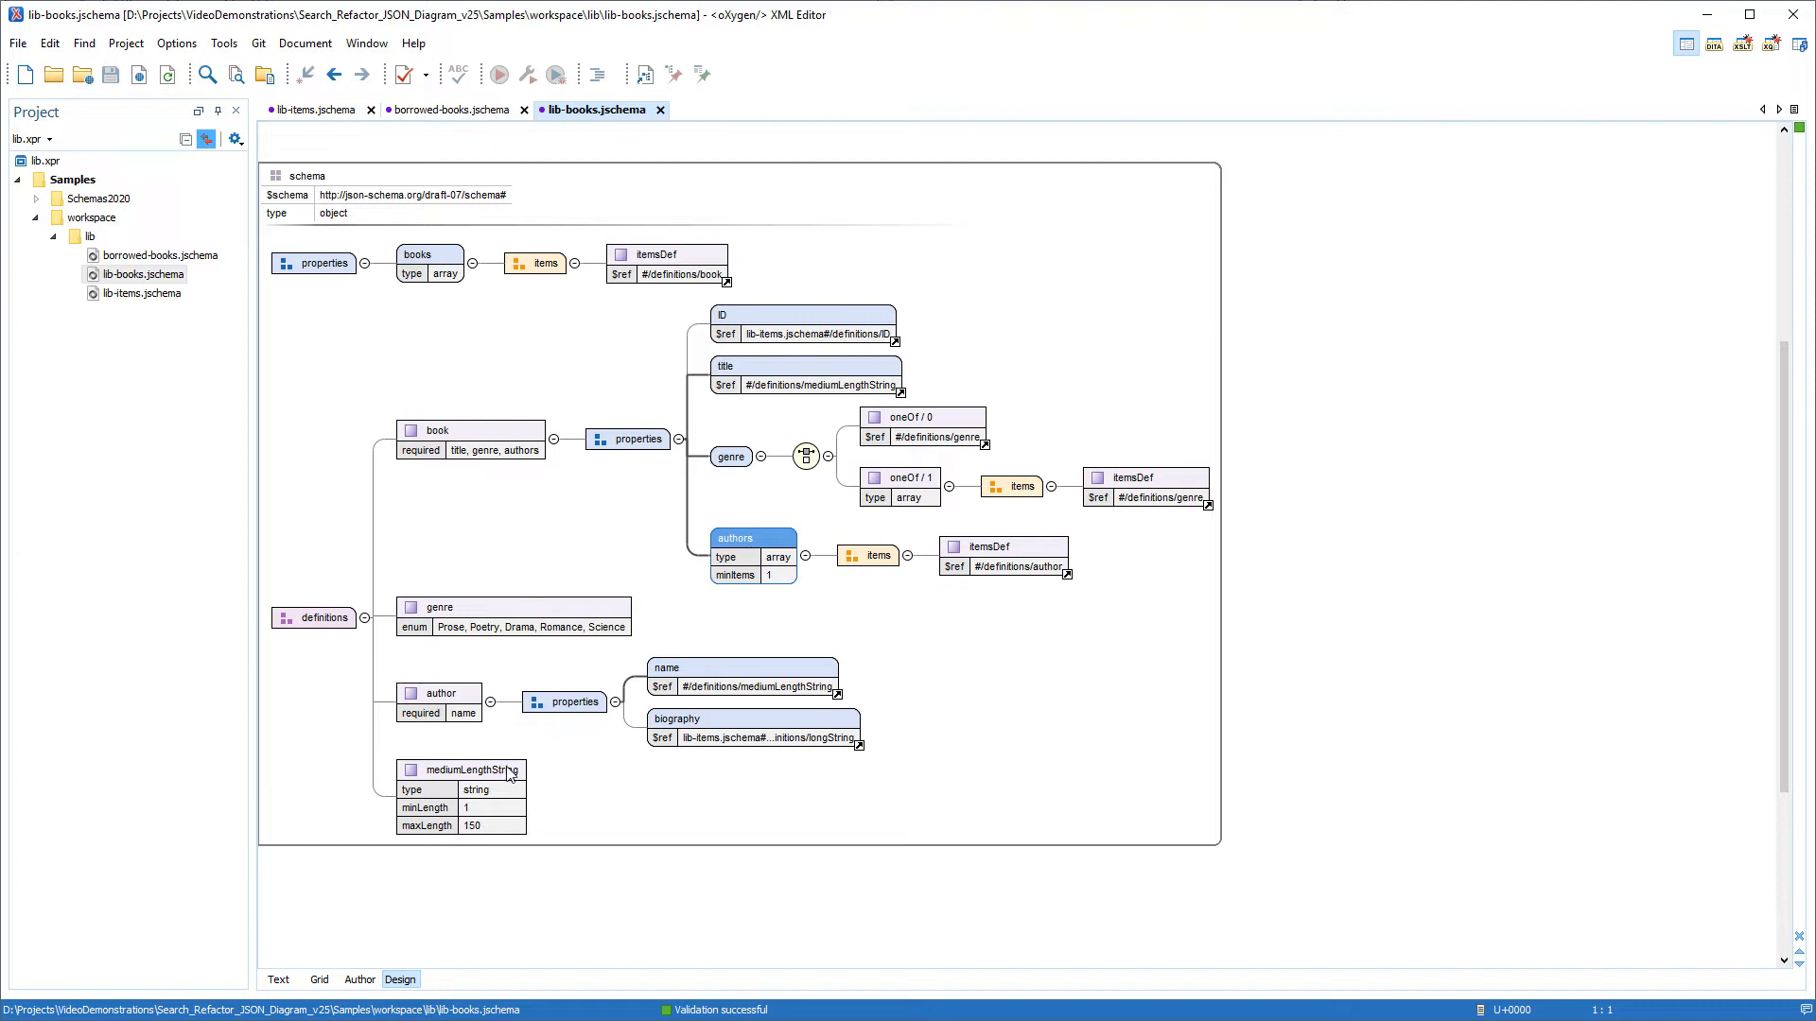
Search references to mediumLengthString in lib-books.jschema and visit the title and author name hits
right_click(462, 770)
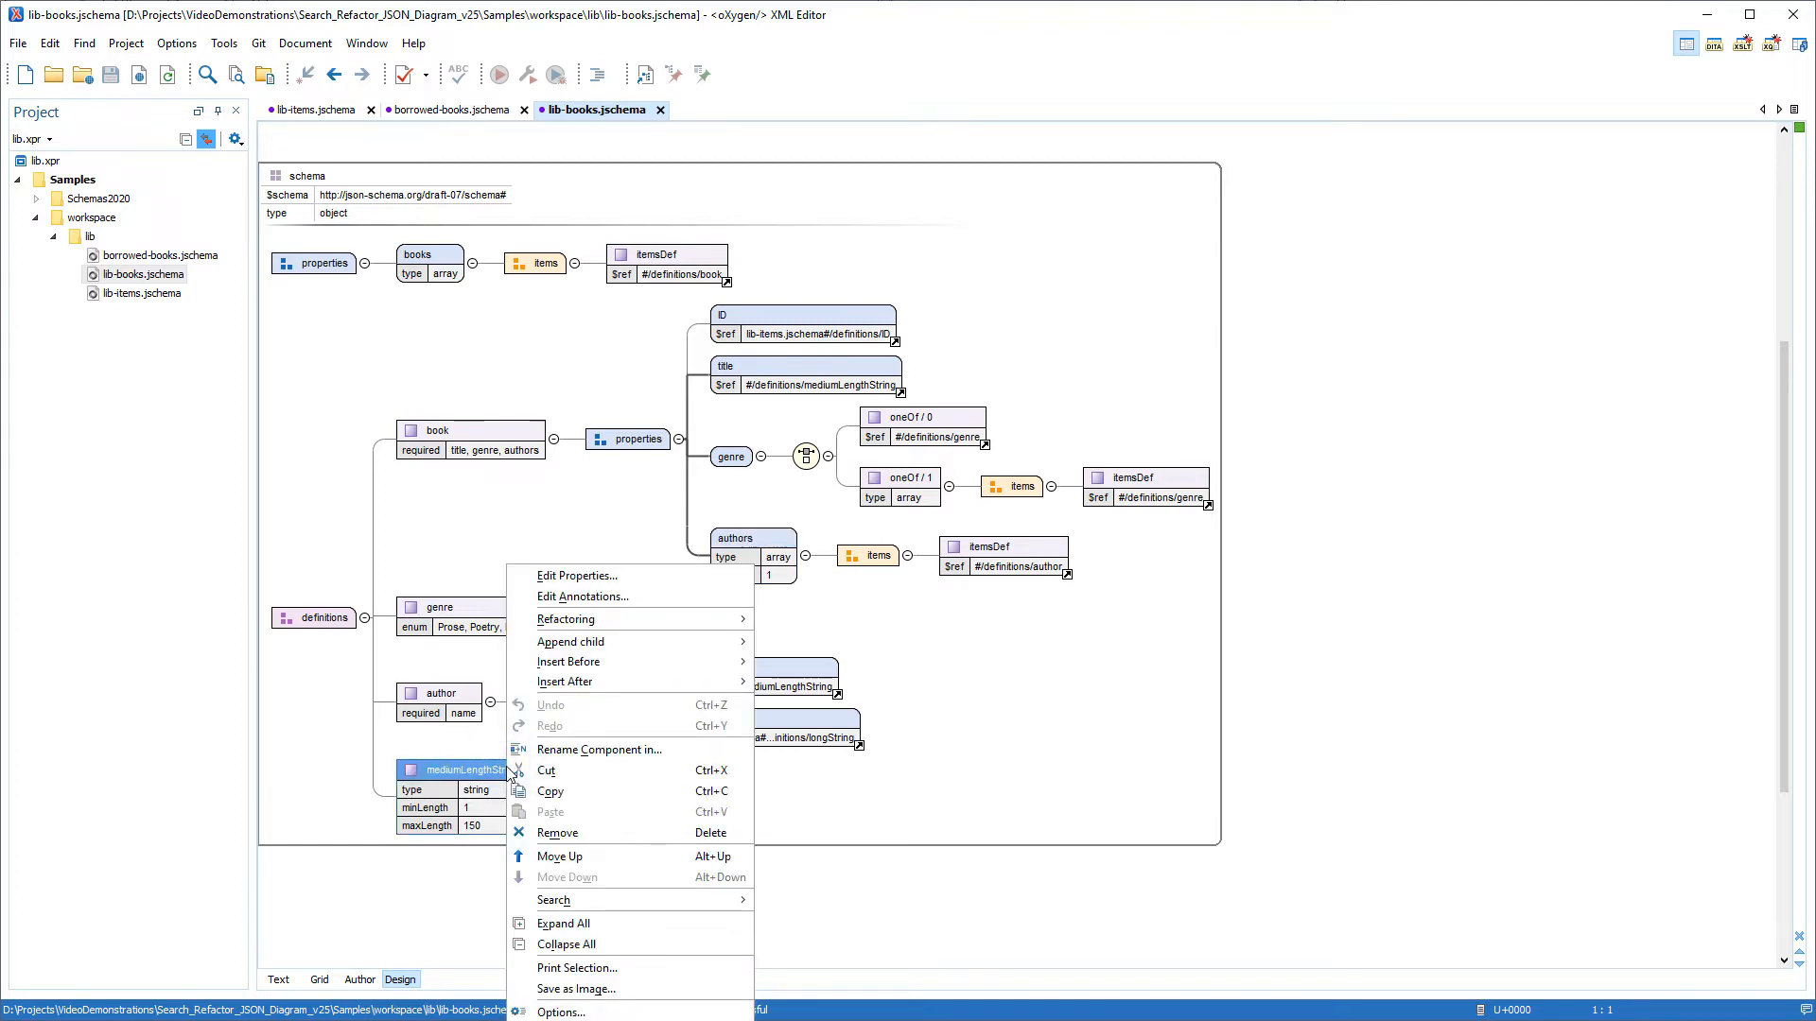
mouse_move(554, 901)
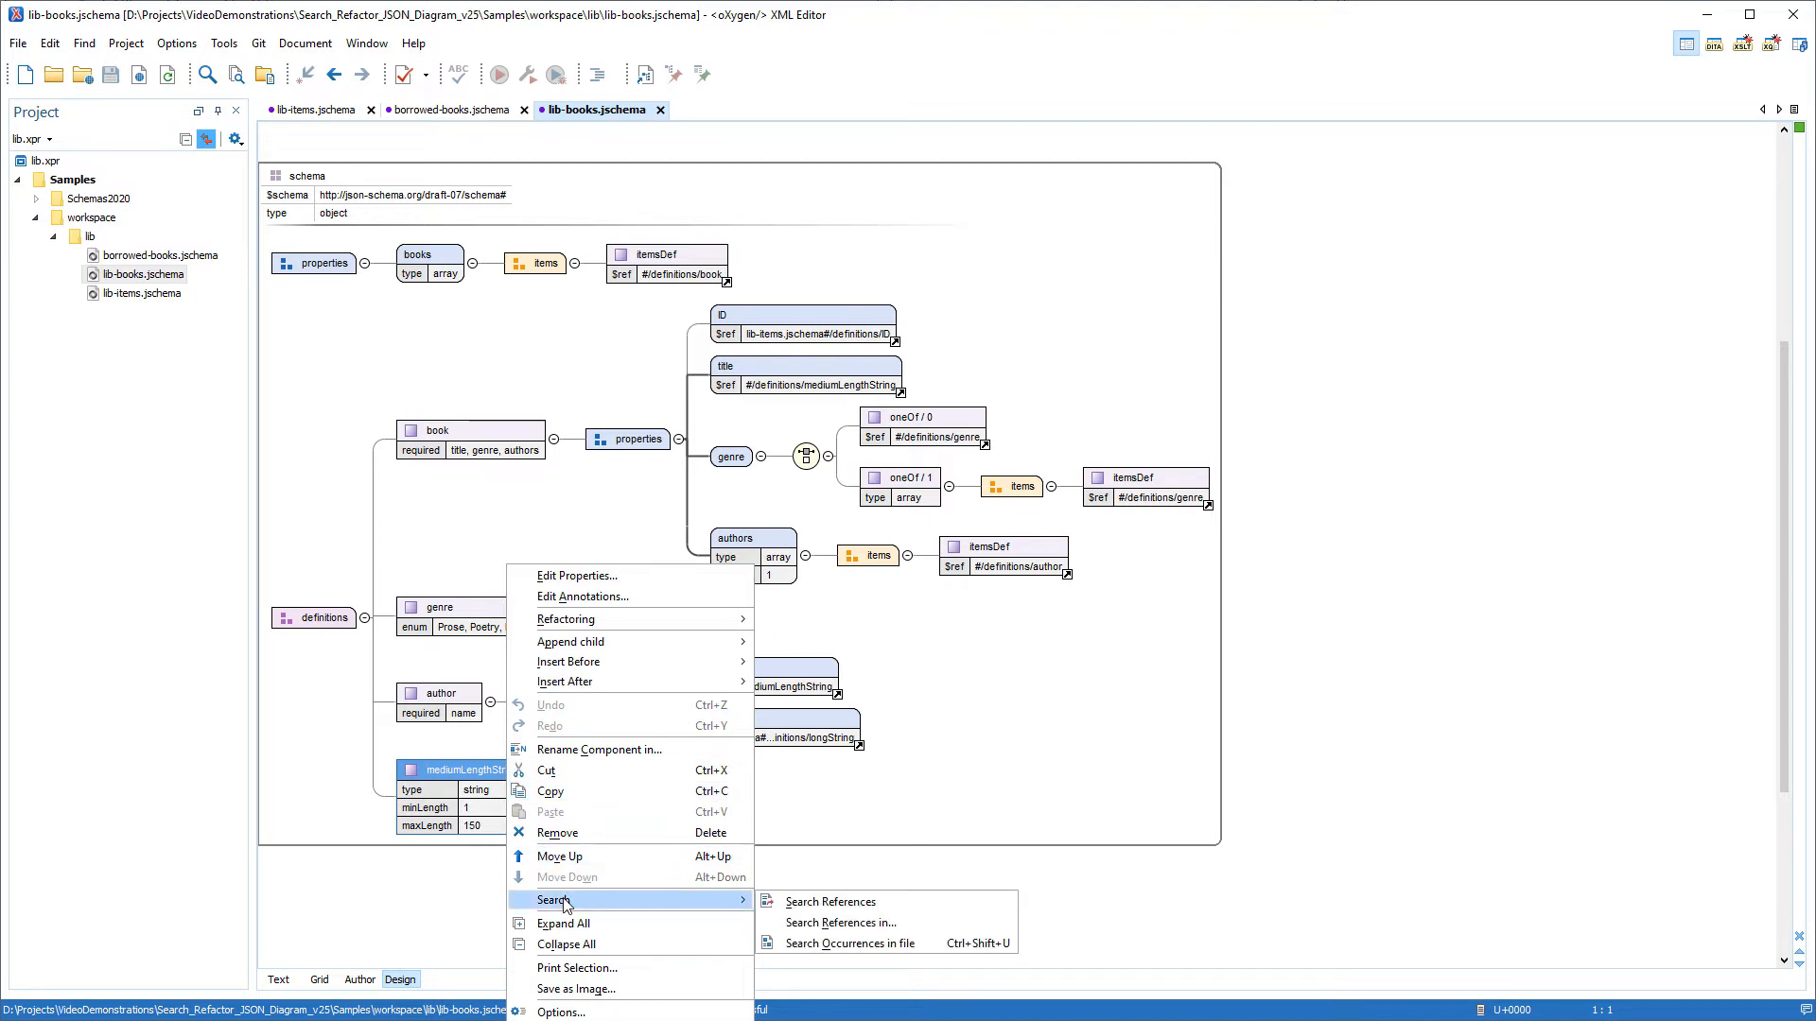
mouse_move(840, 923)
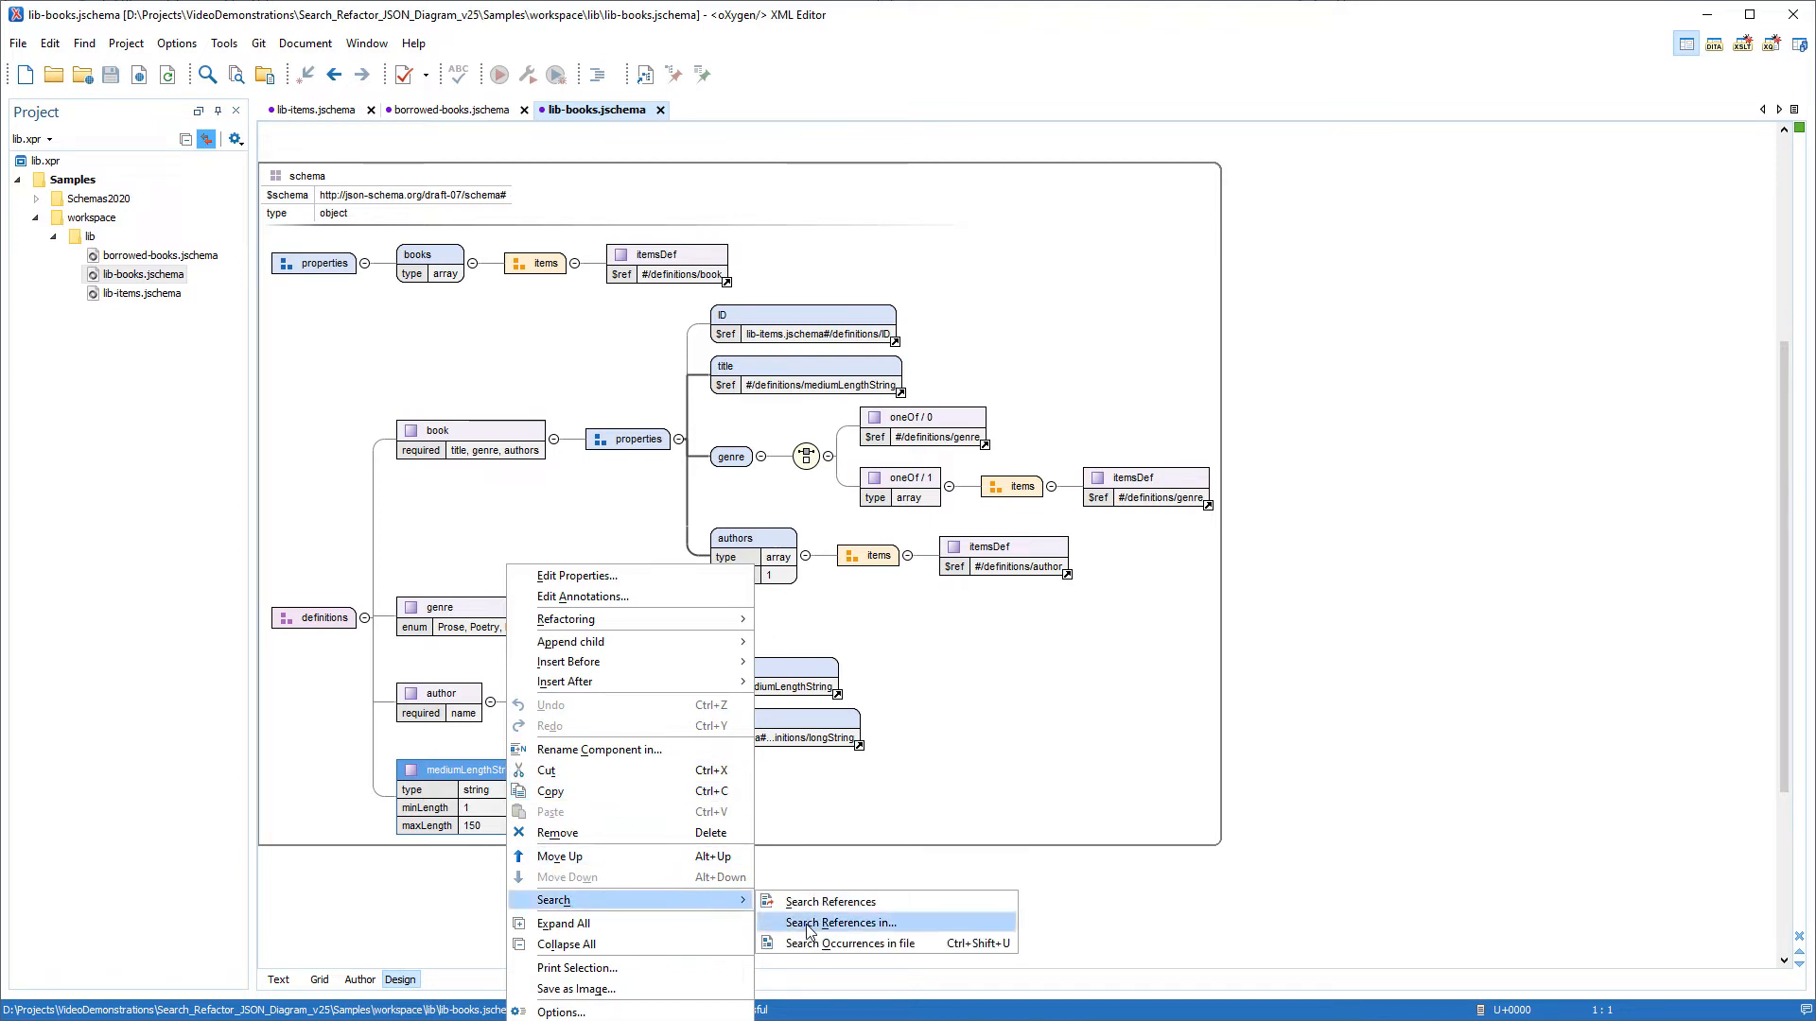
click(842, 922)
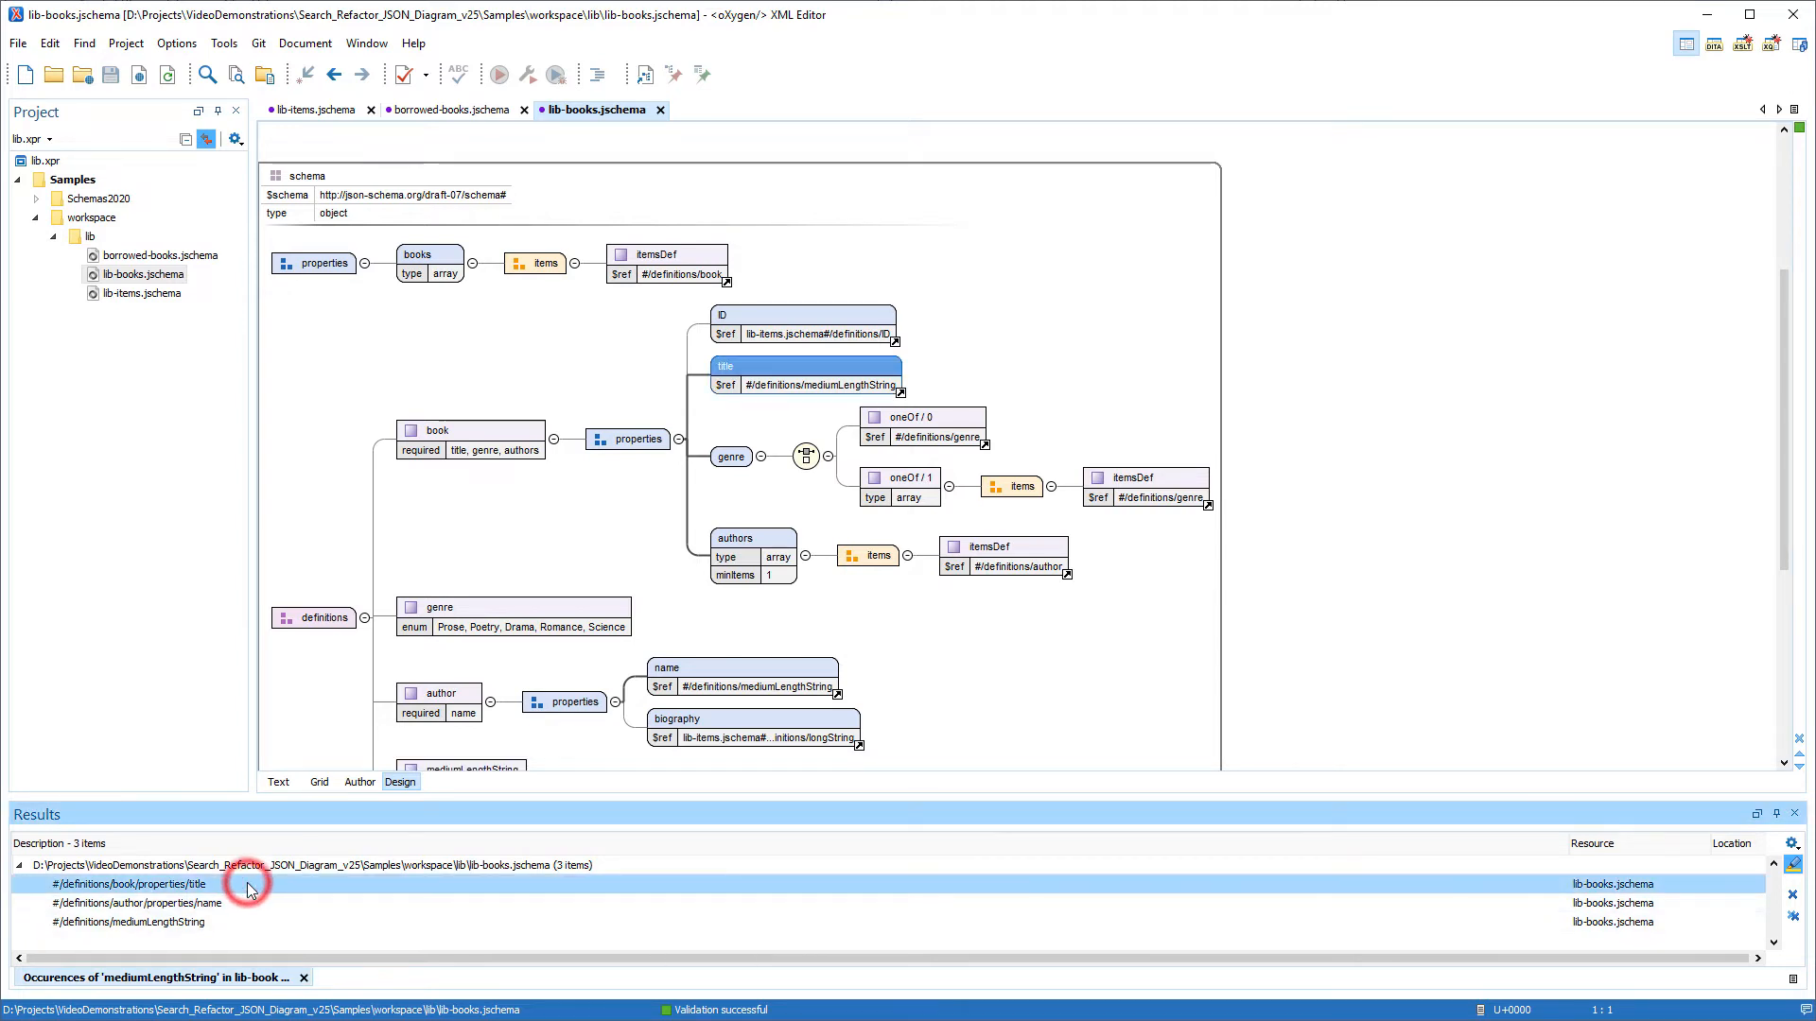
click(136, 905)
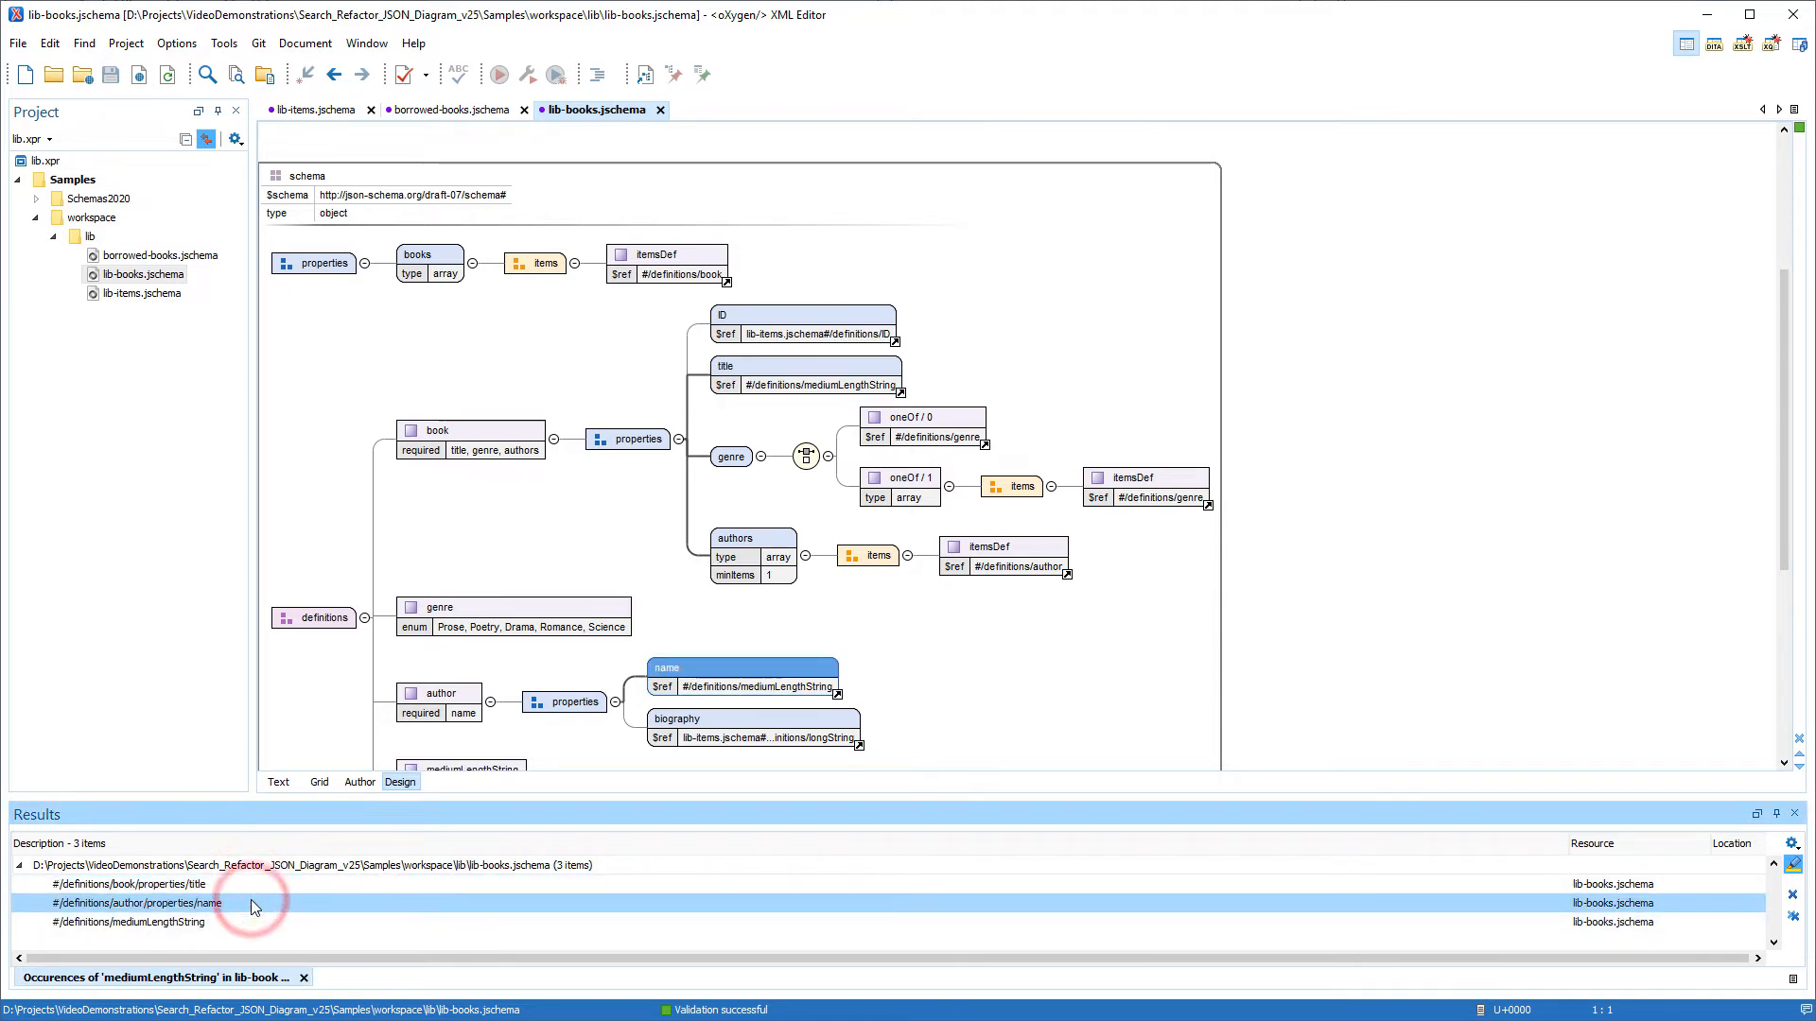
click(129, 921)
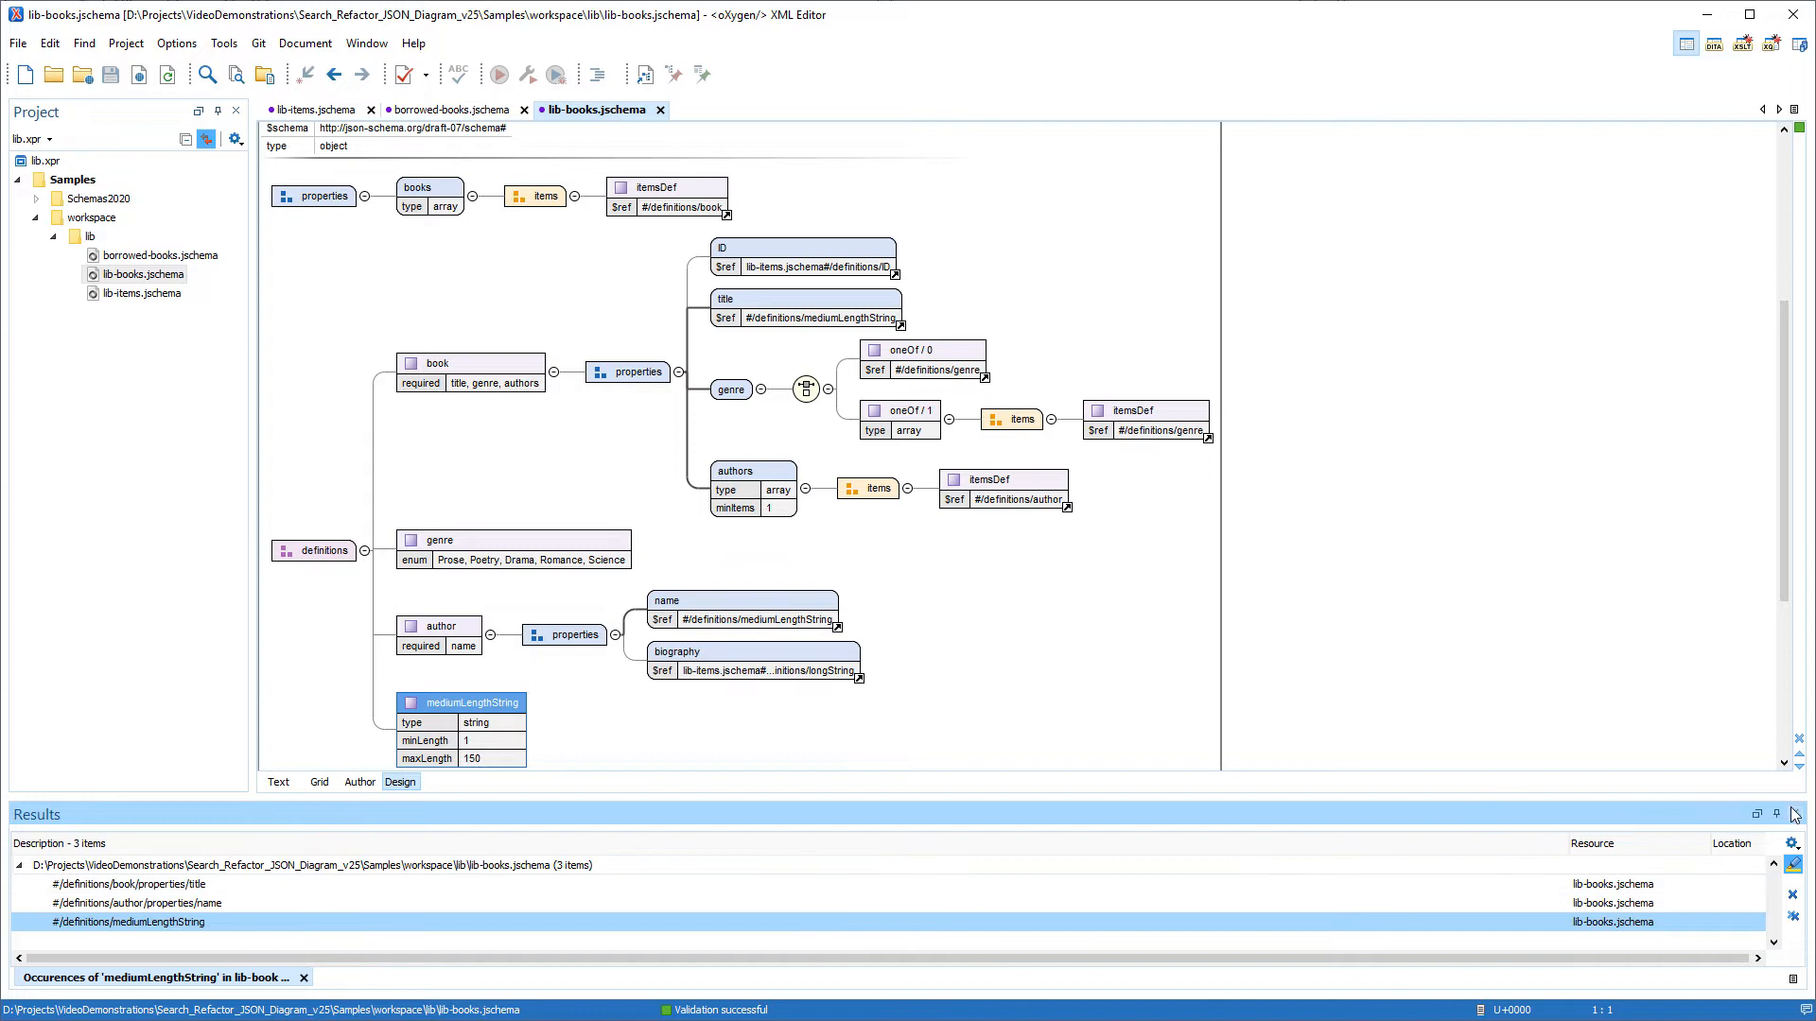
click(1793, 814)
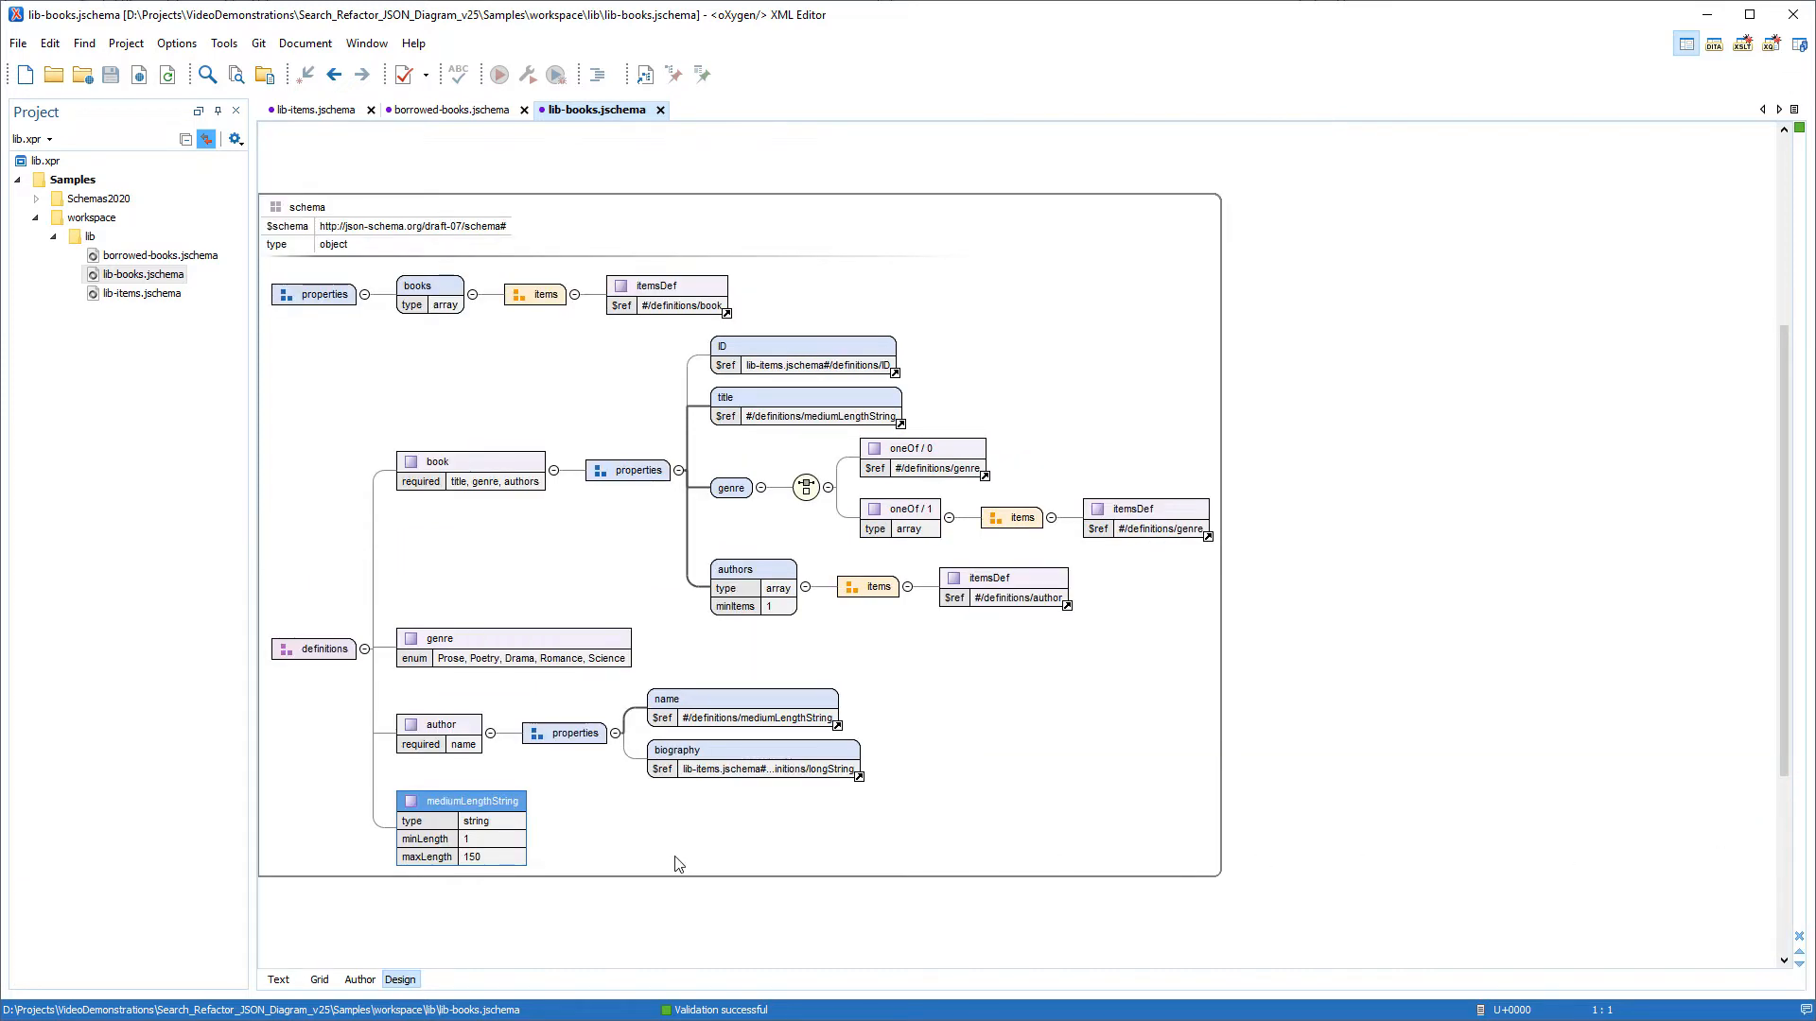
List all mediumLengthString references and jump to publishingHouse in lib-items.jschema
right_click(462, 800)
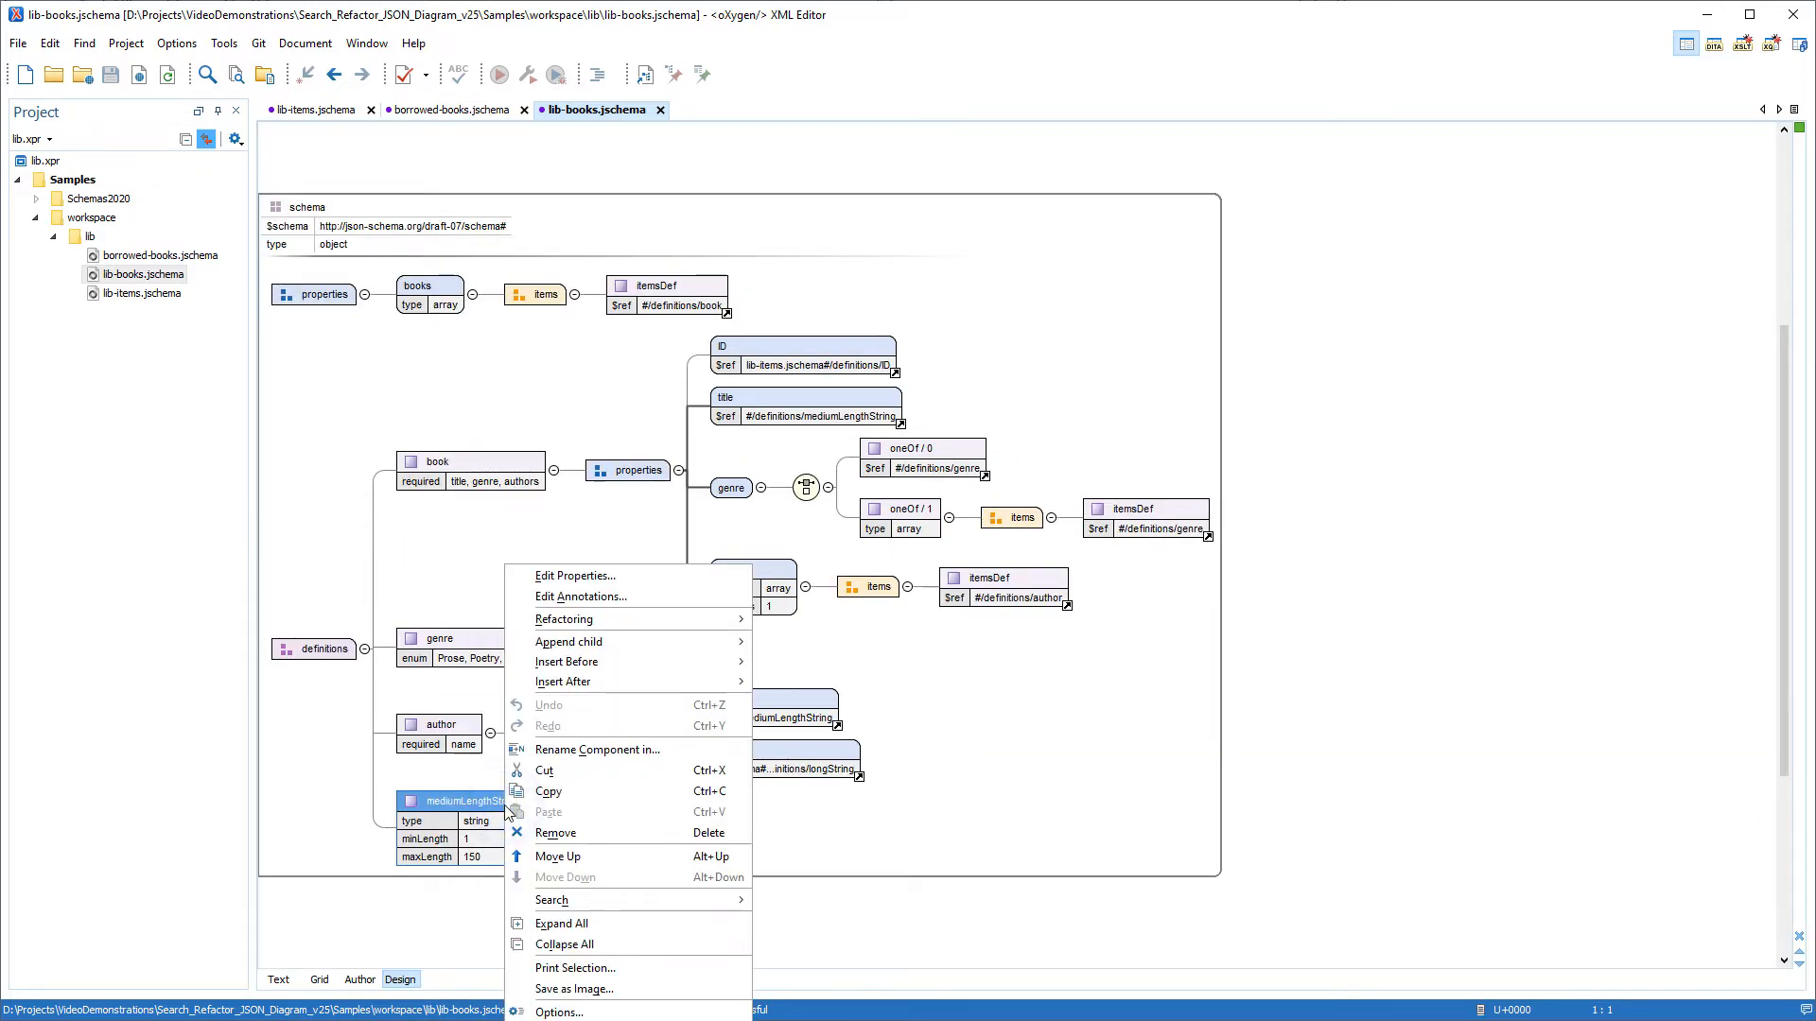
mouse_move(550, 900)
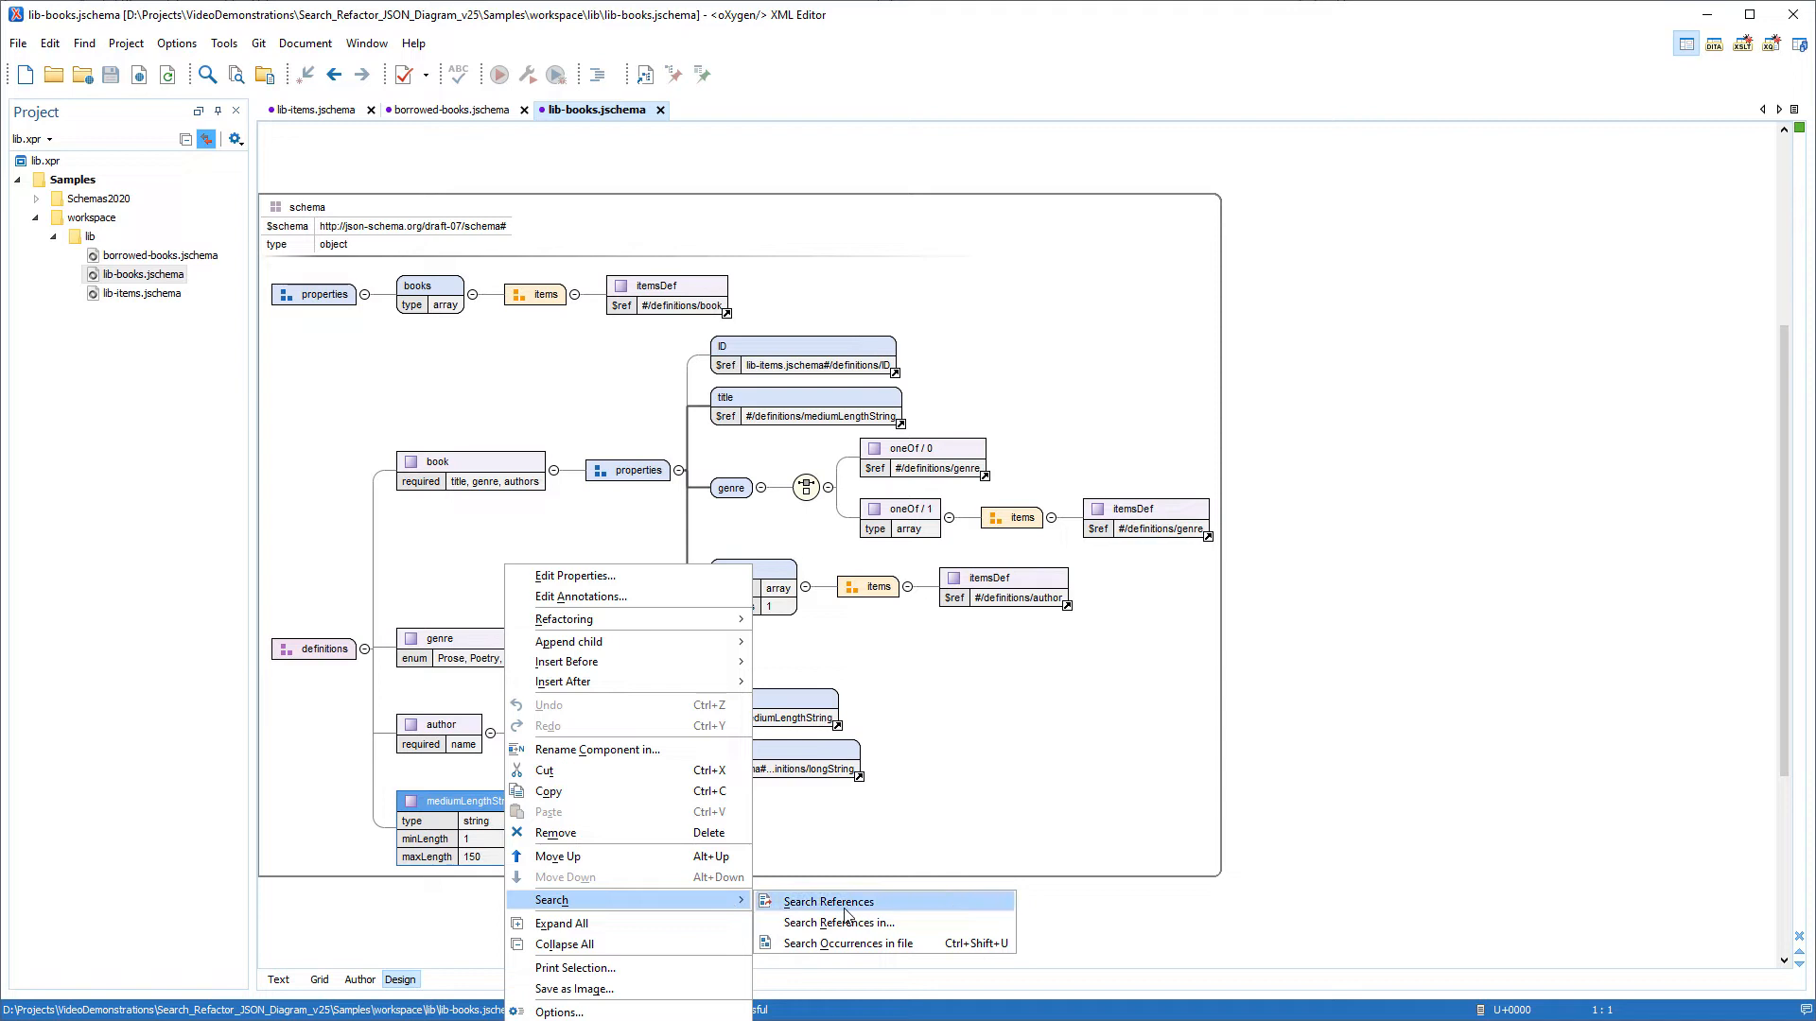
click(827, 900)
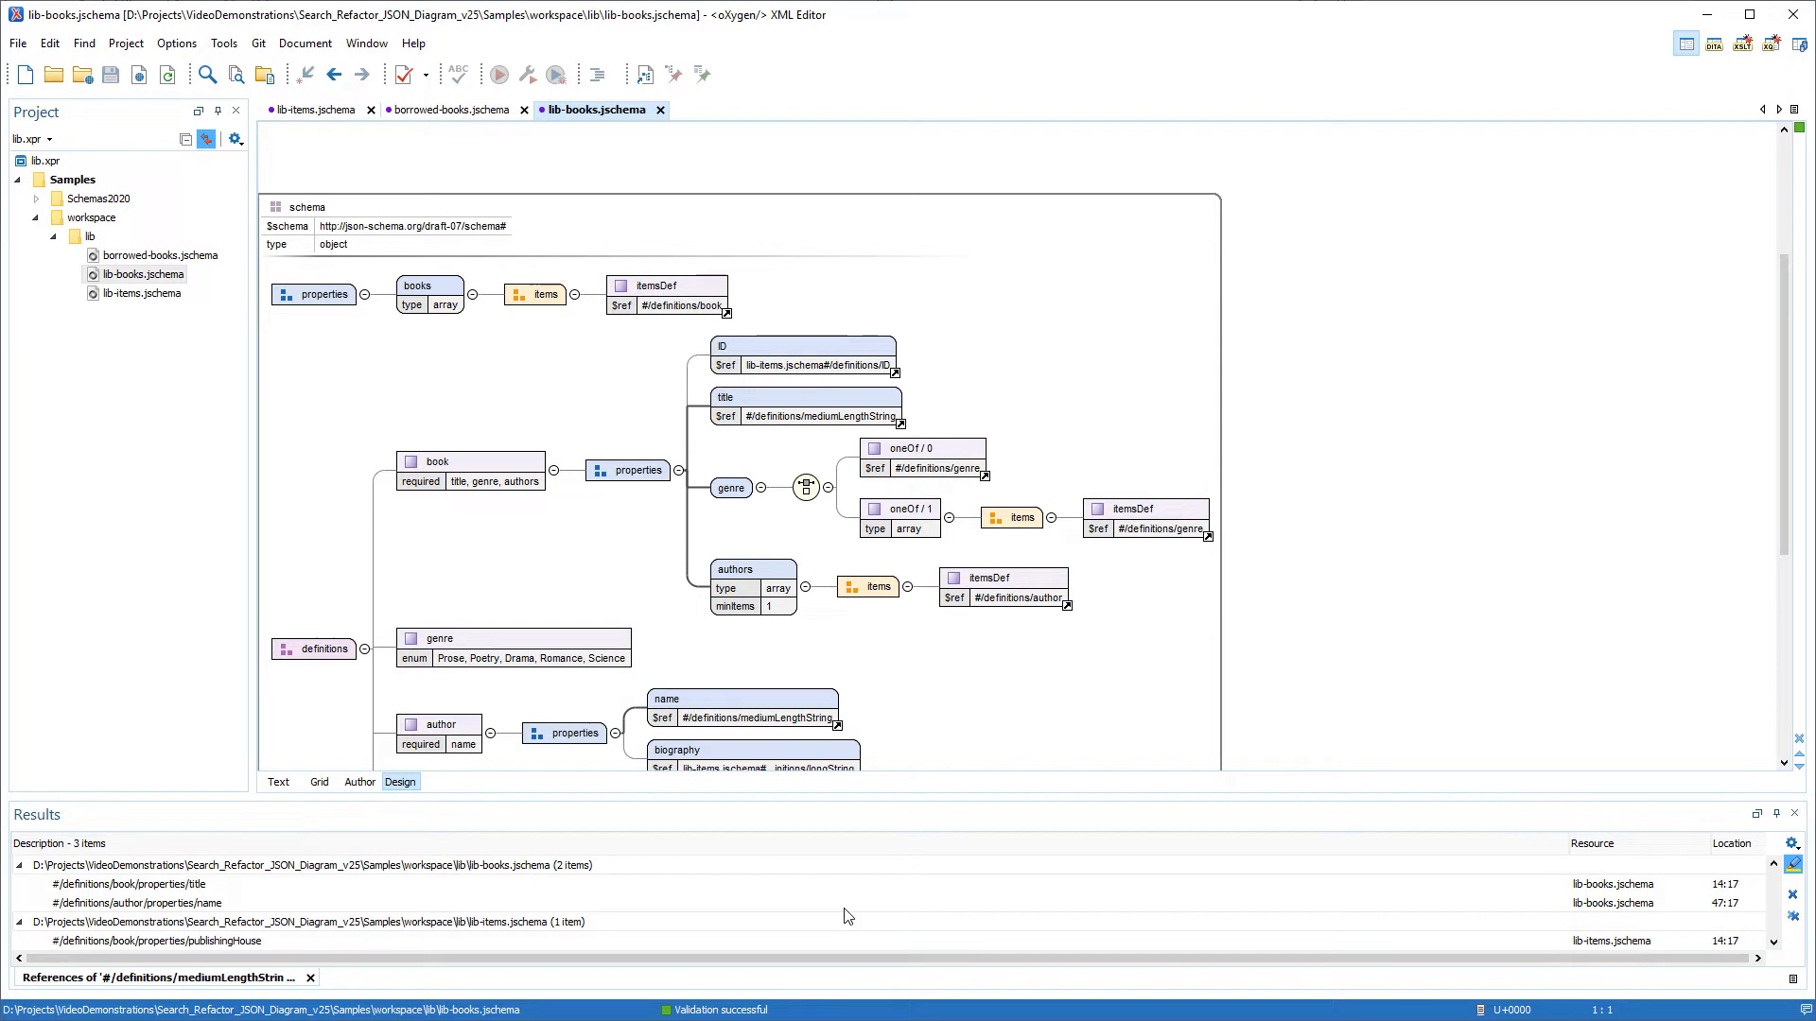
mouse_move(312, 895)
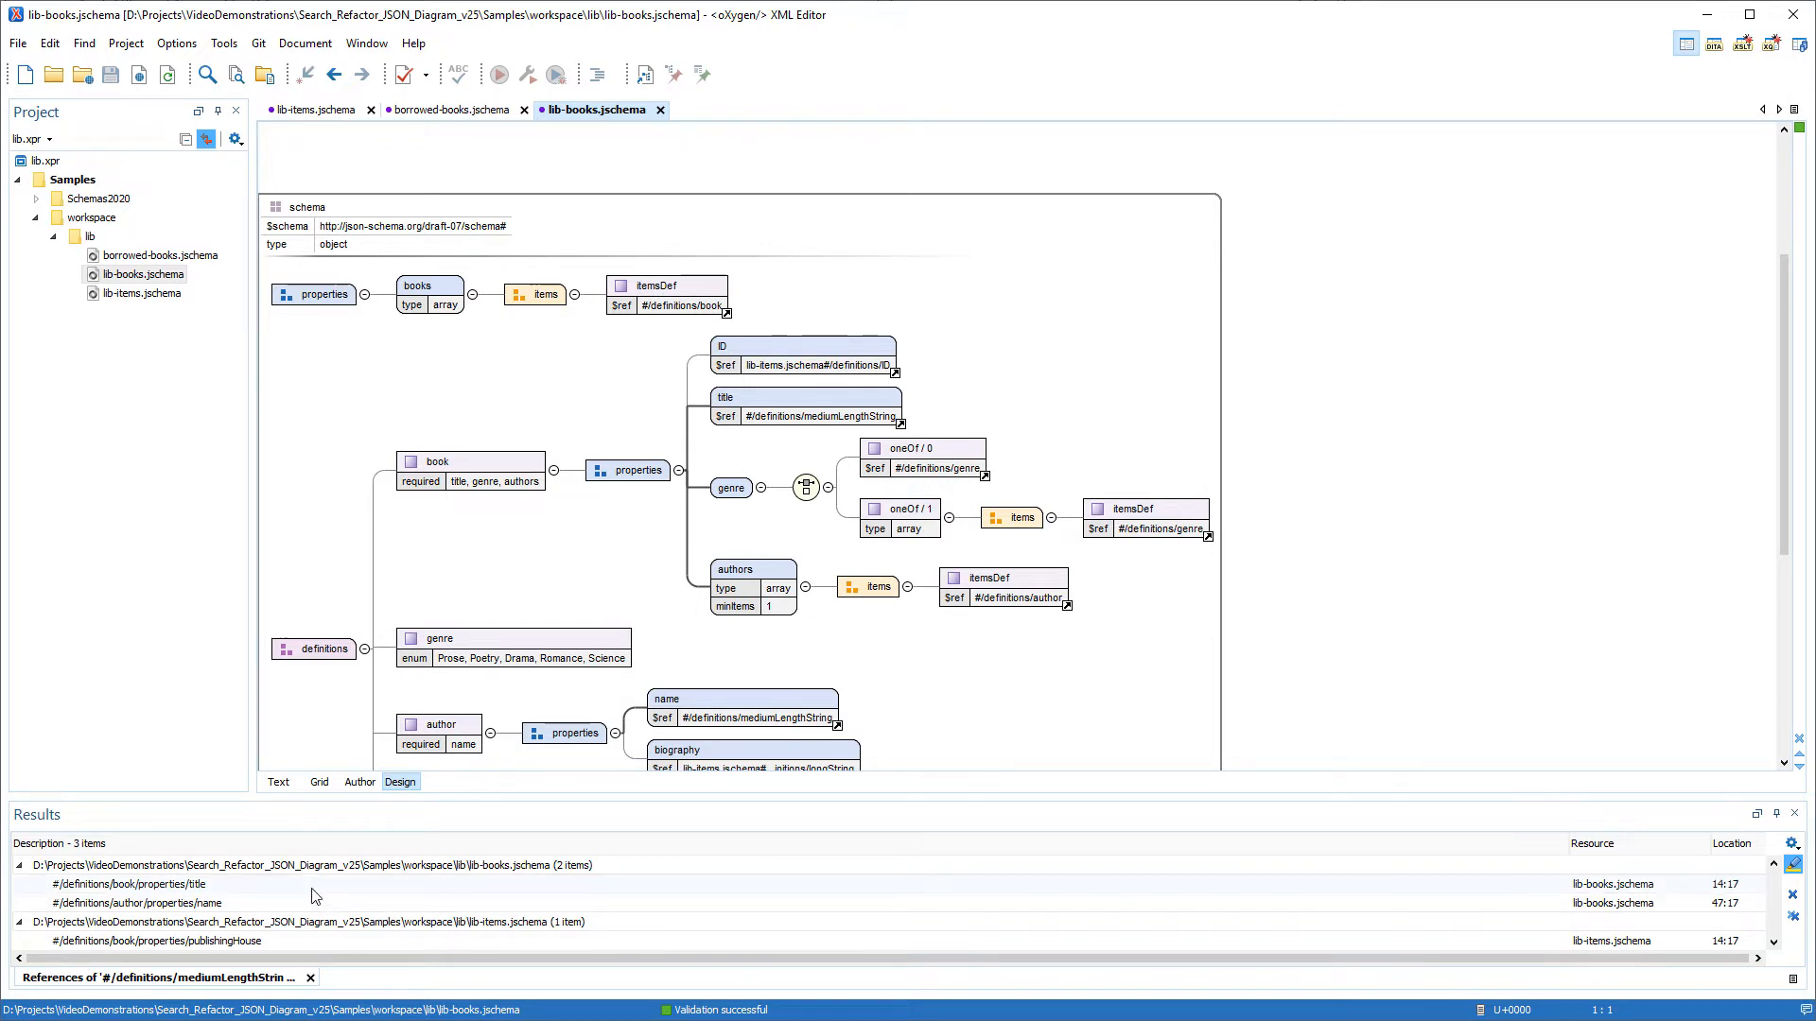
click(121, 883)
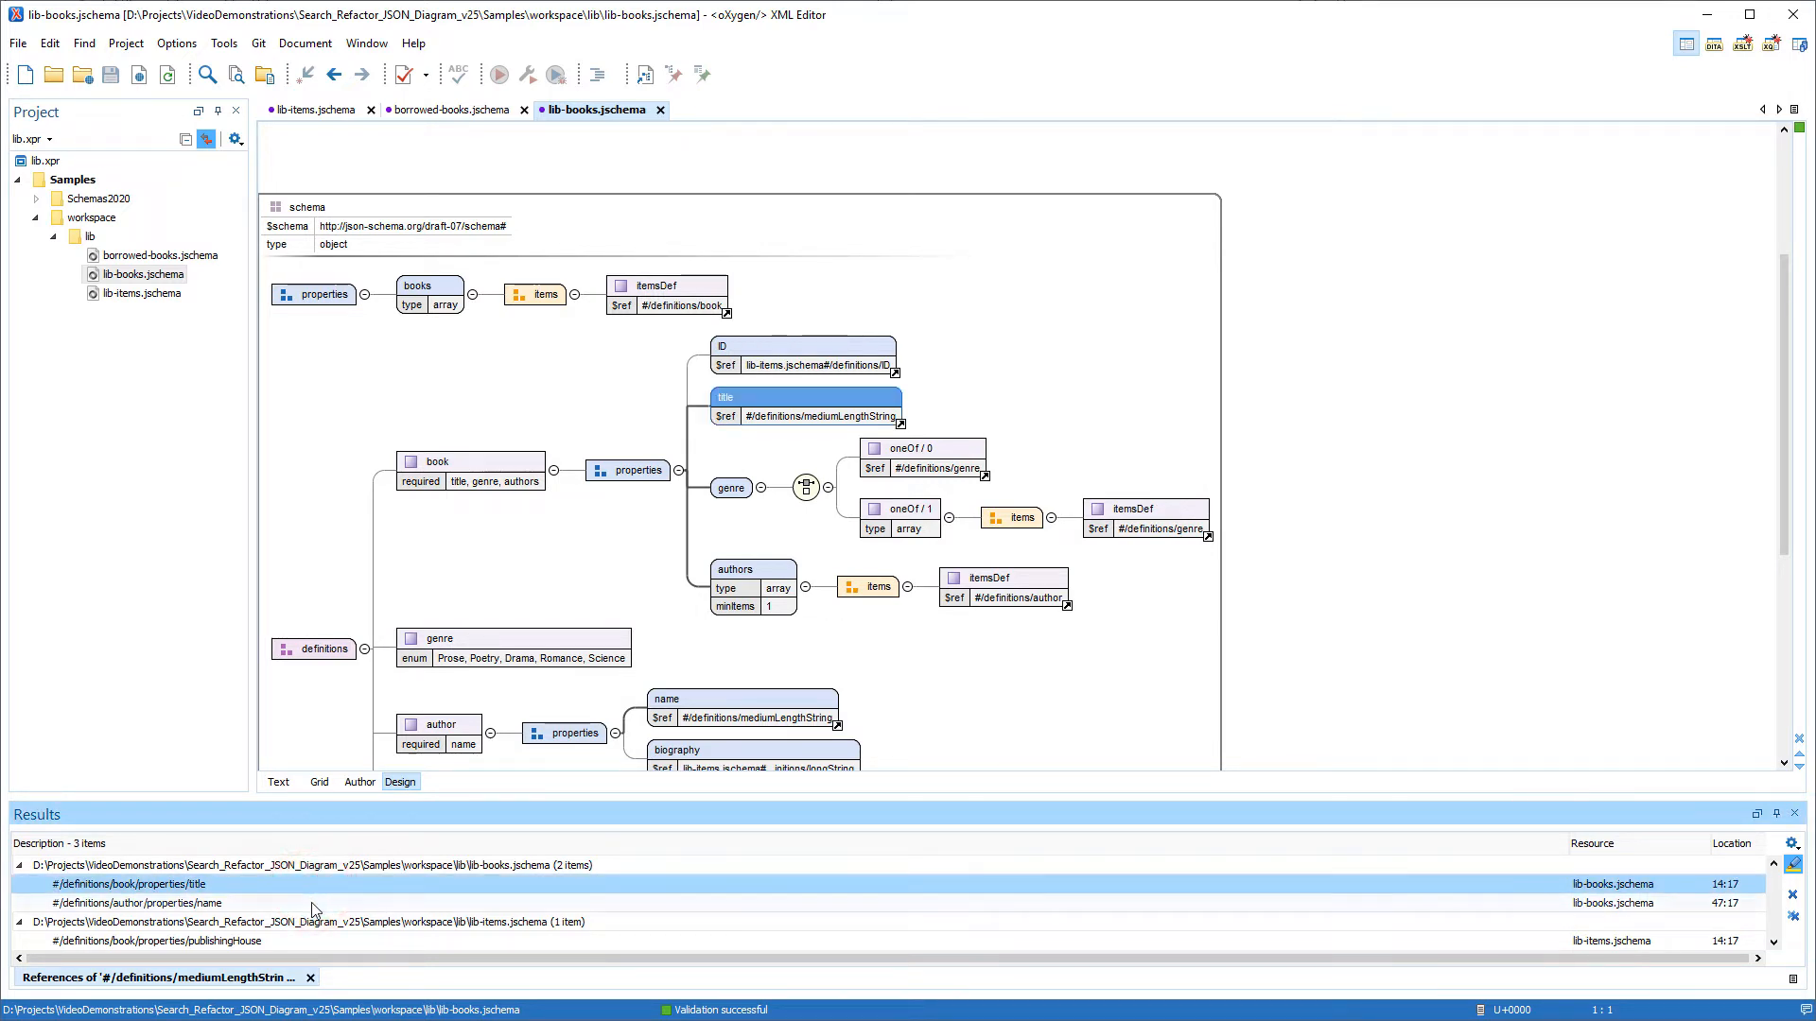
click(136, 904)
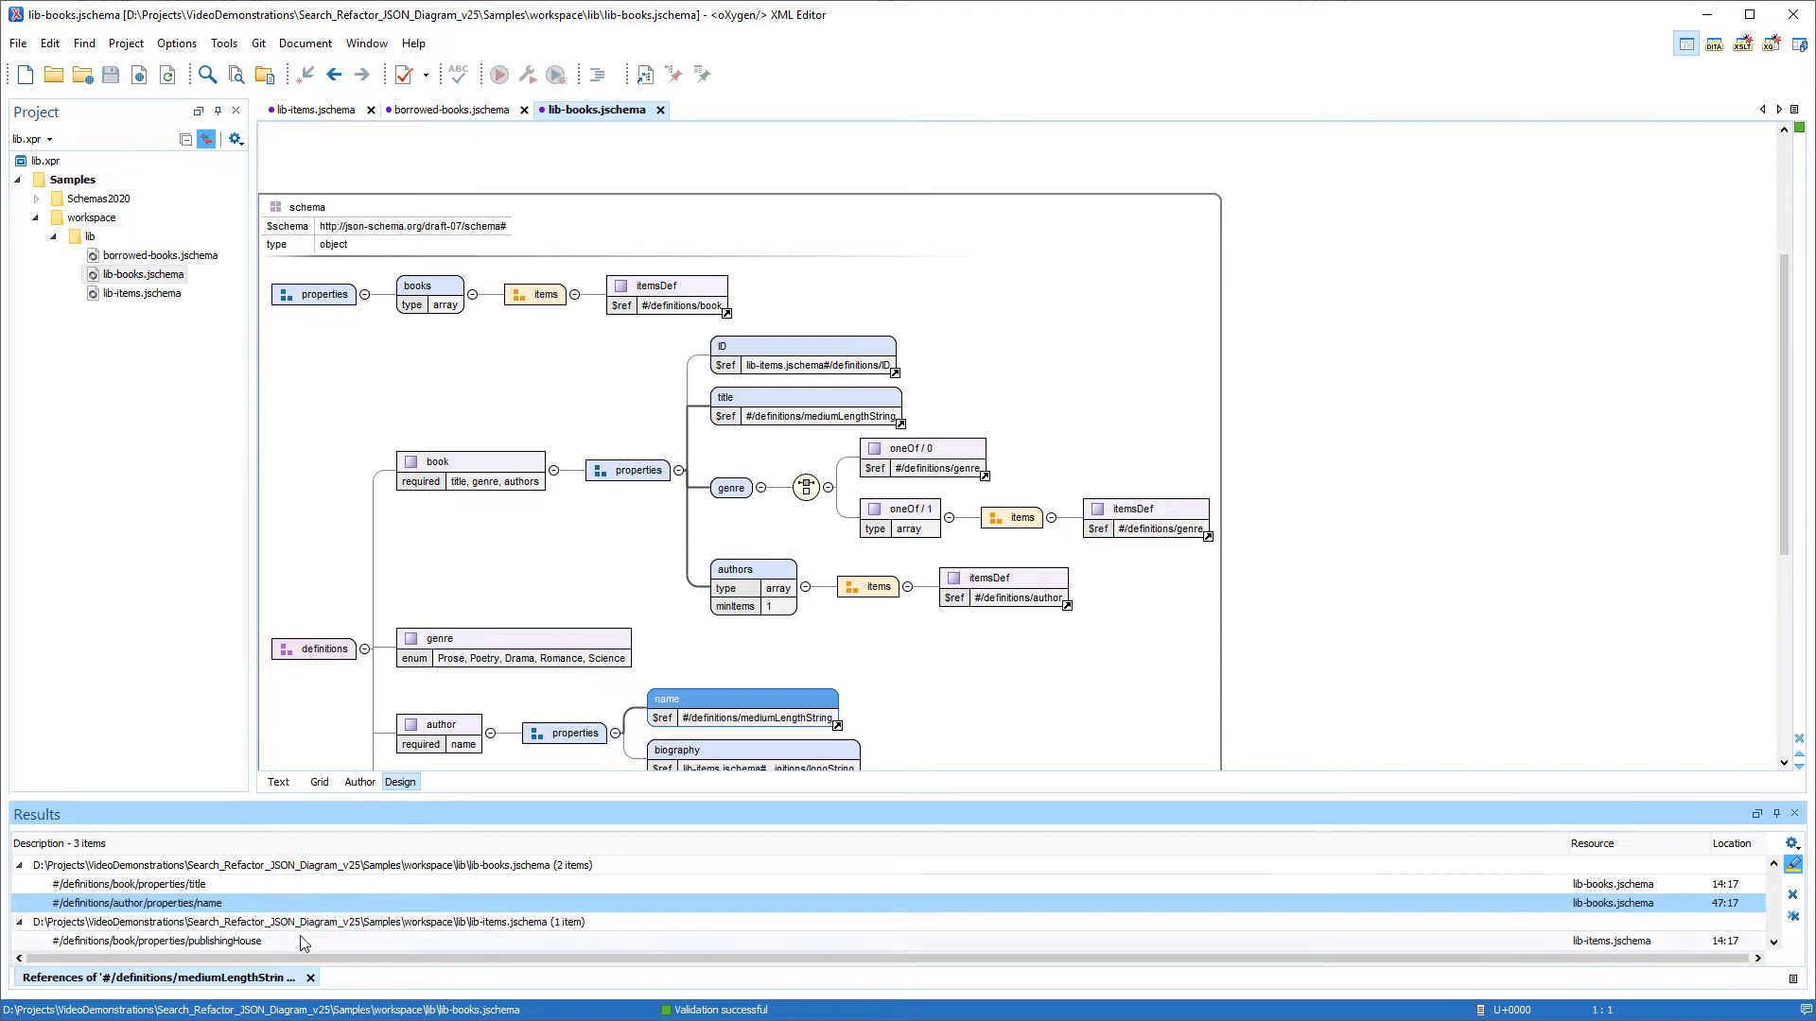
double_click(151, 940)
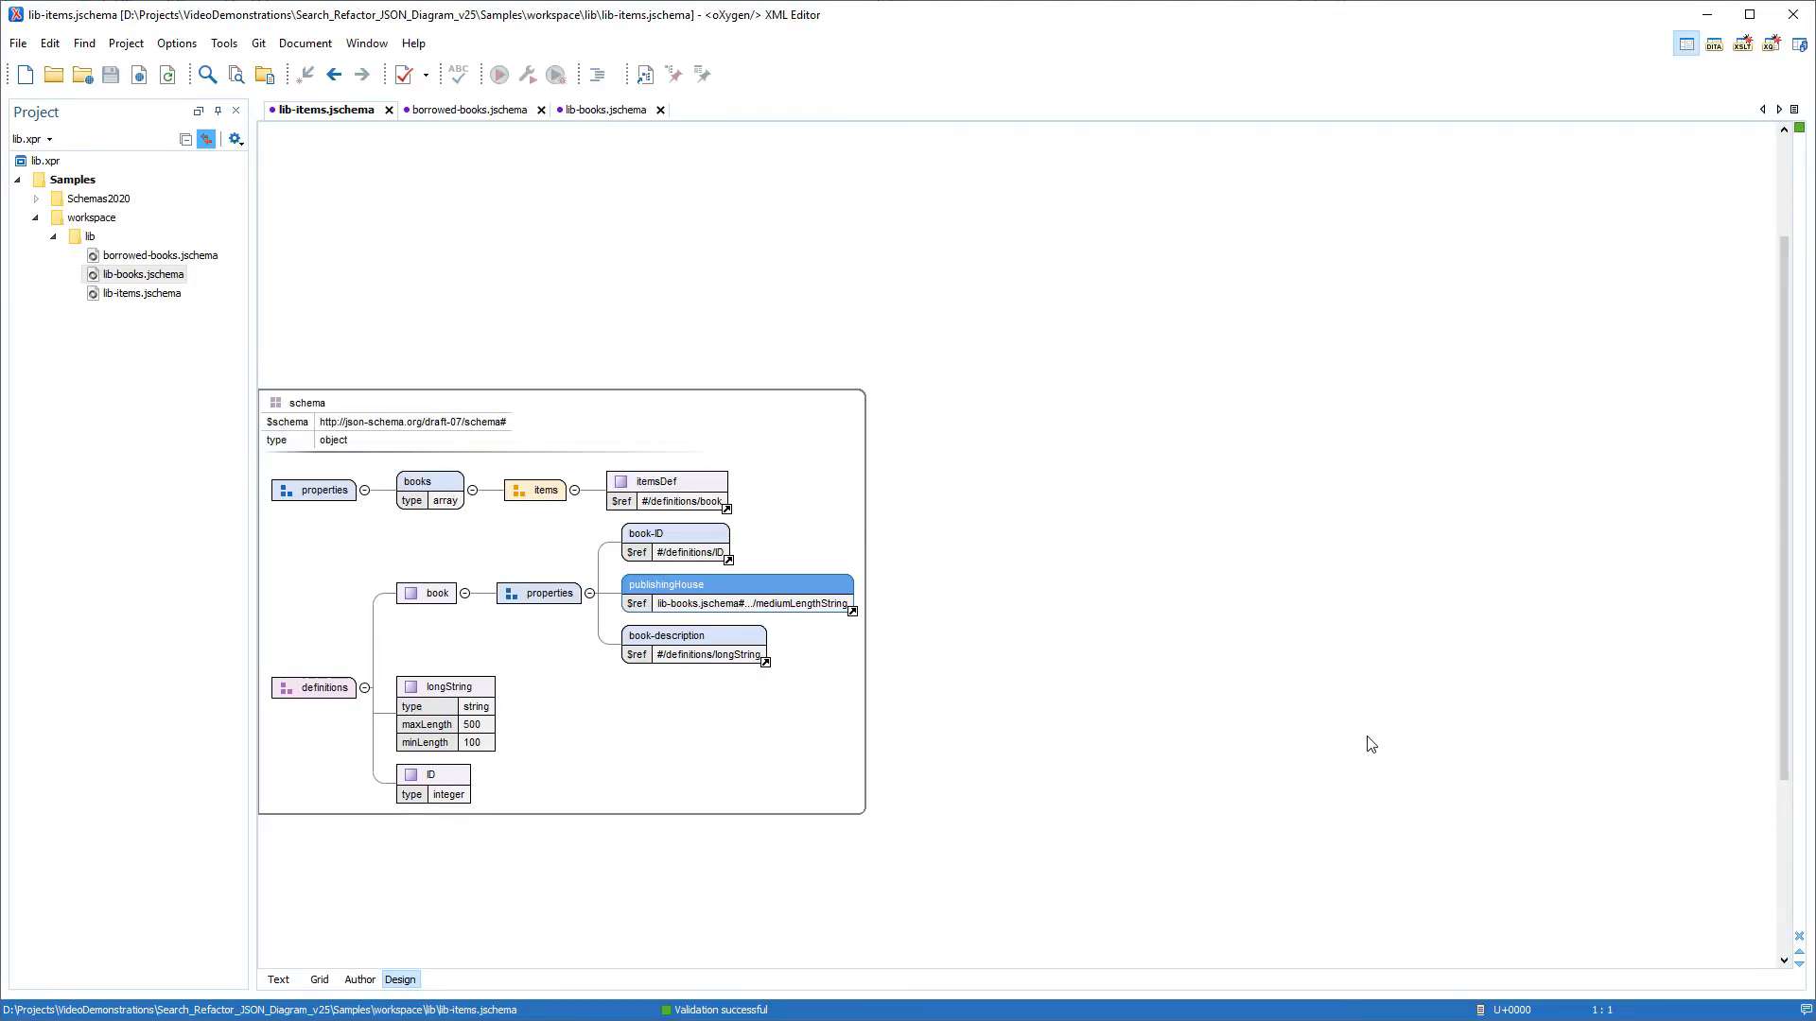
Follow the ID $ref from lib-books.jschema to lib-items.jschema and return
click(601, 110)
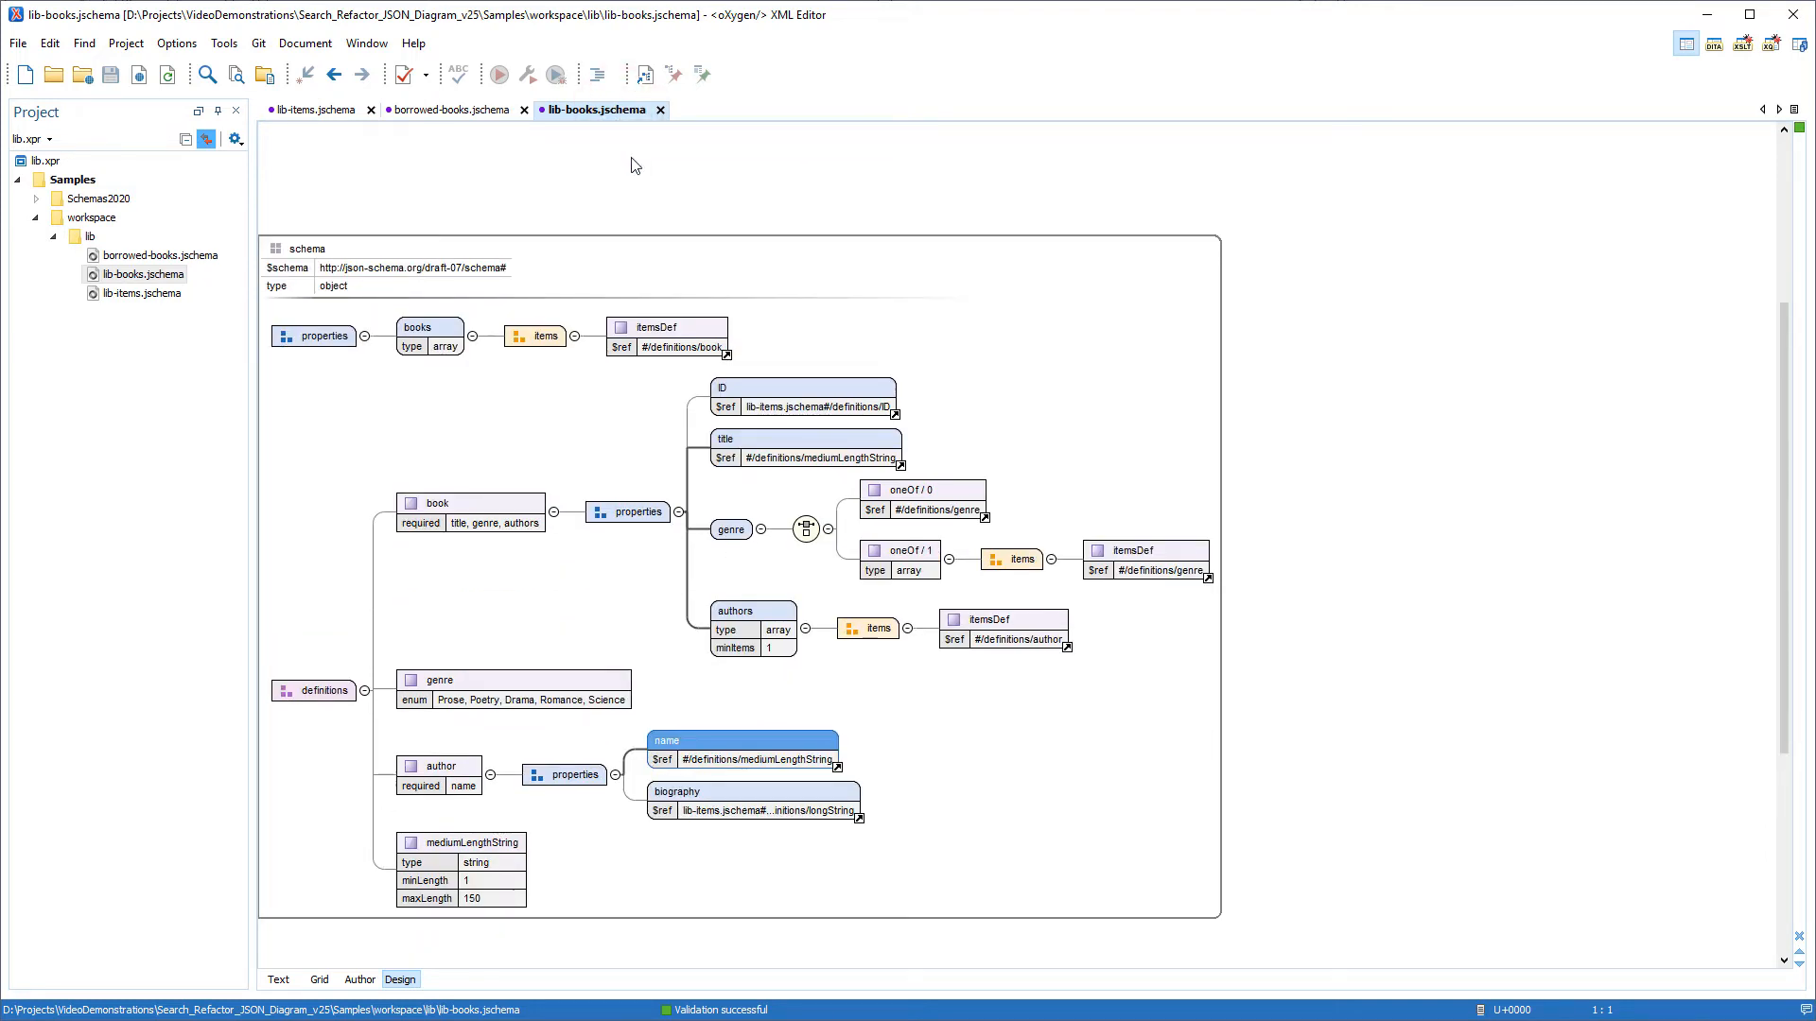
mouse_move(776, 369)
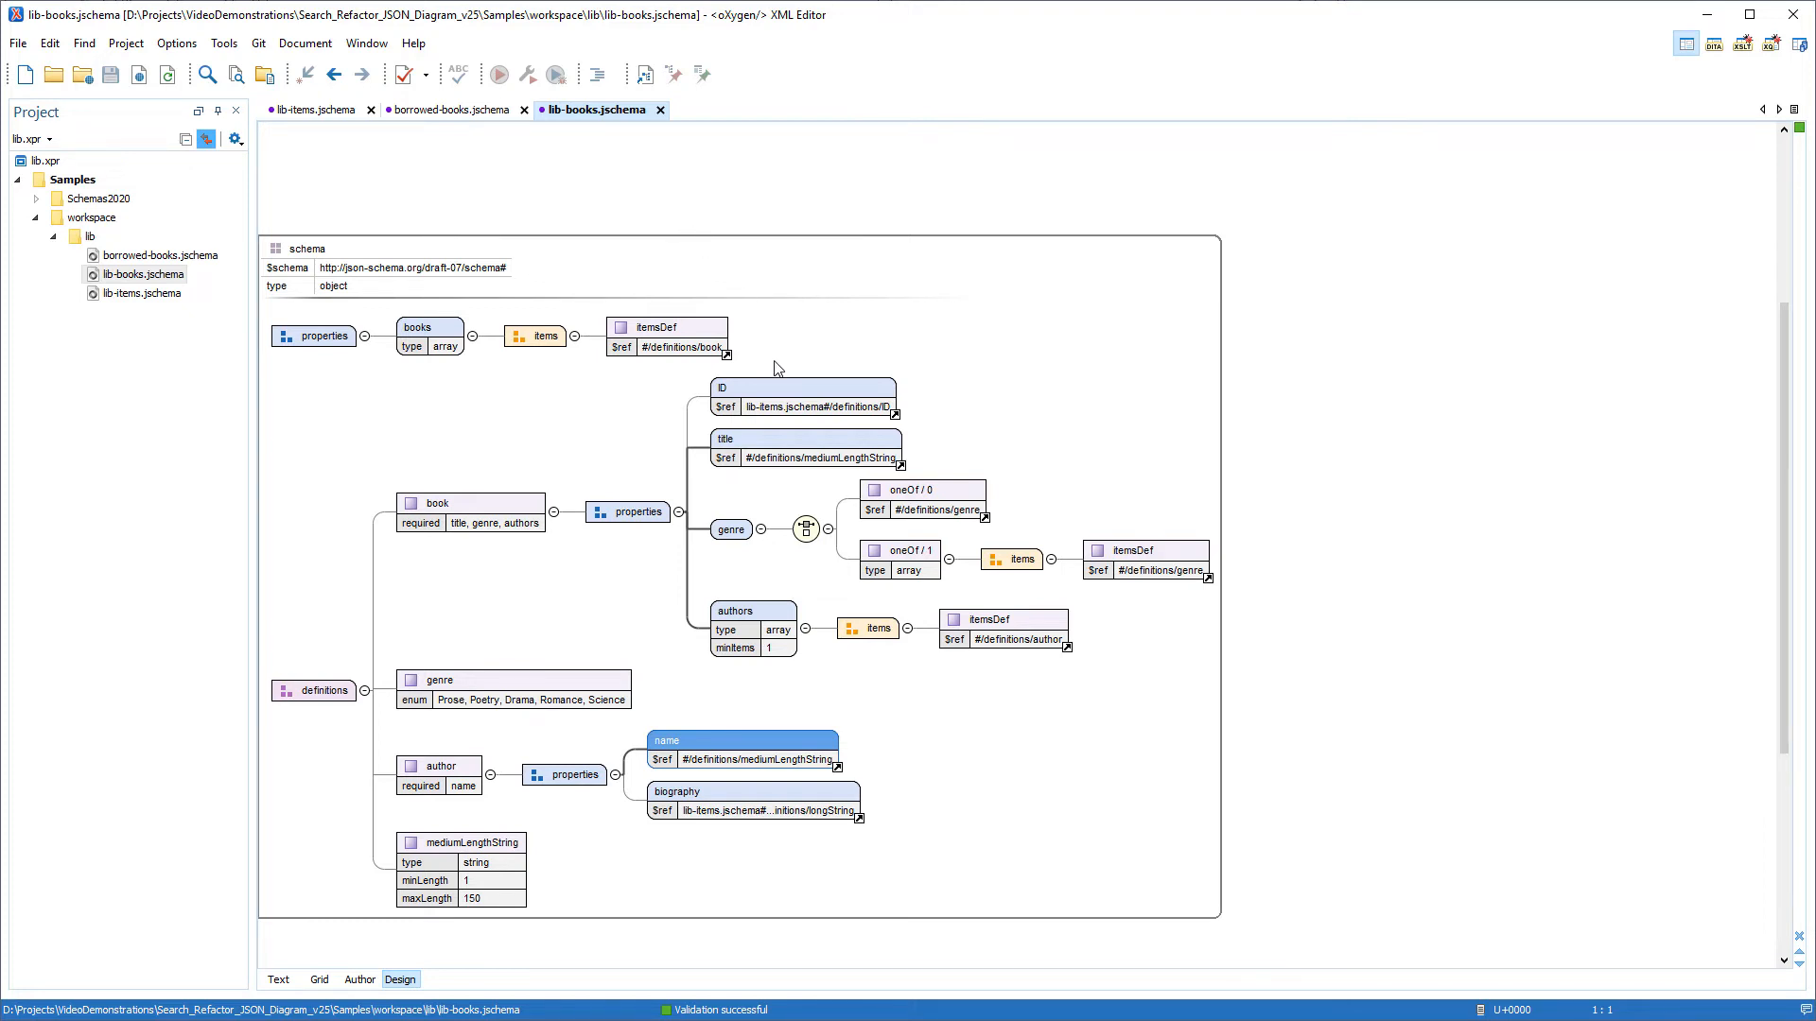
click(802, 386)
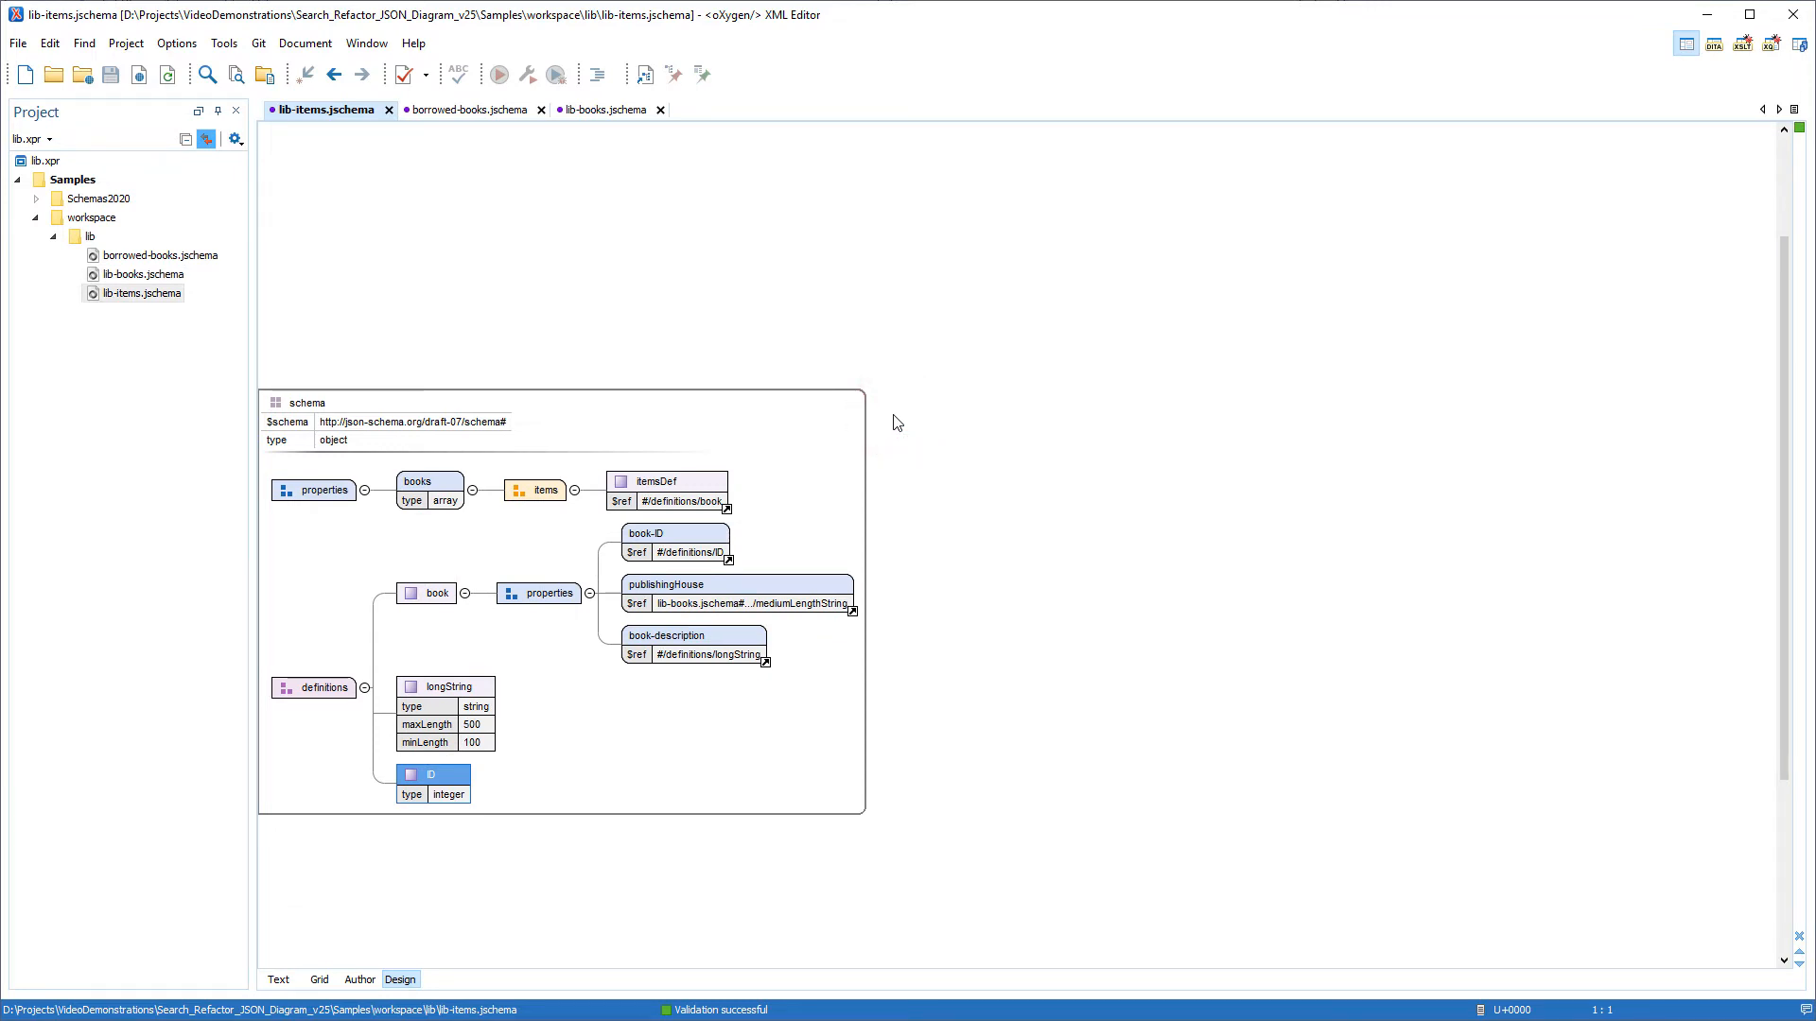
click(594, 110)
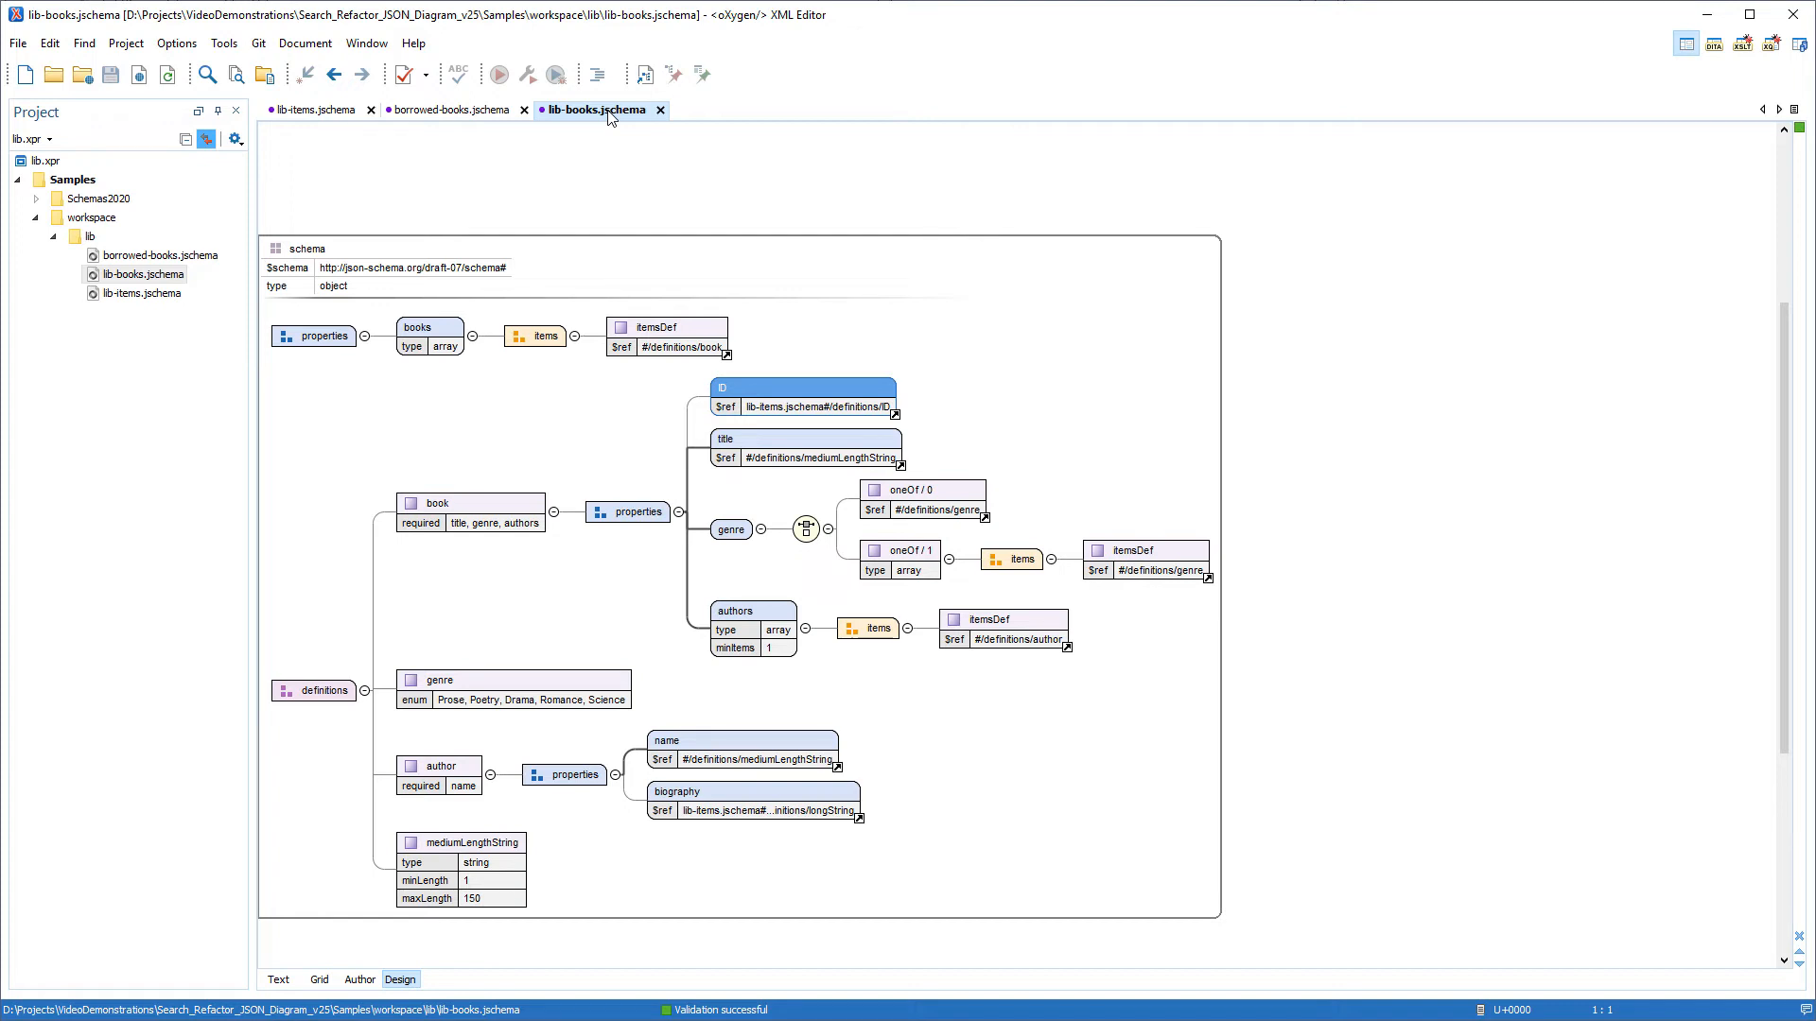
mouse_move(496, 850)
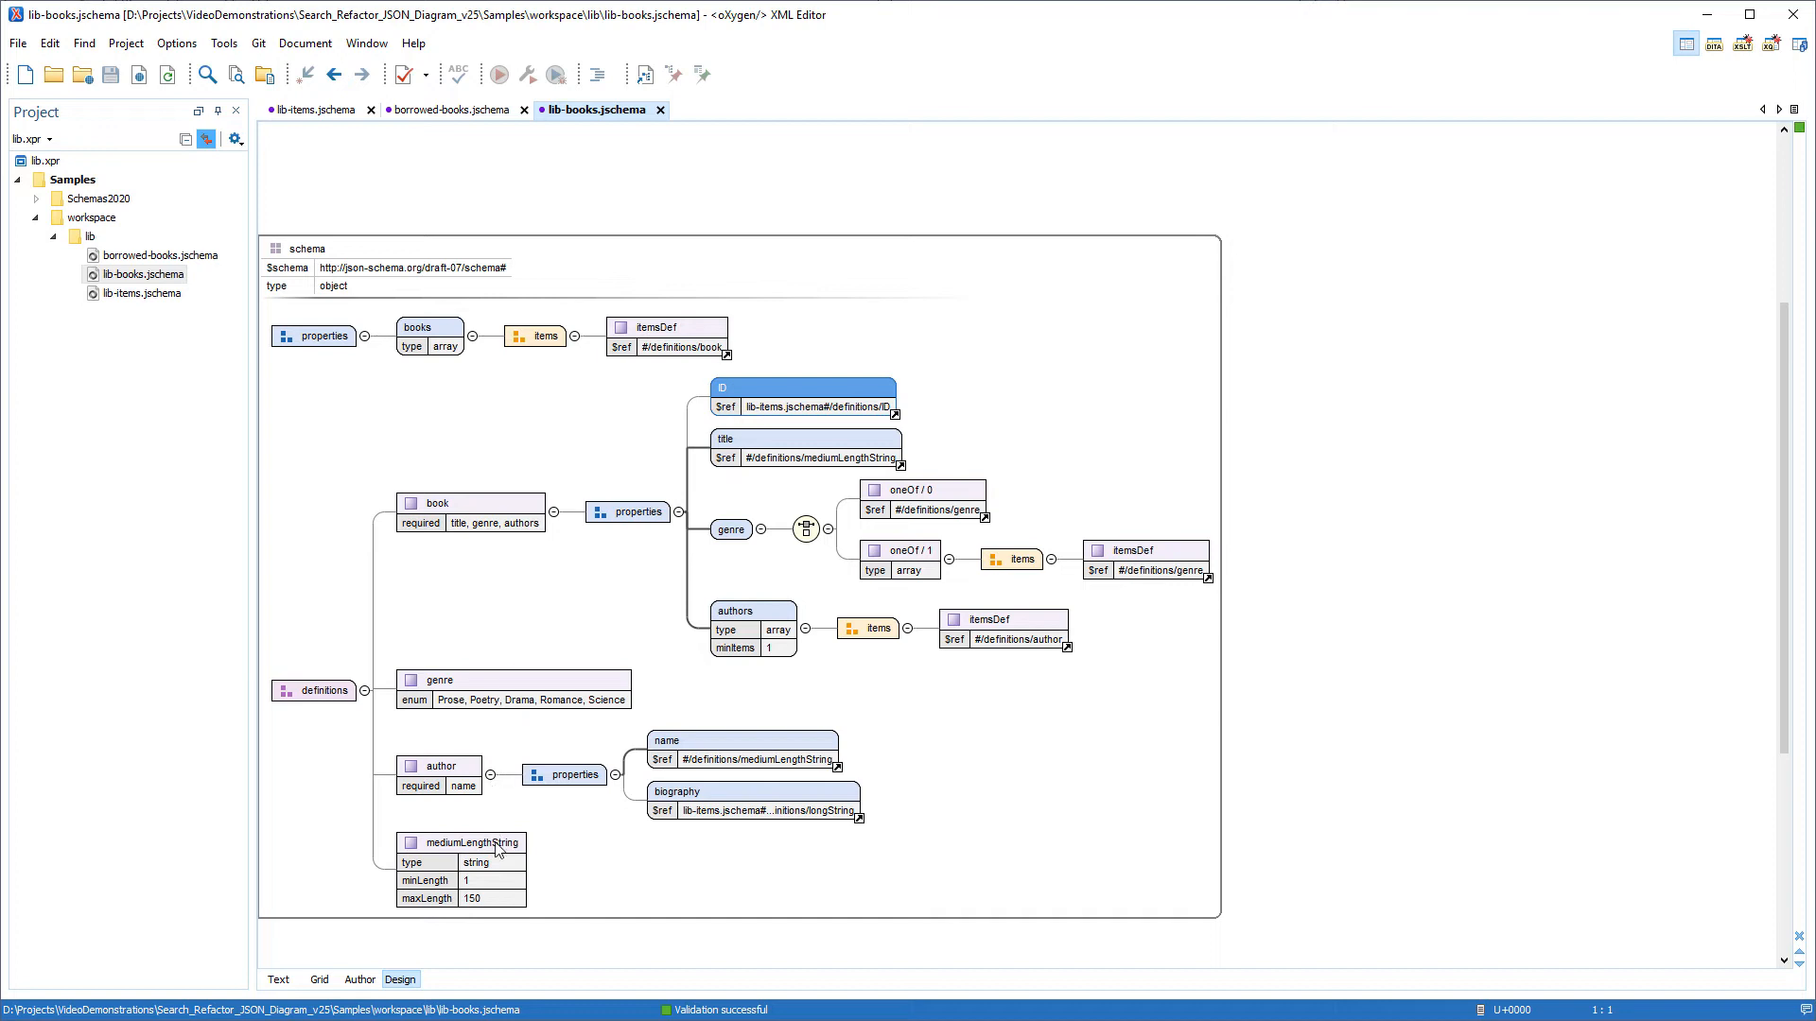
Start a scoped reference search for mediumLengthString, showing the scope dialog
right_click(462, 842)
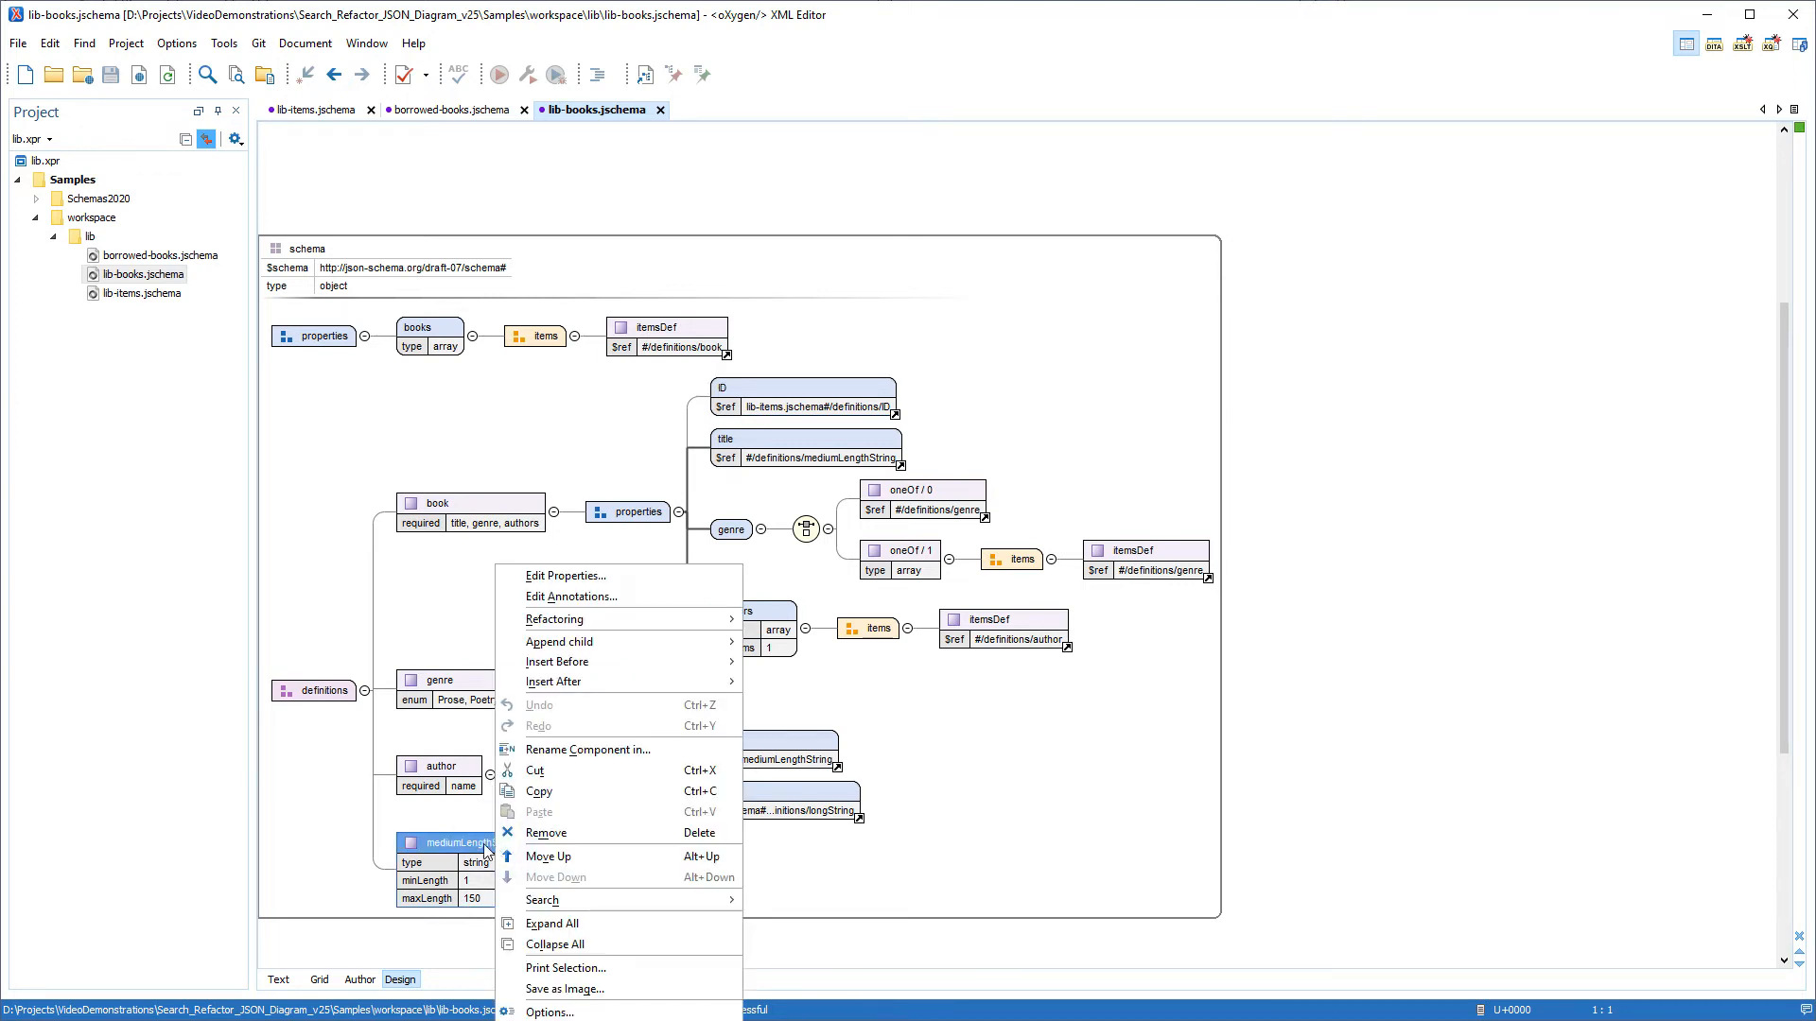
mouse_move(543, 900)
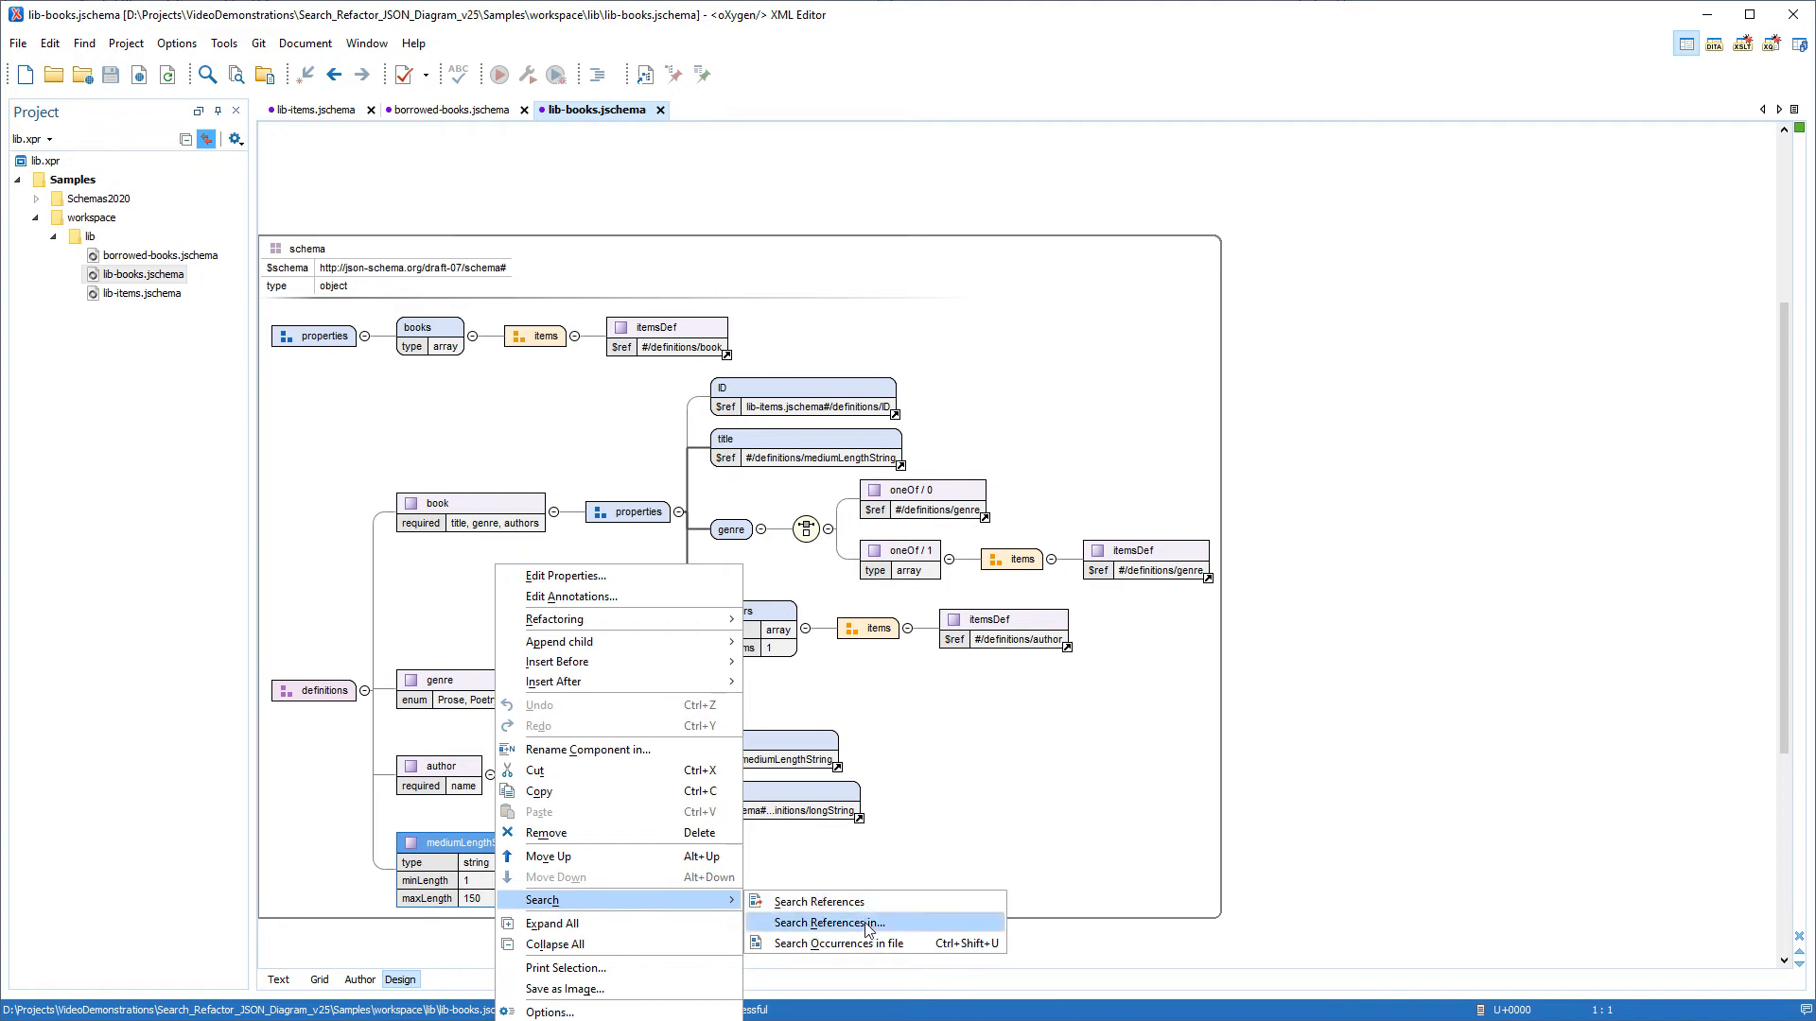
click(826, 924)
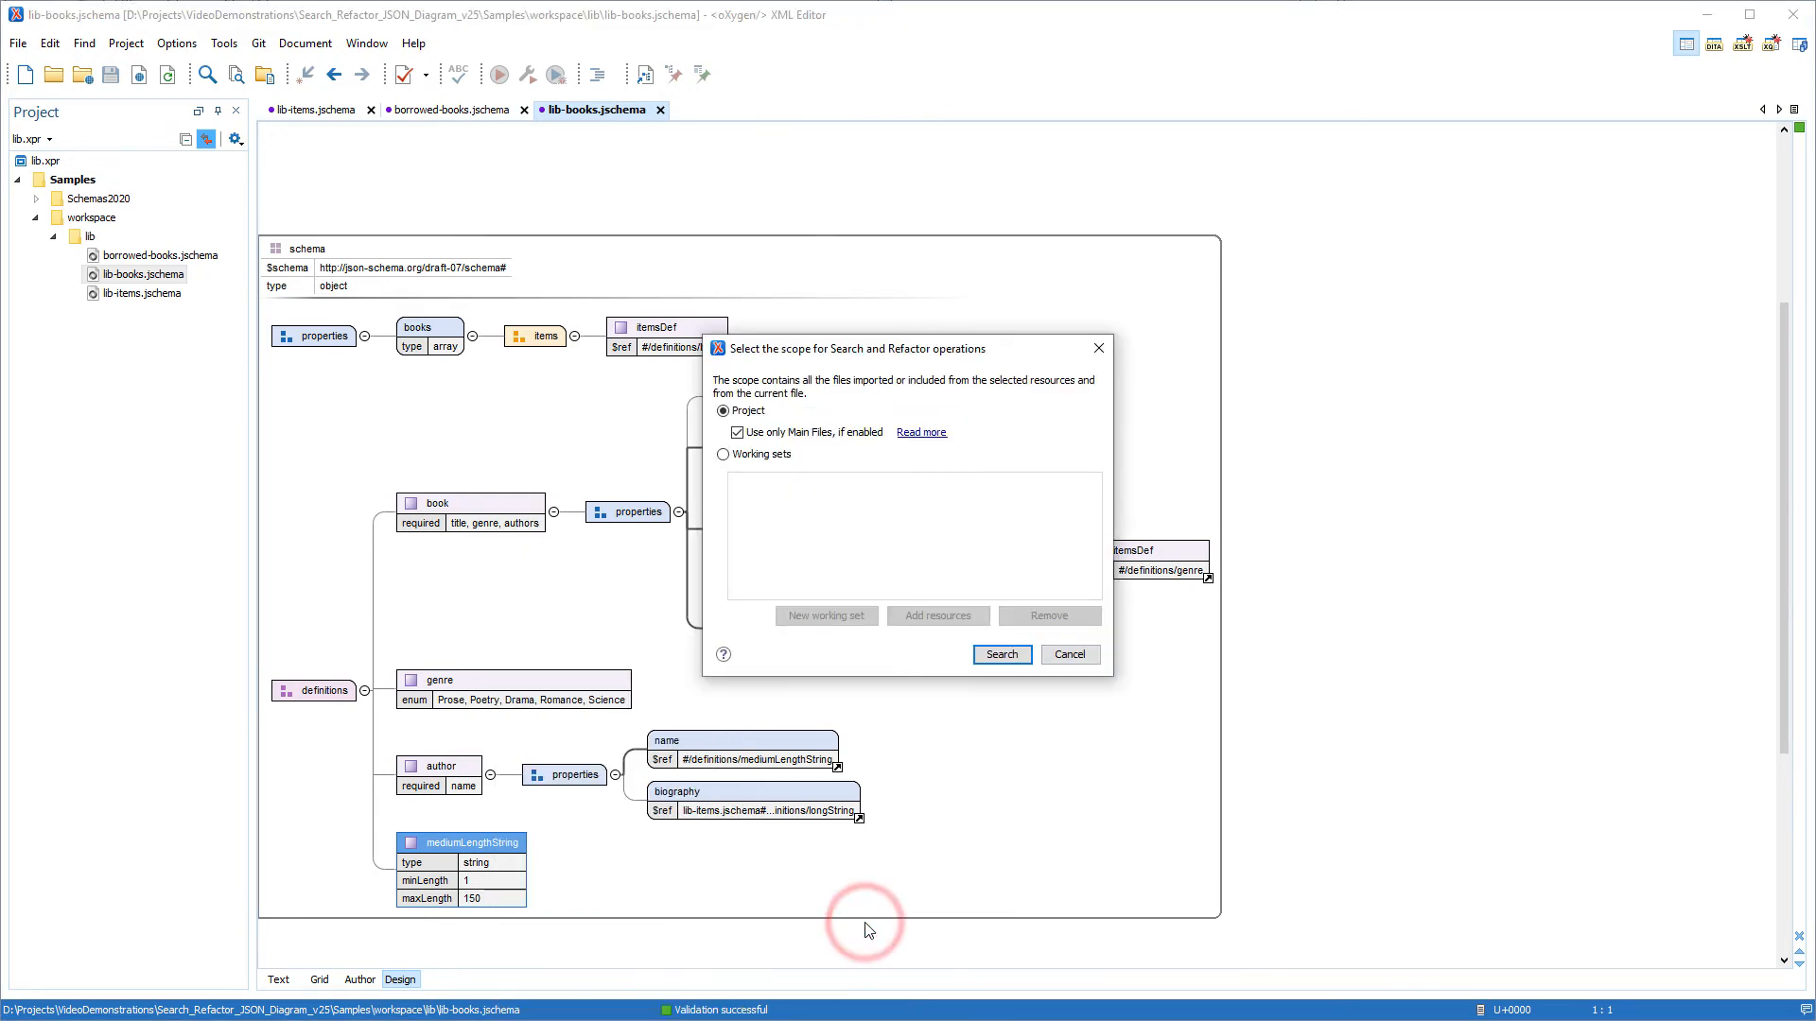
mouse_move(869, 930)
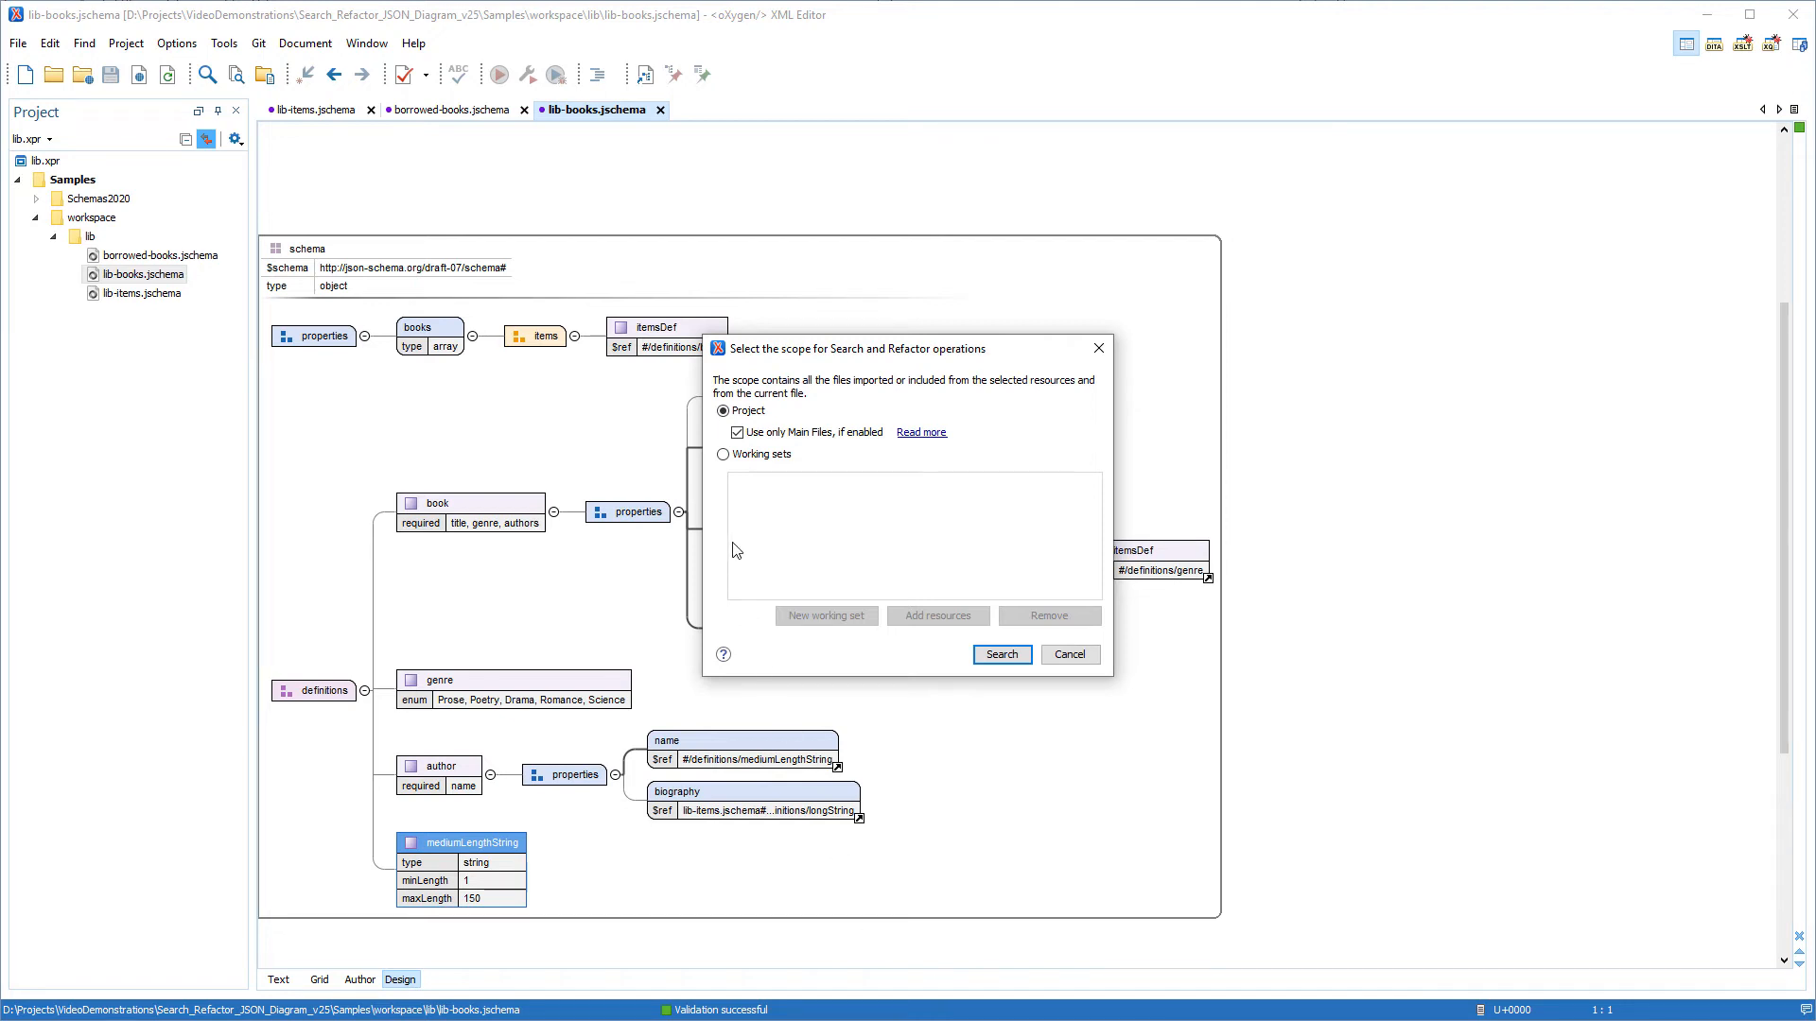
Create working set lib-scope containing the workspace lib folder as the search scope
click(722, 454)
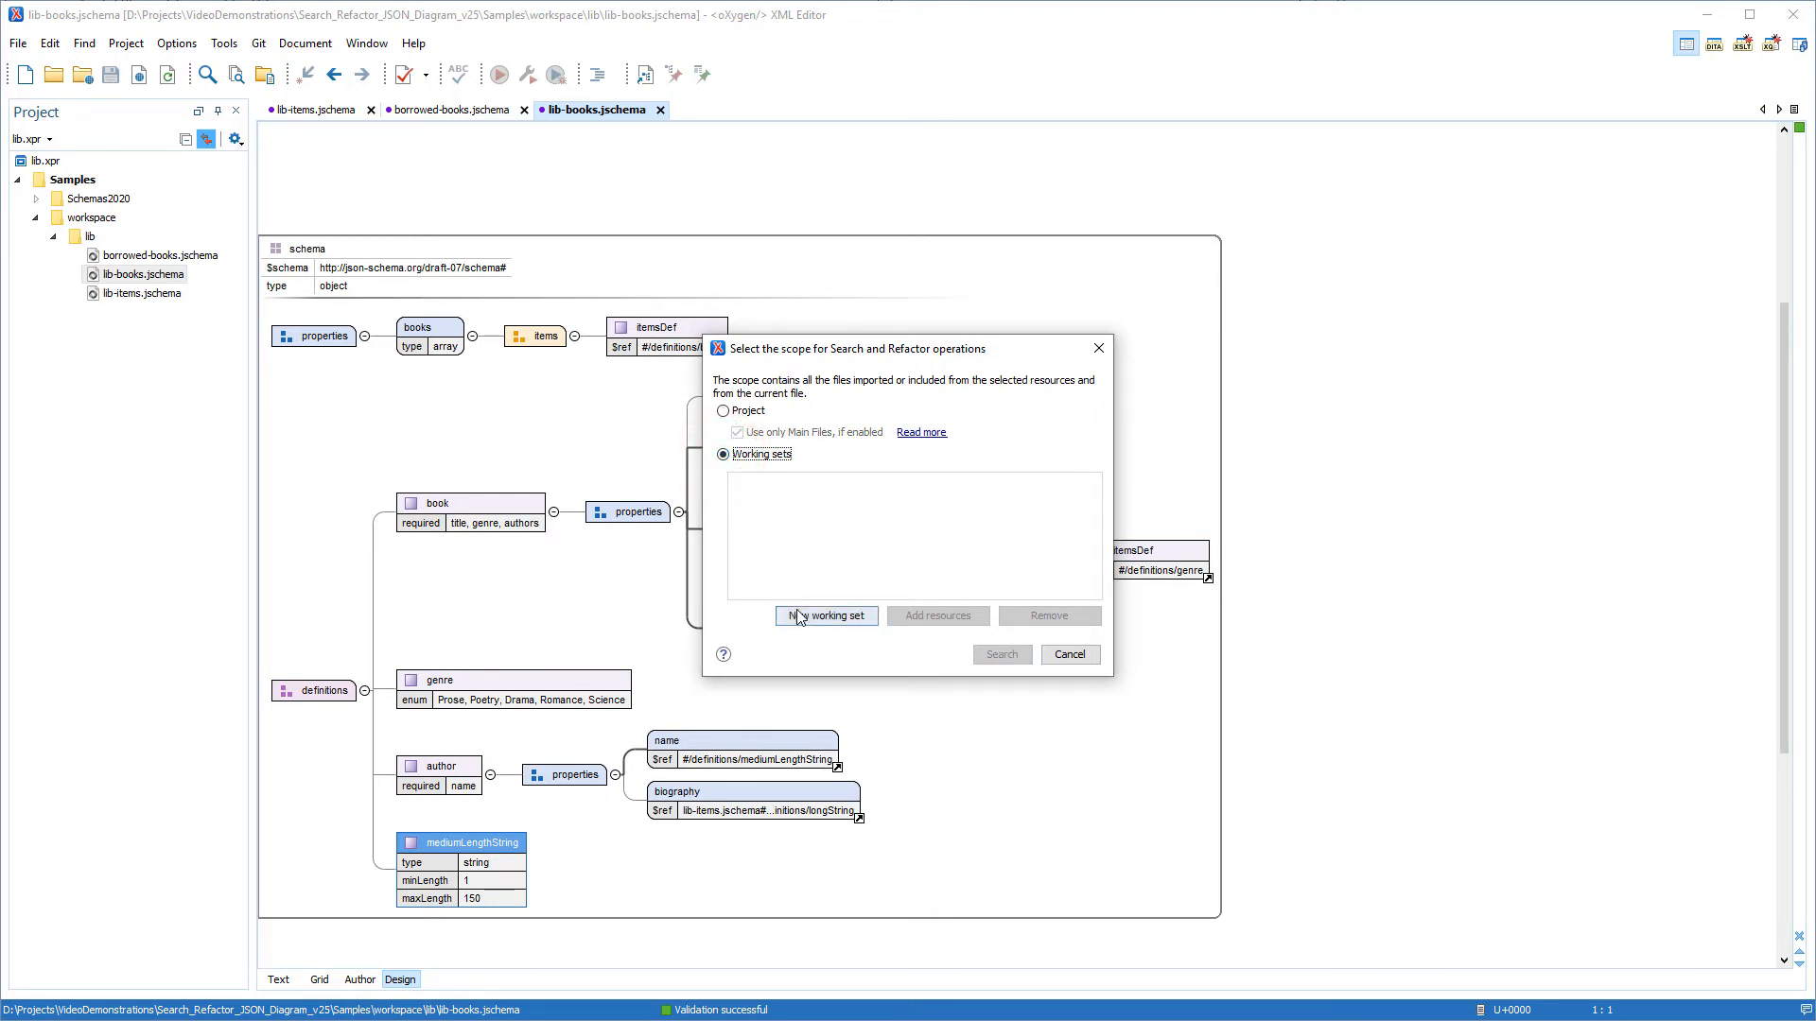
click(827, 615)
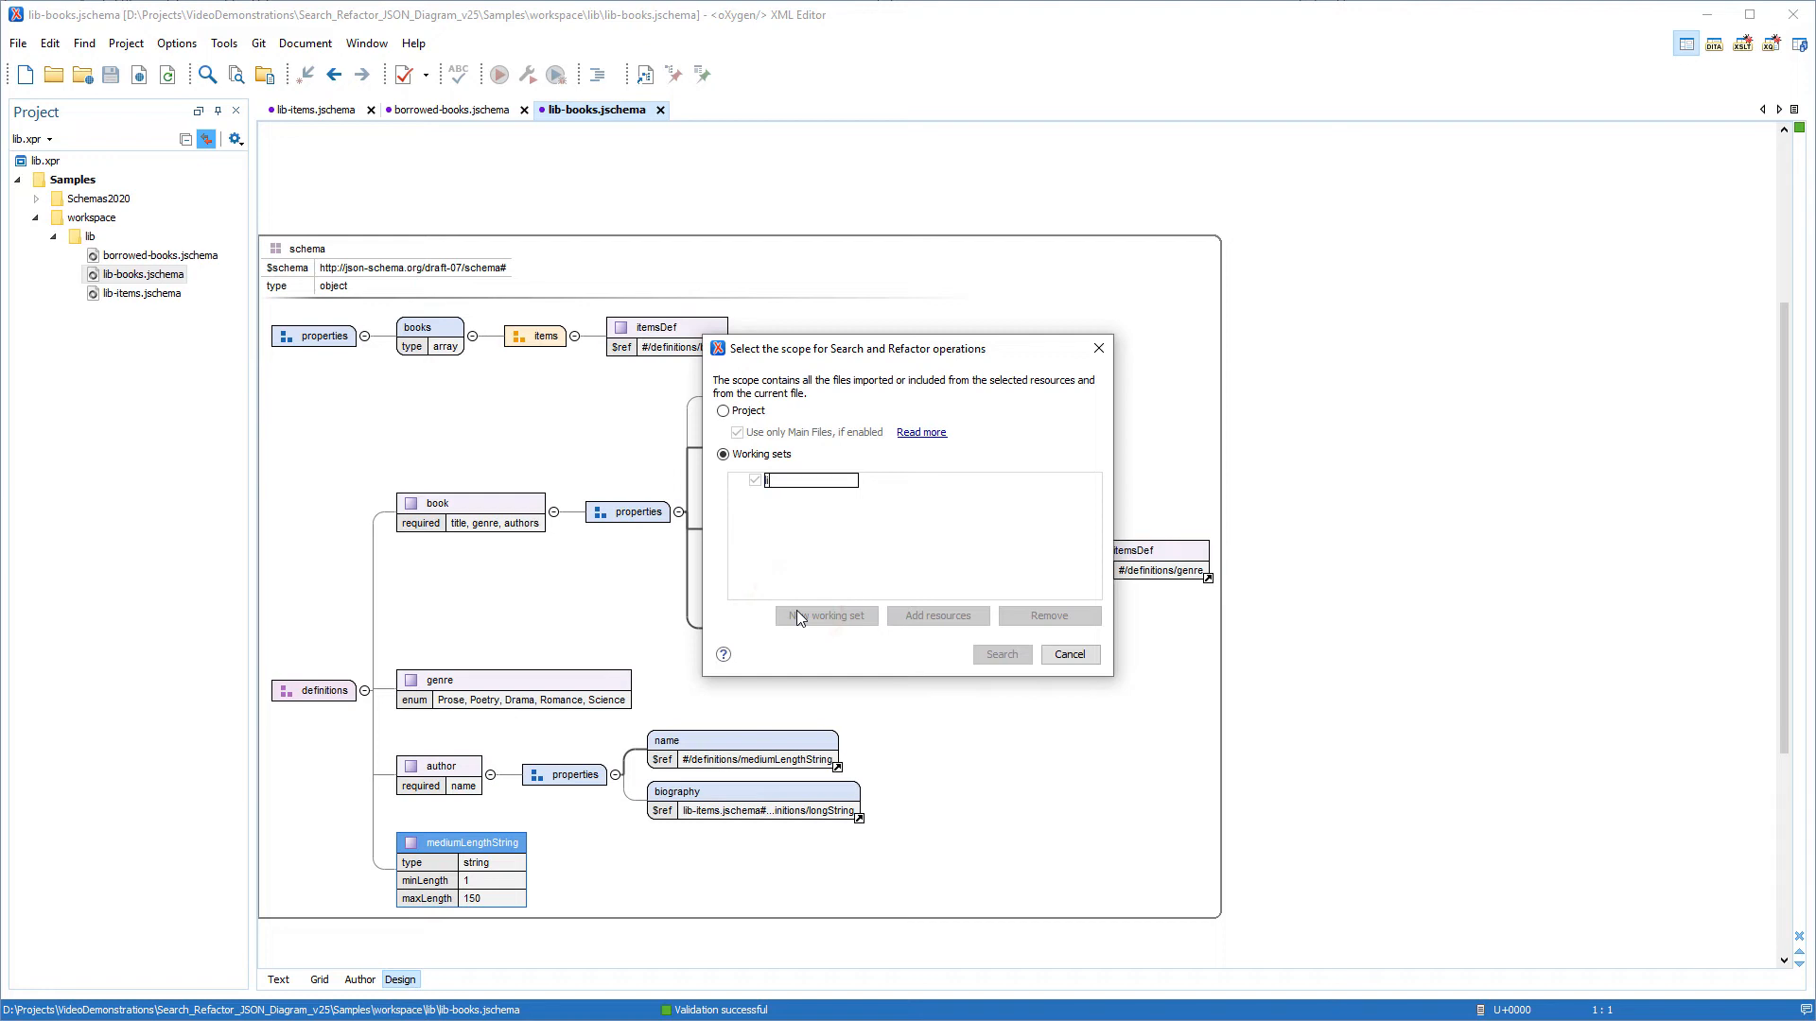
text(lib-scope)
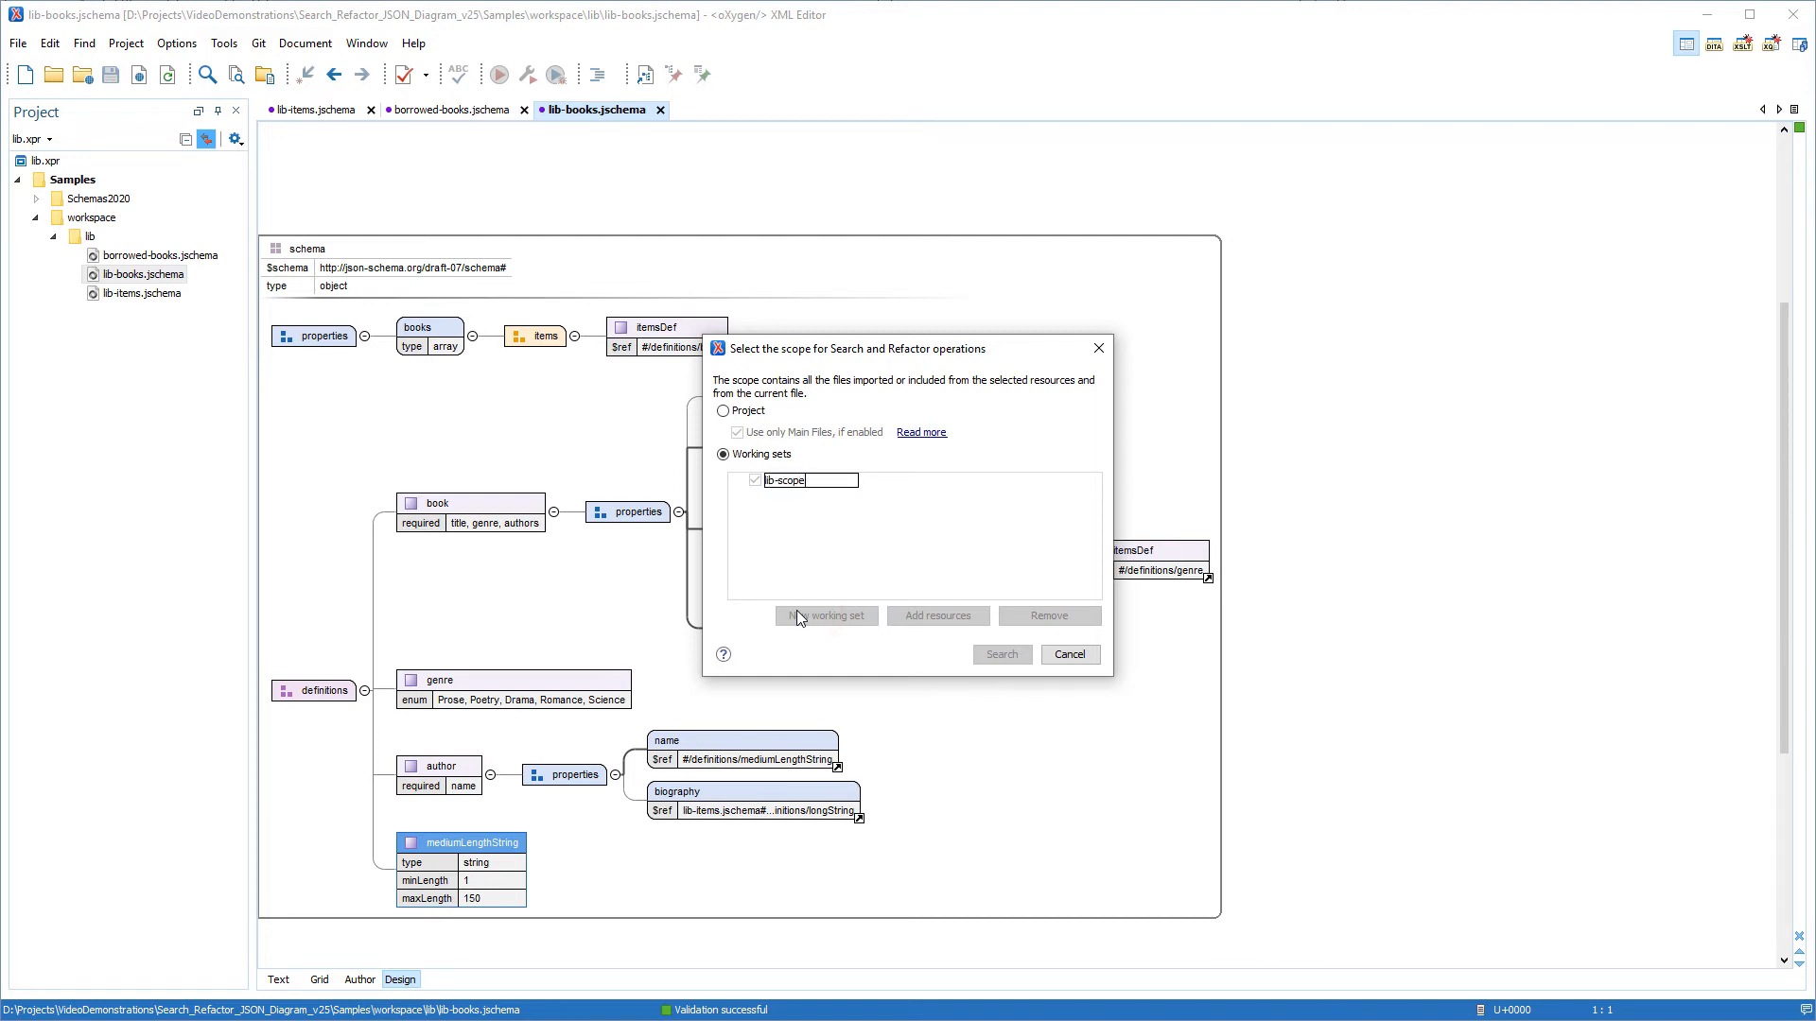
click(798, 482)
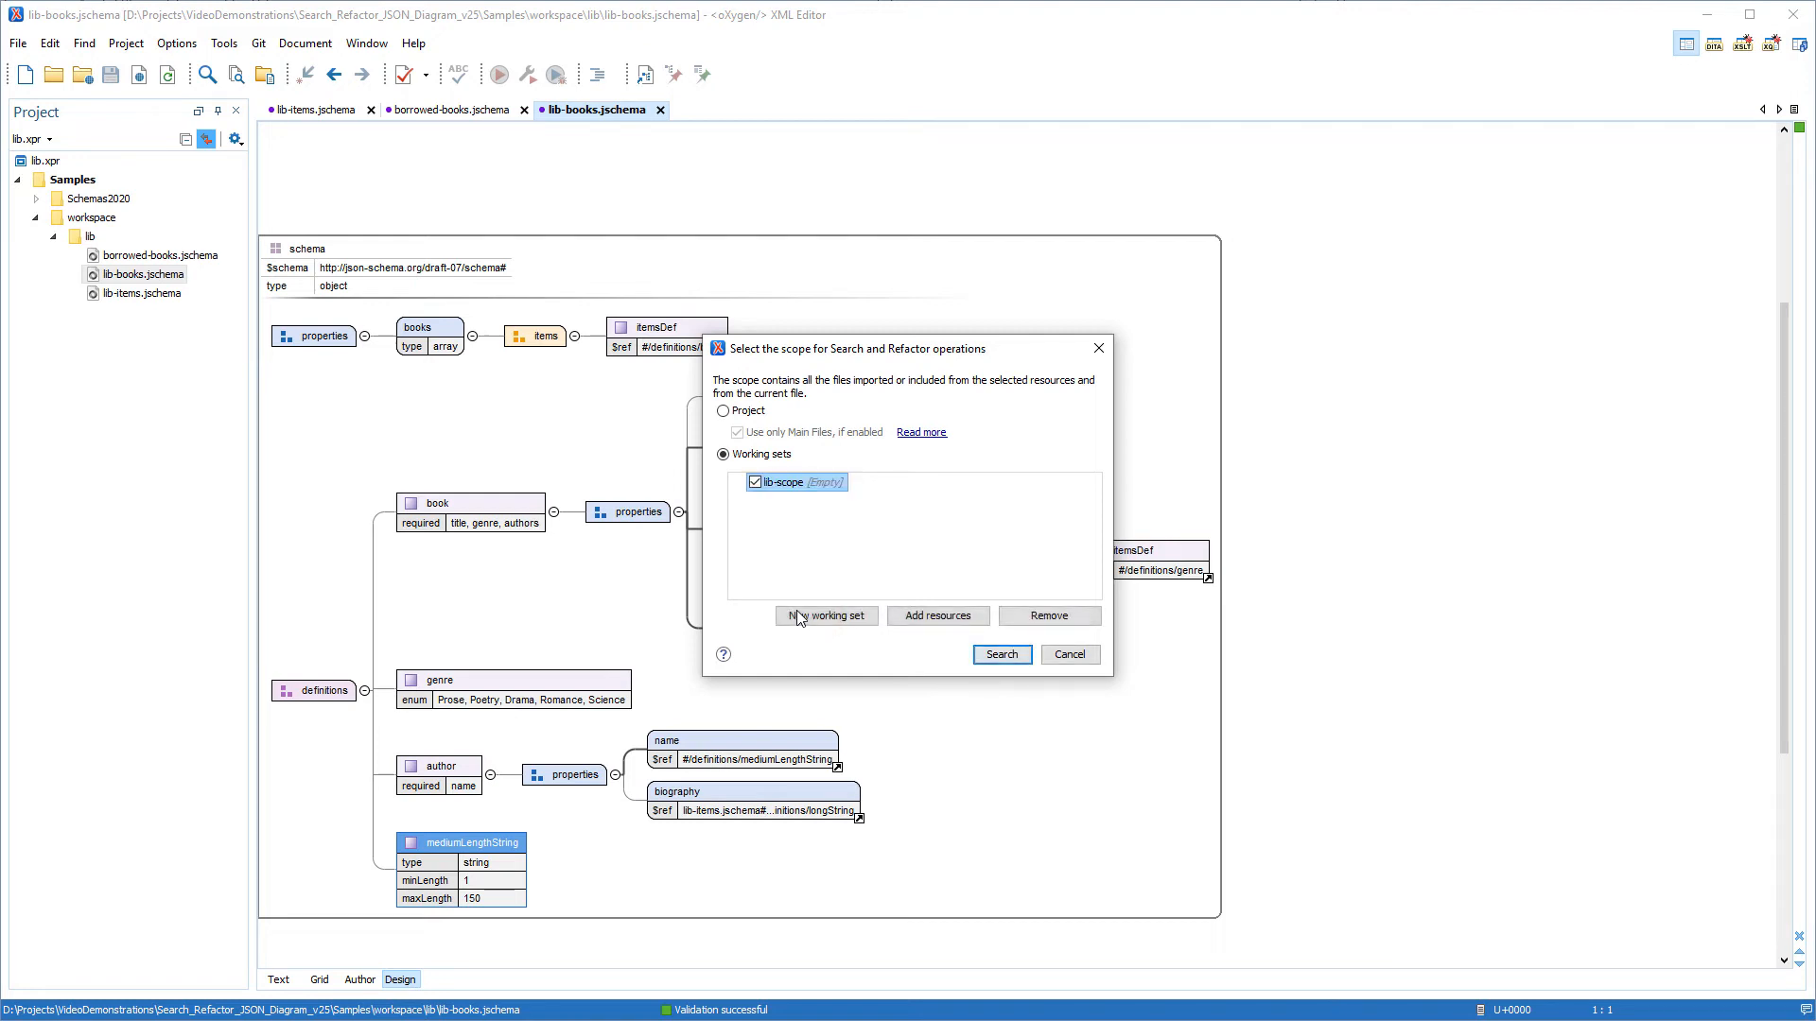
click(936, 615)
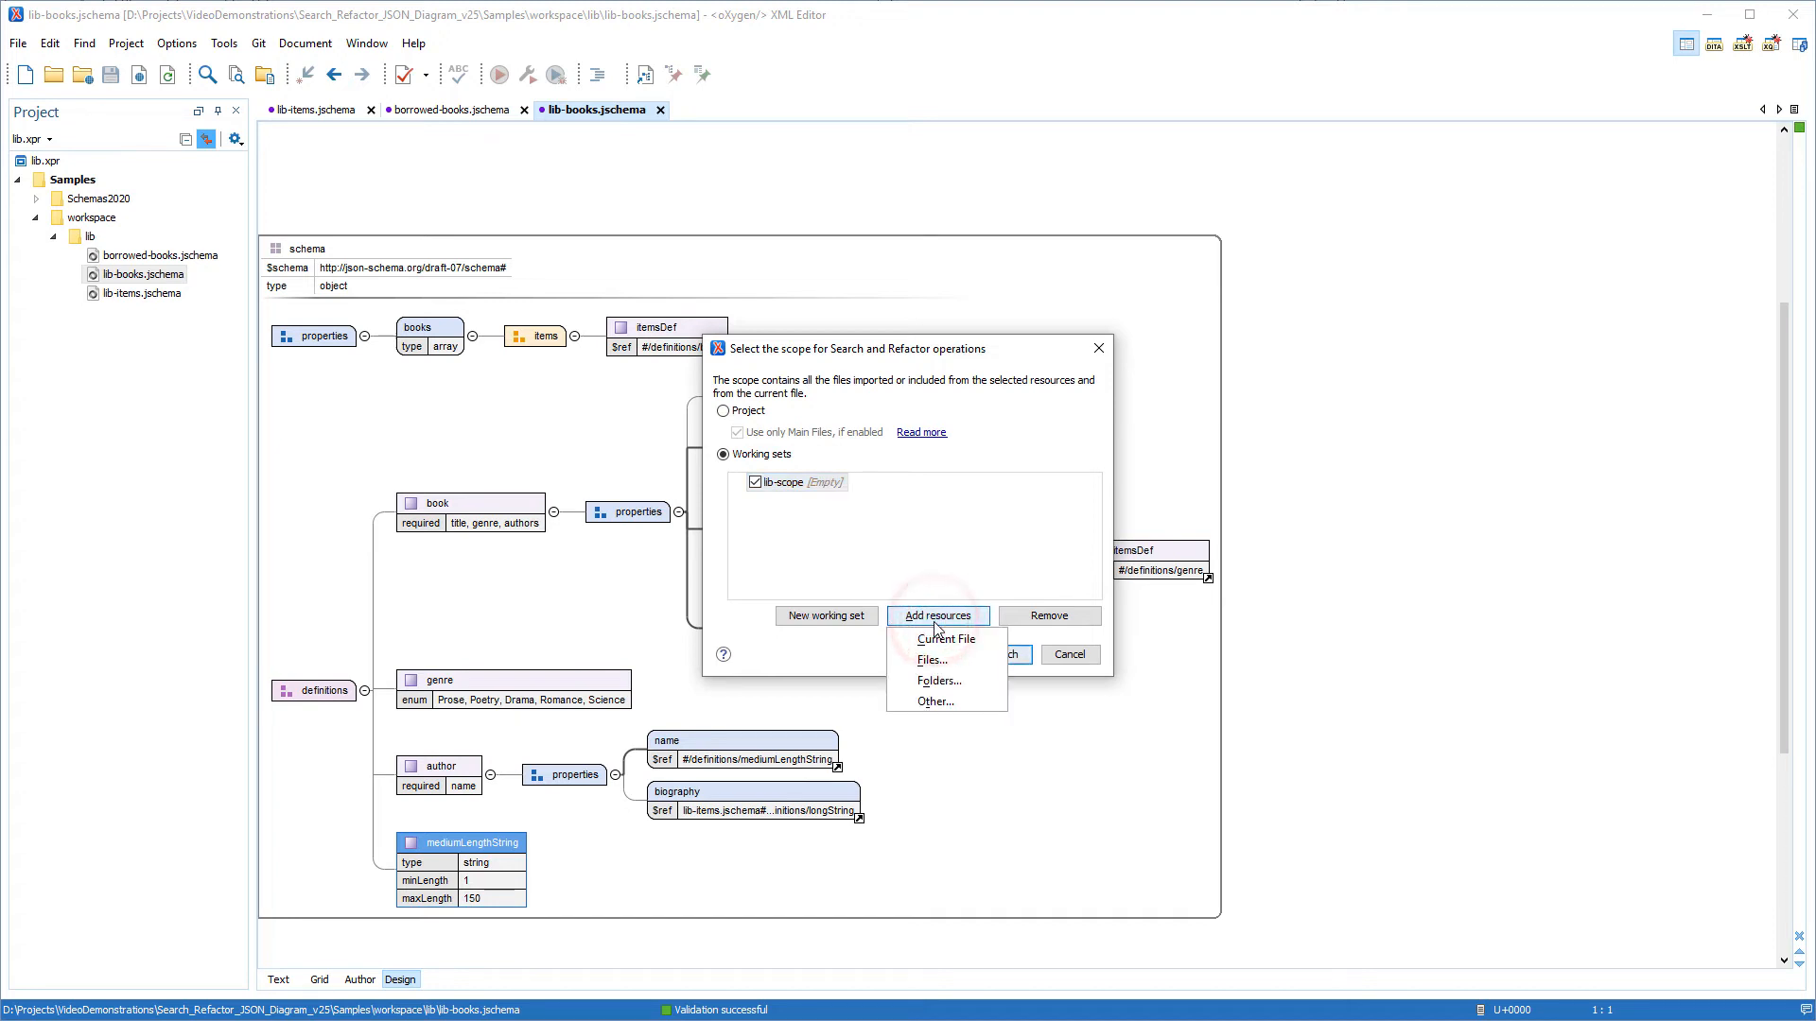
mouse_move(944, 681)
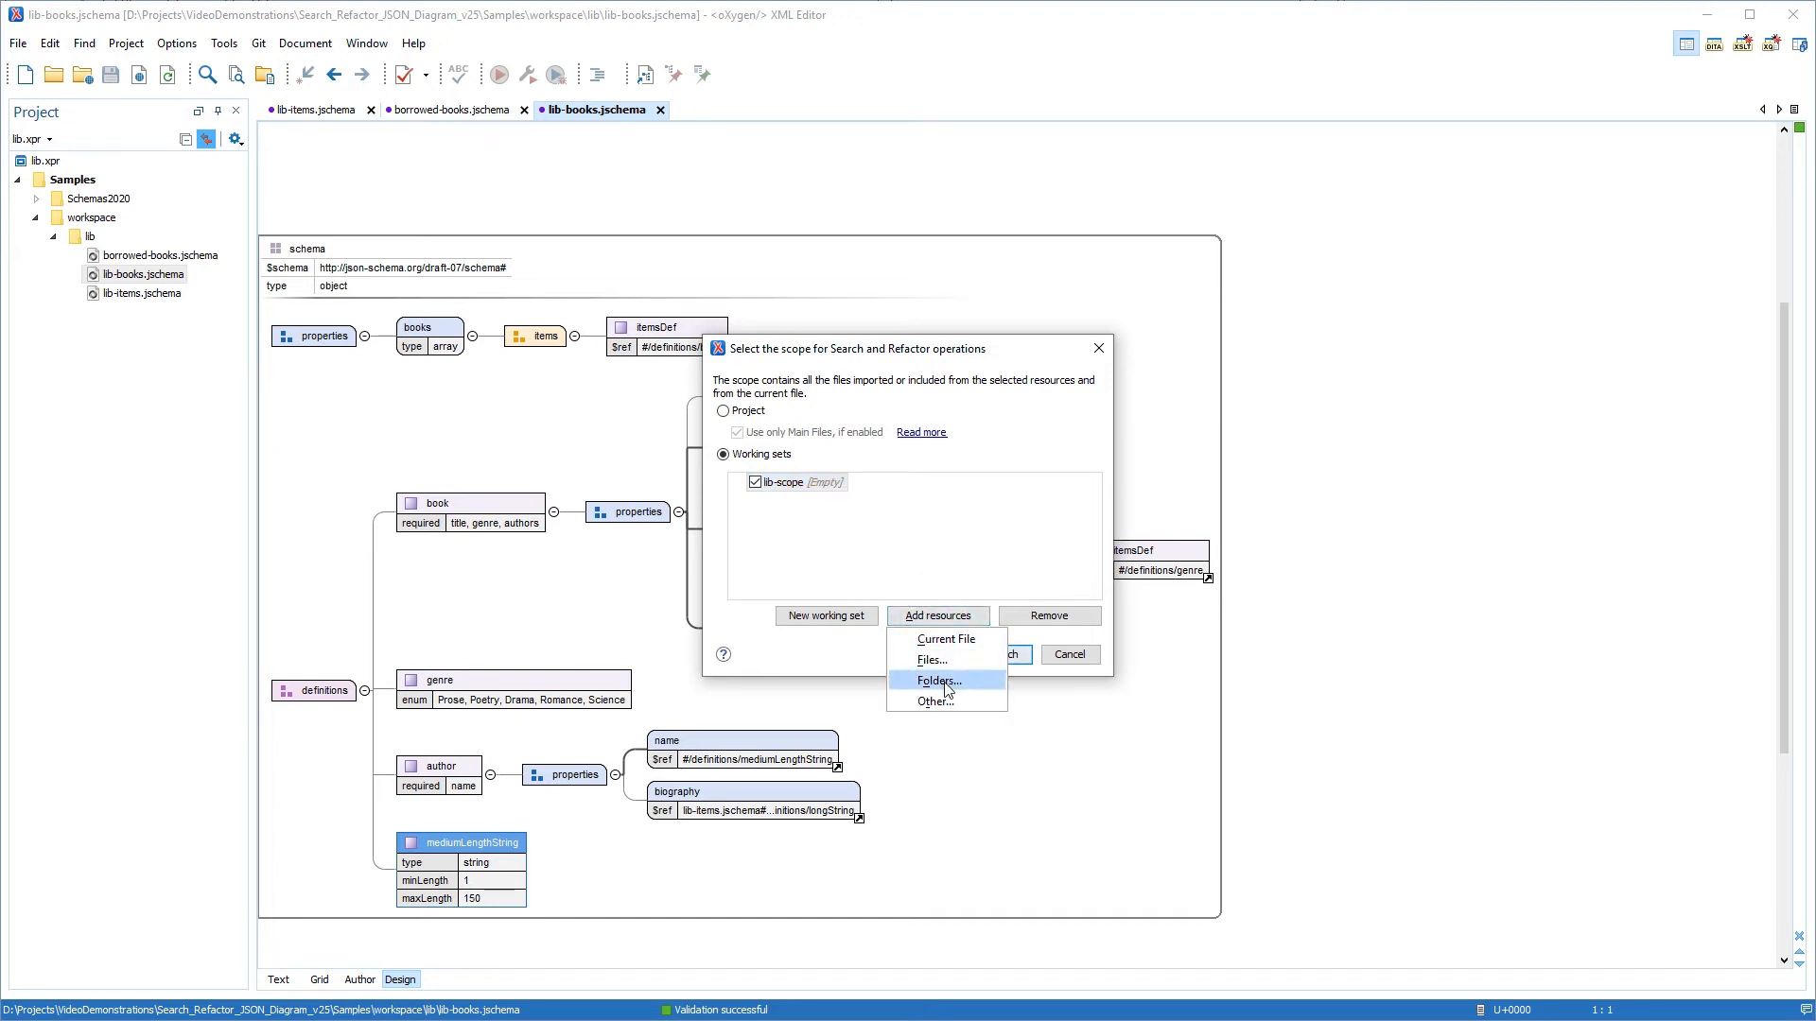
click(939, 679)
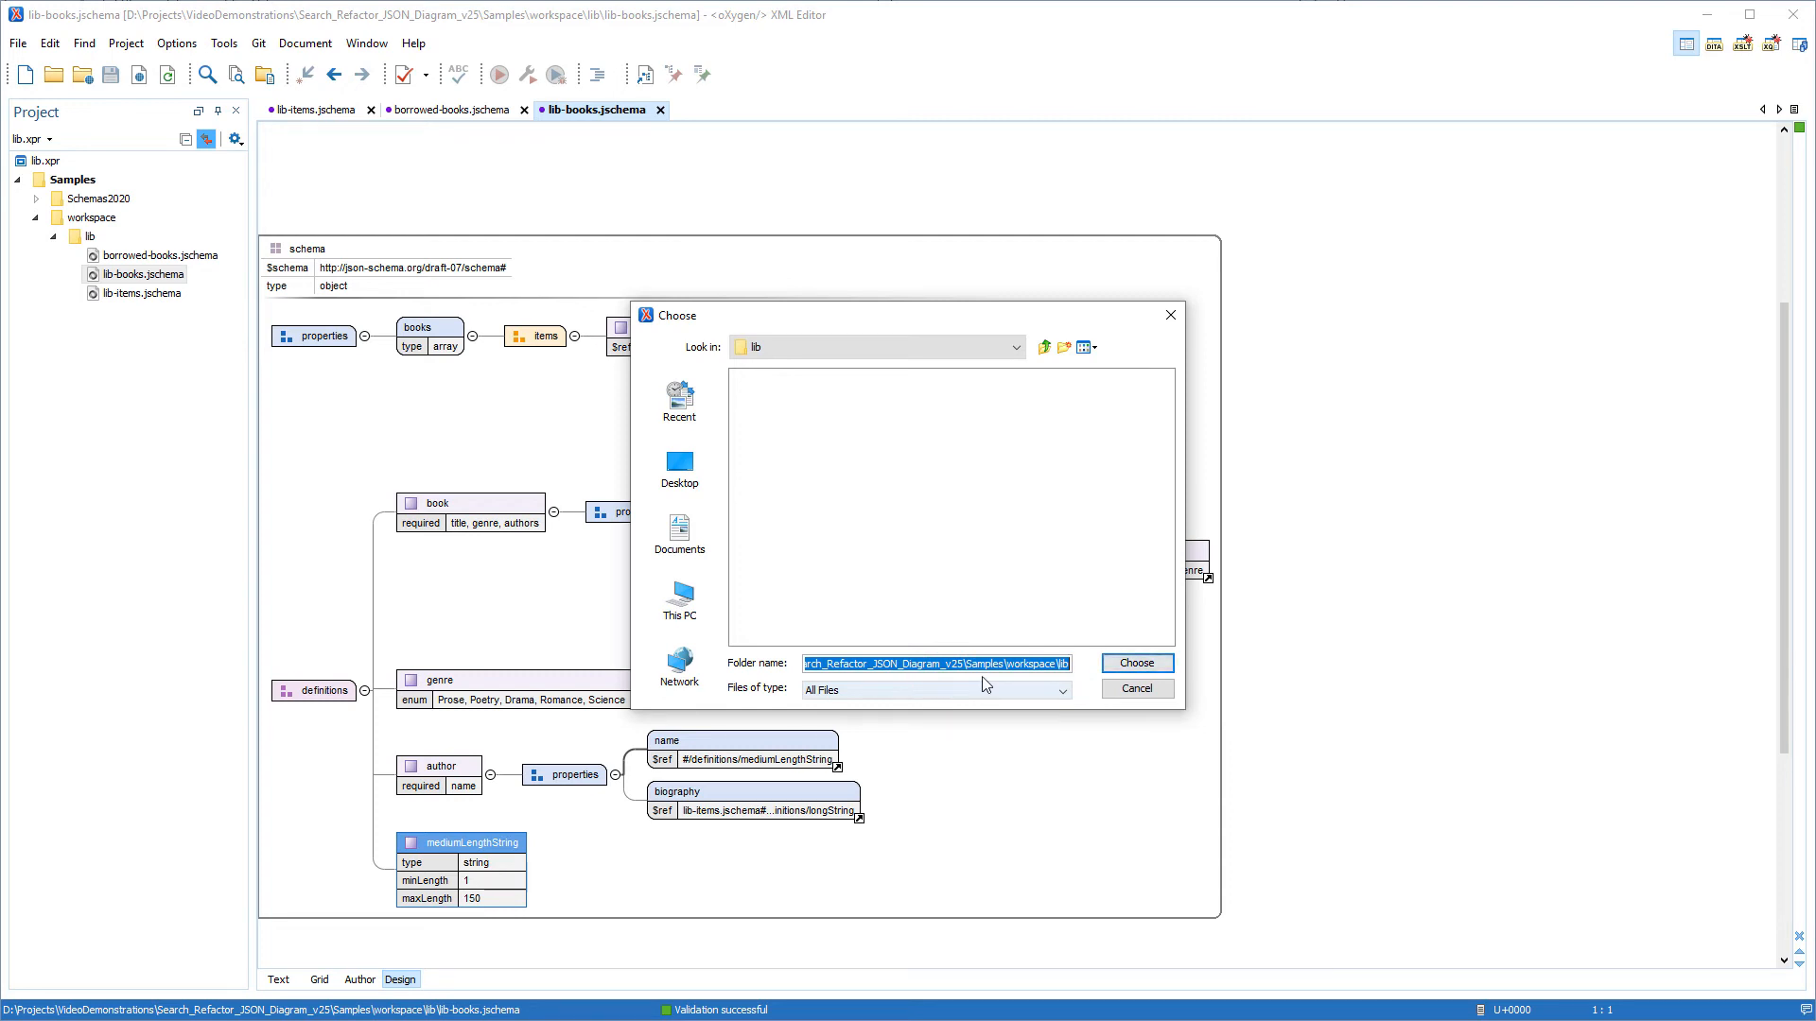
click(1133, 662)
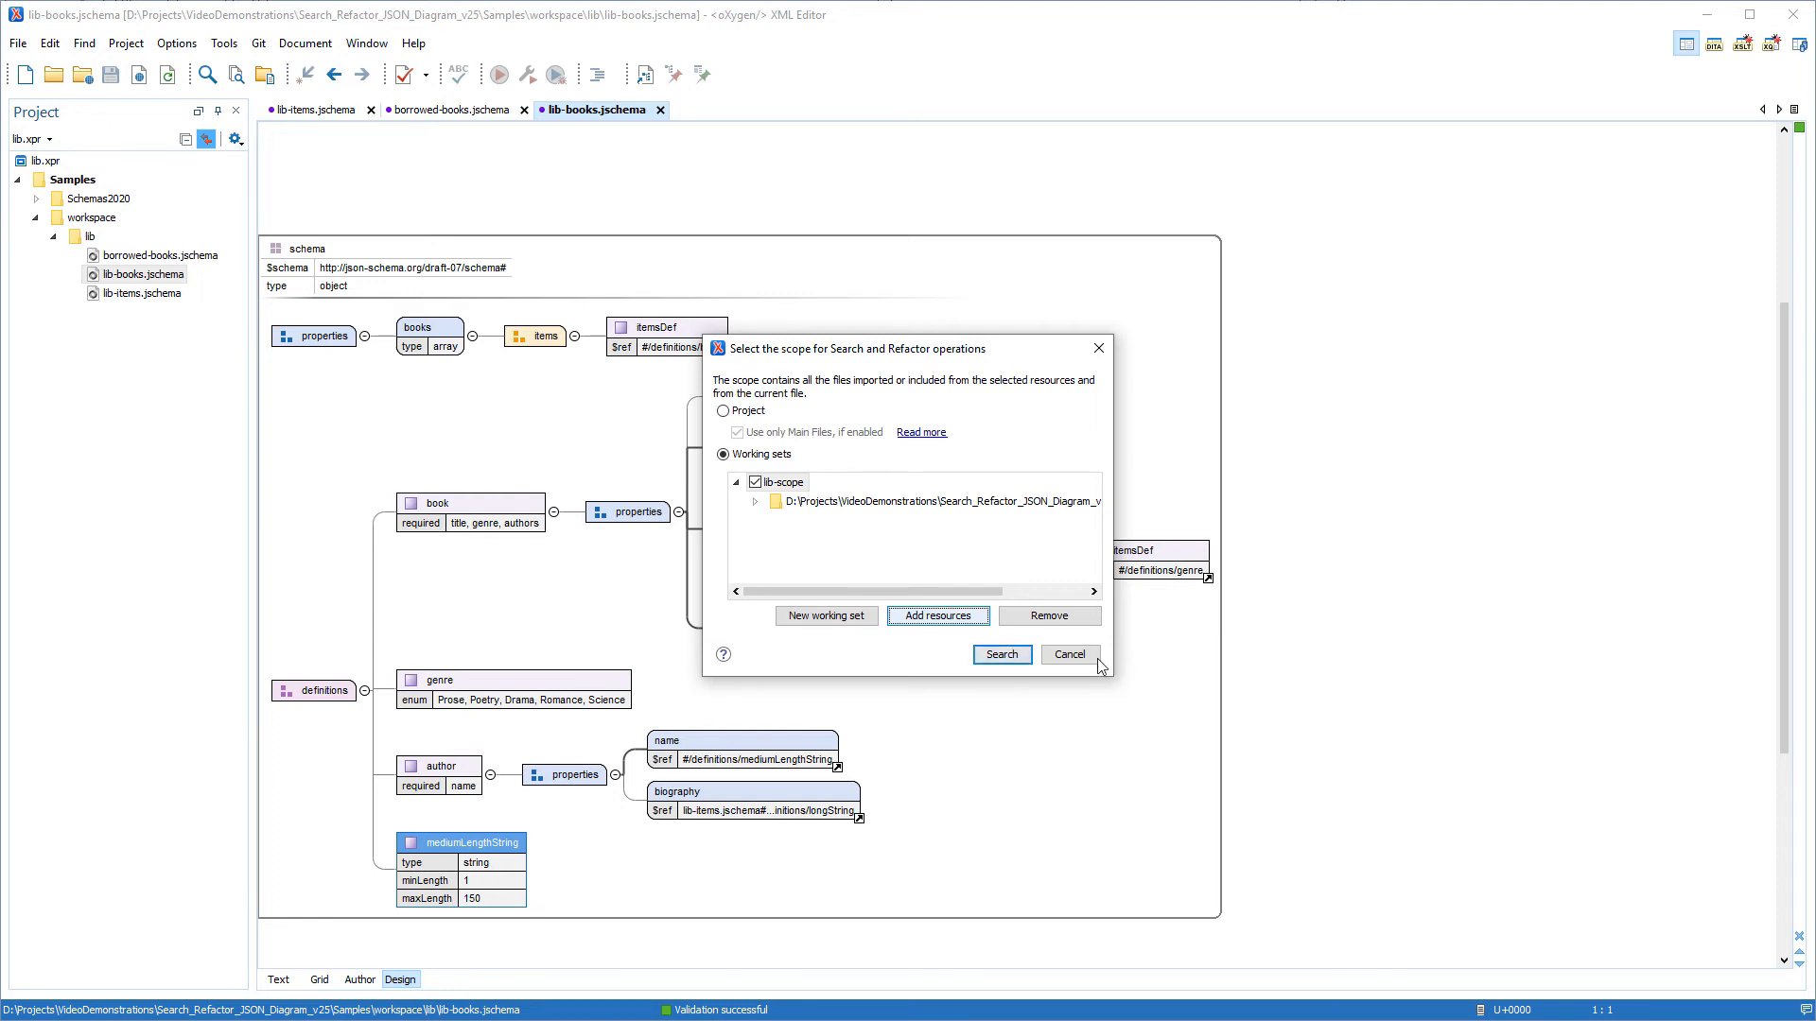
Run the lib-scope search, visit the publisher reference in borrowed-books.jschema, and return to lib-books.jschema
click(1001, 655)
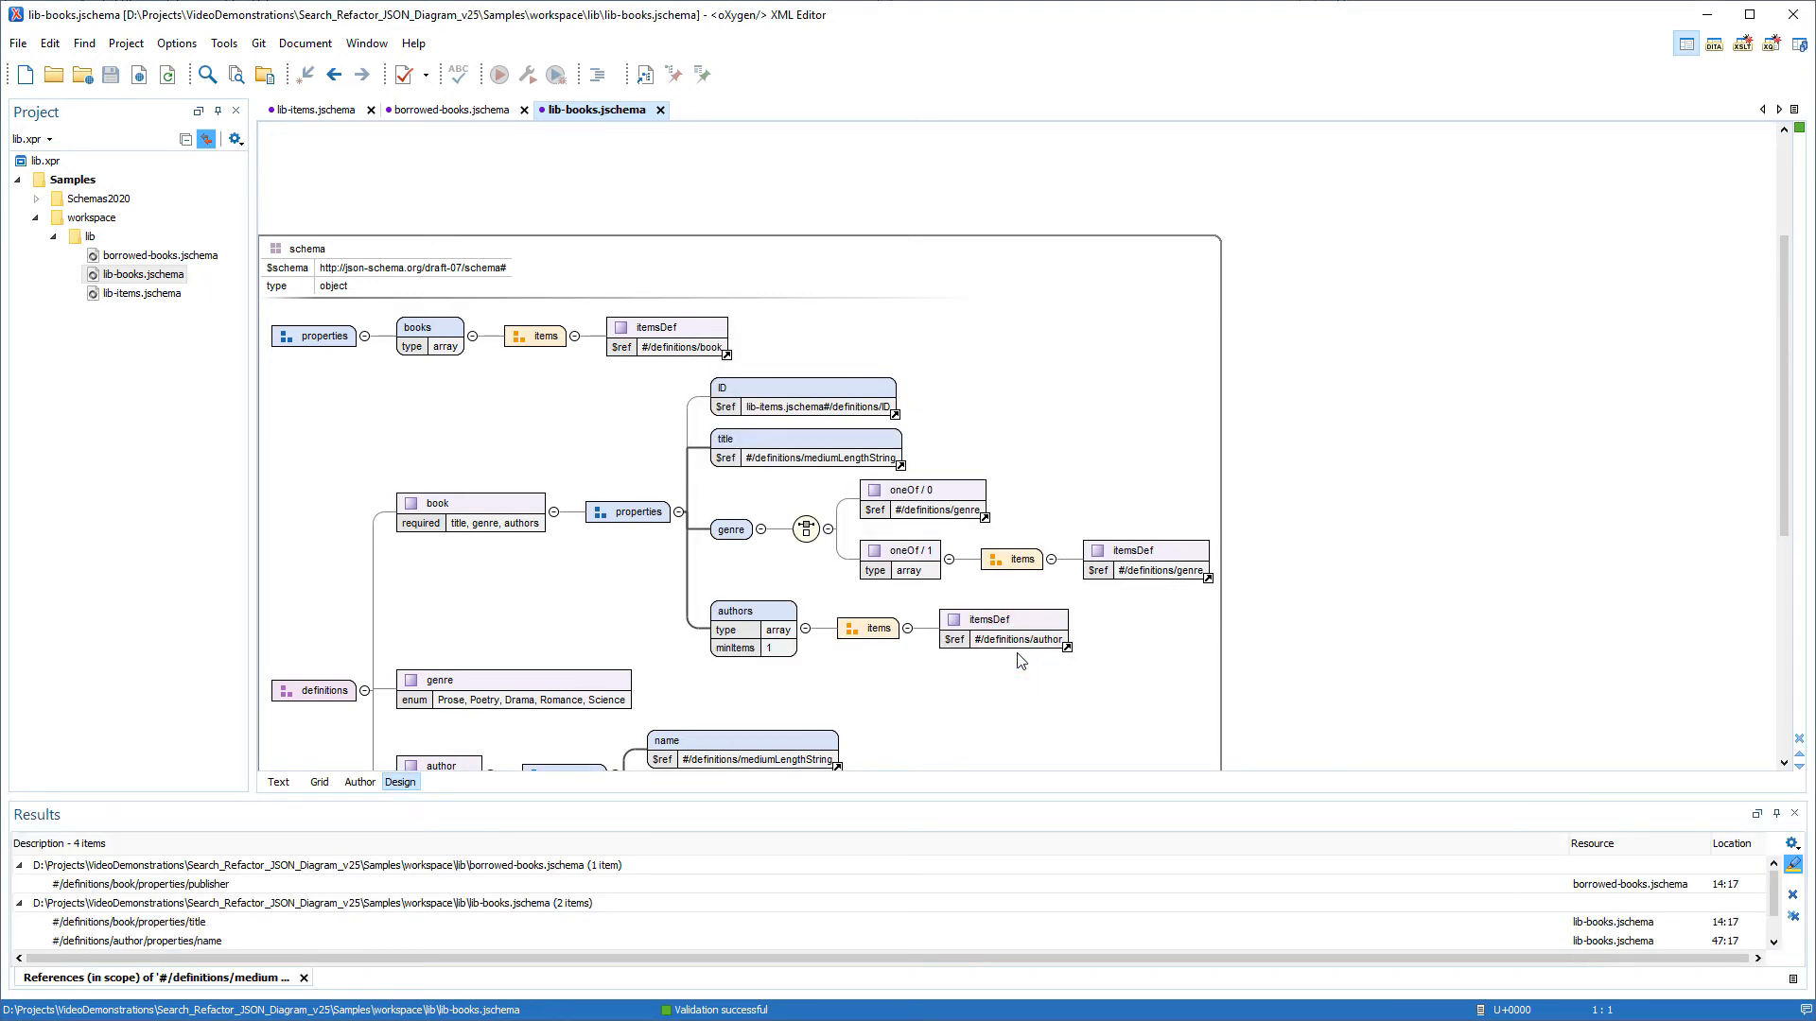
click(138, 883)
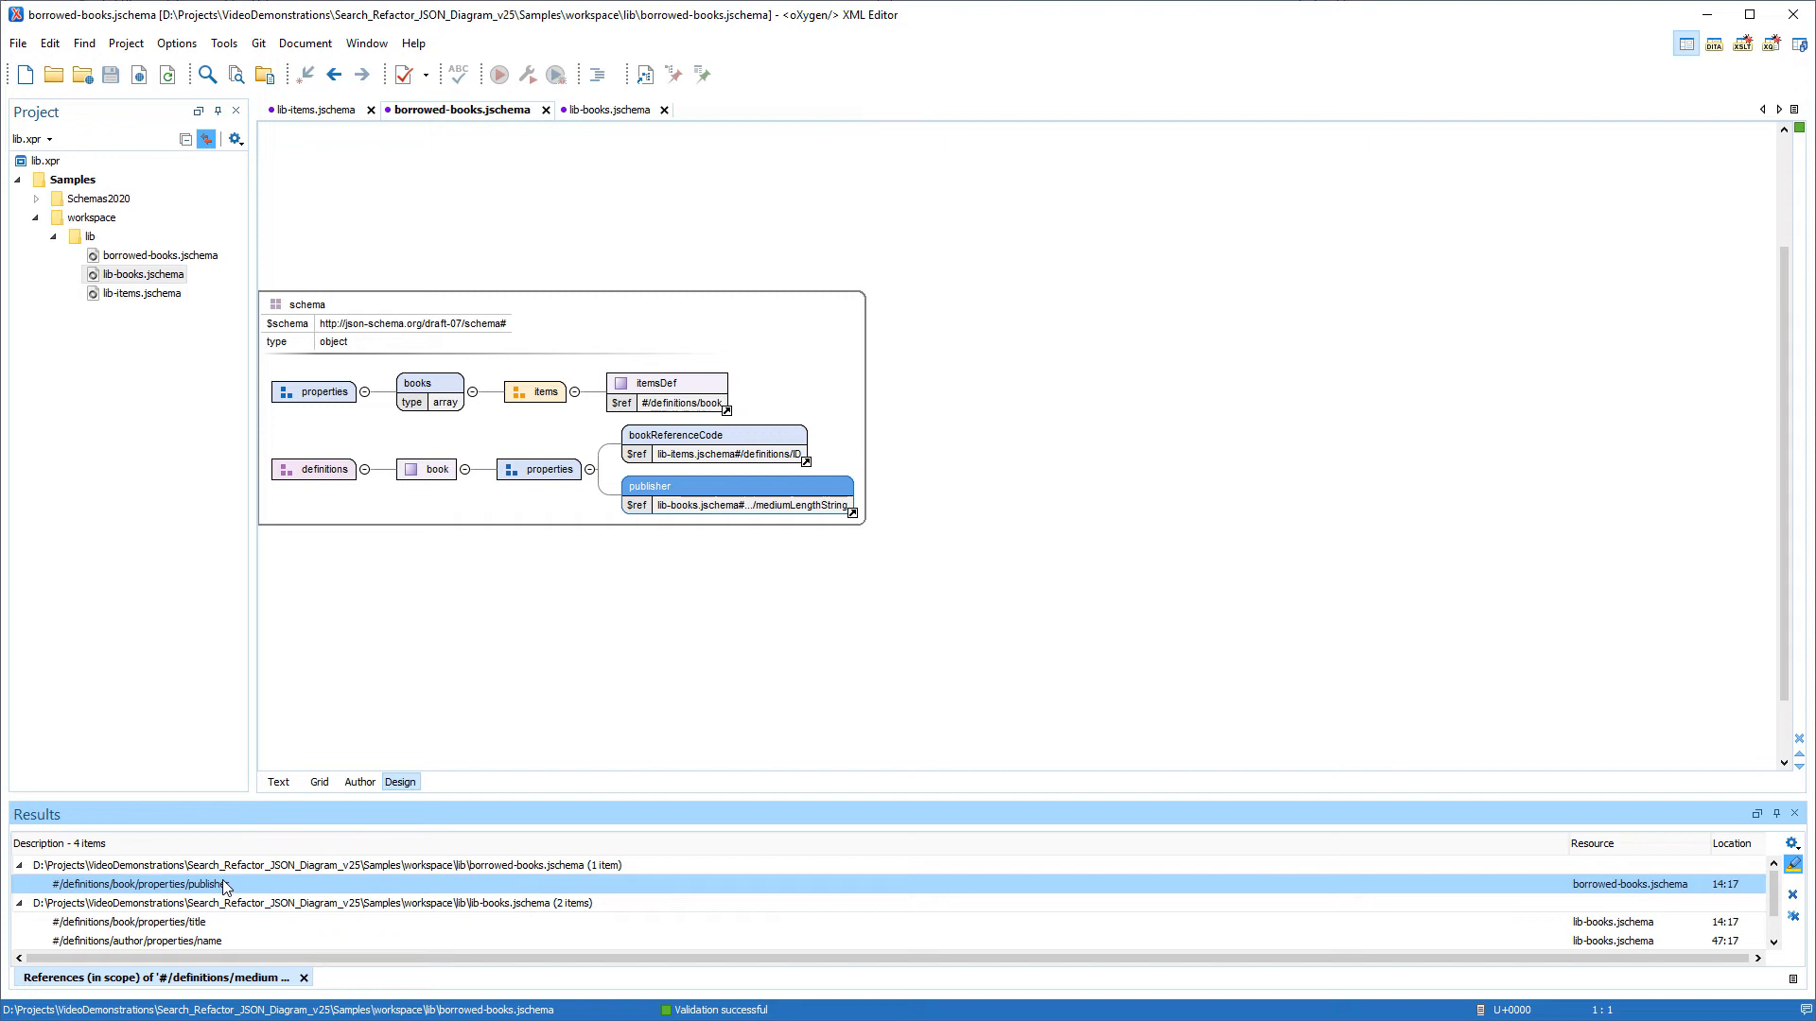
mouse_move(1280, 887)
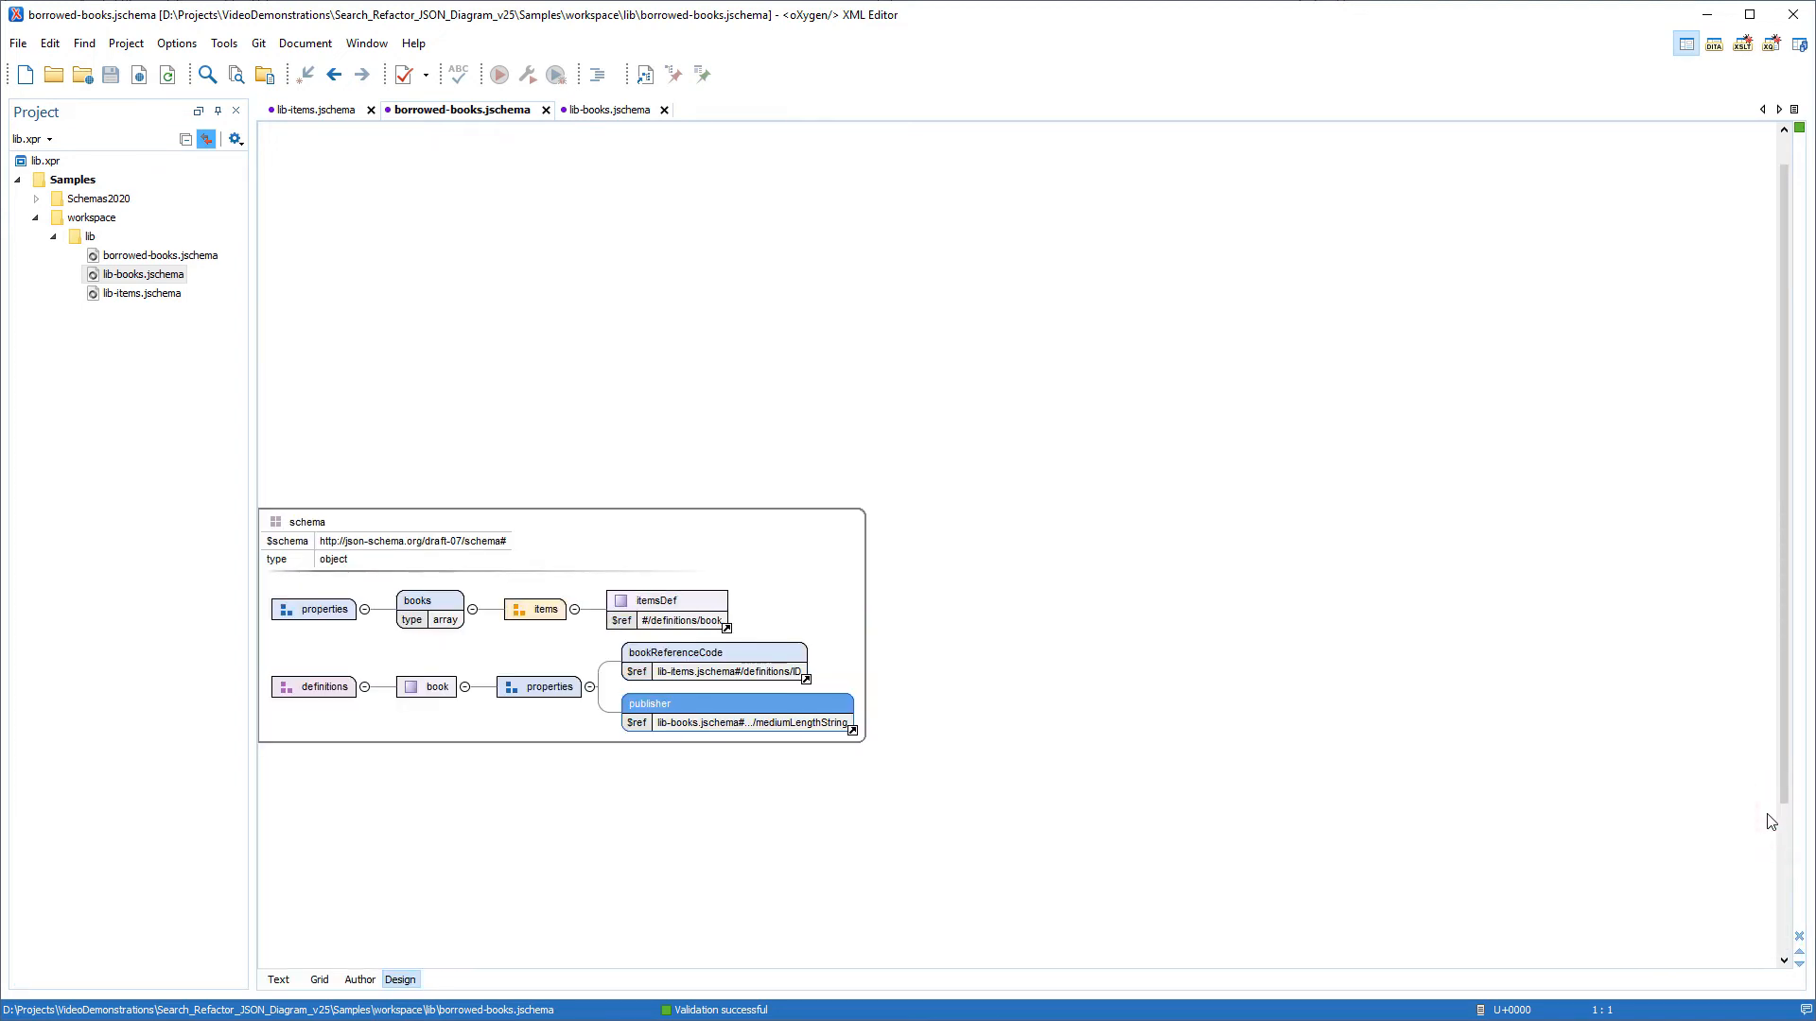
click(599, 109)
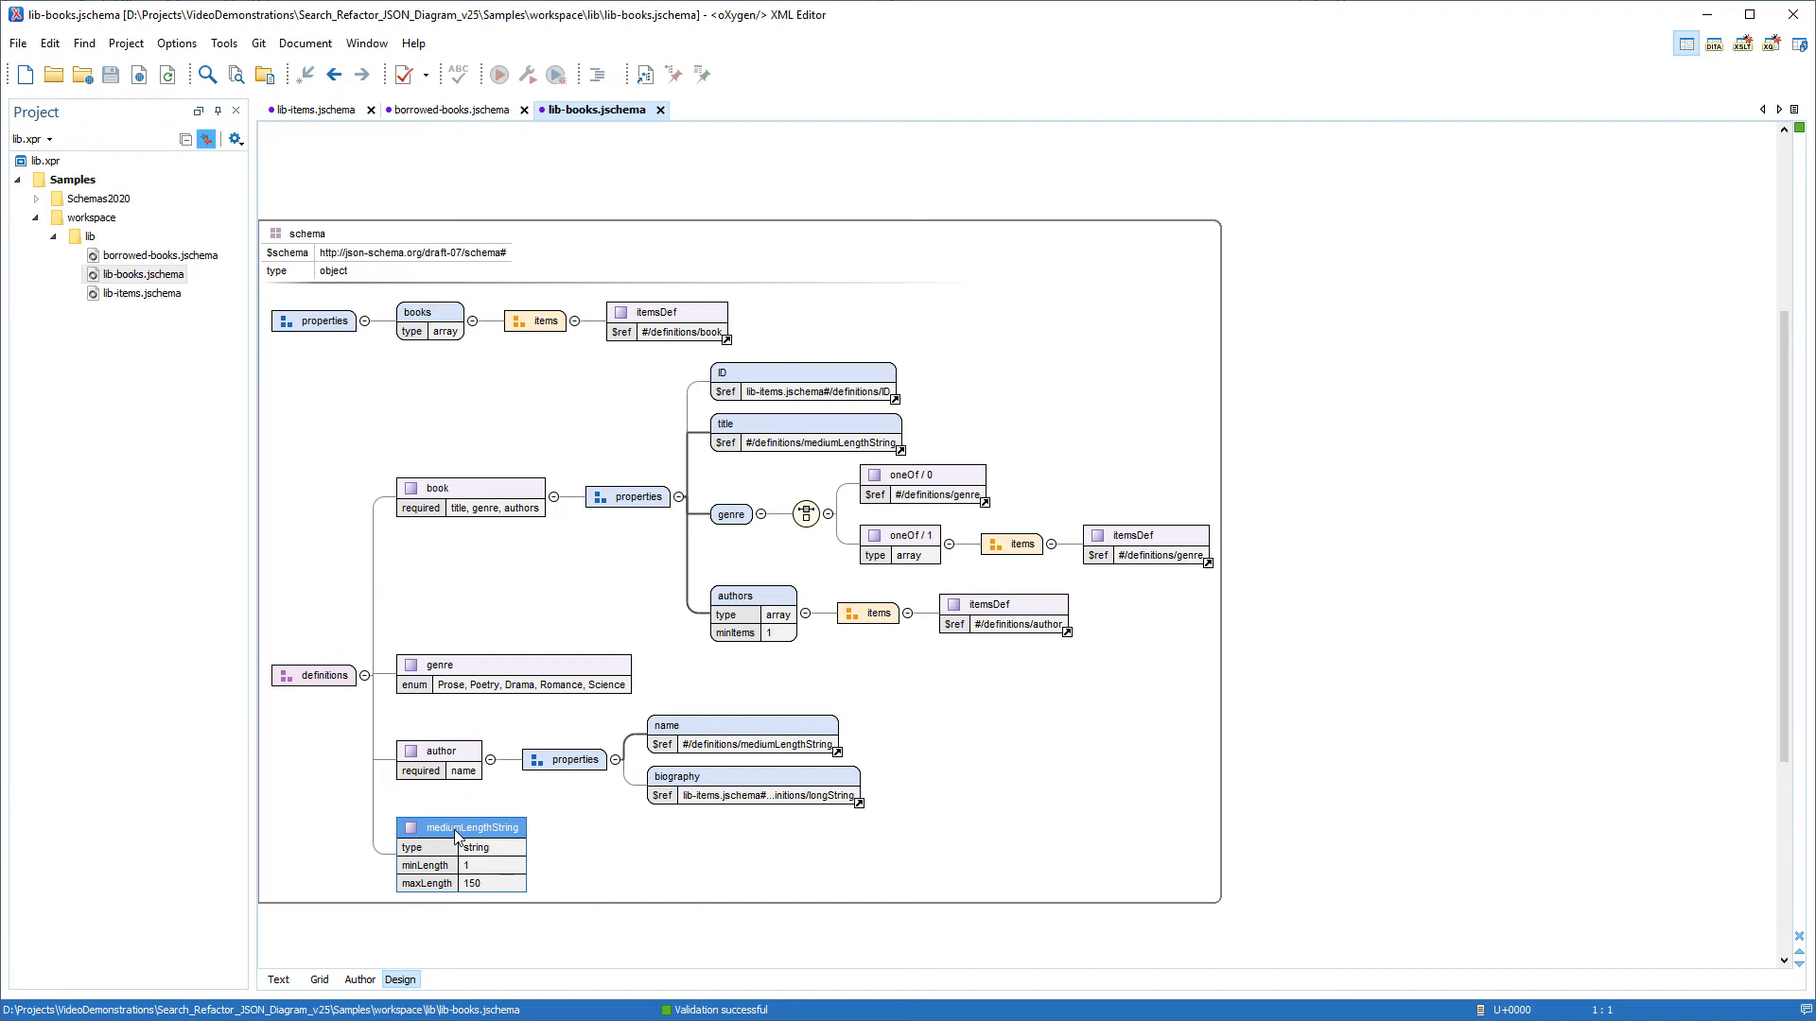
Set up renaming mediumLengthString to mediumLengthStringTYPE with Project as the scope
right_click(461, 827)
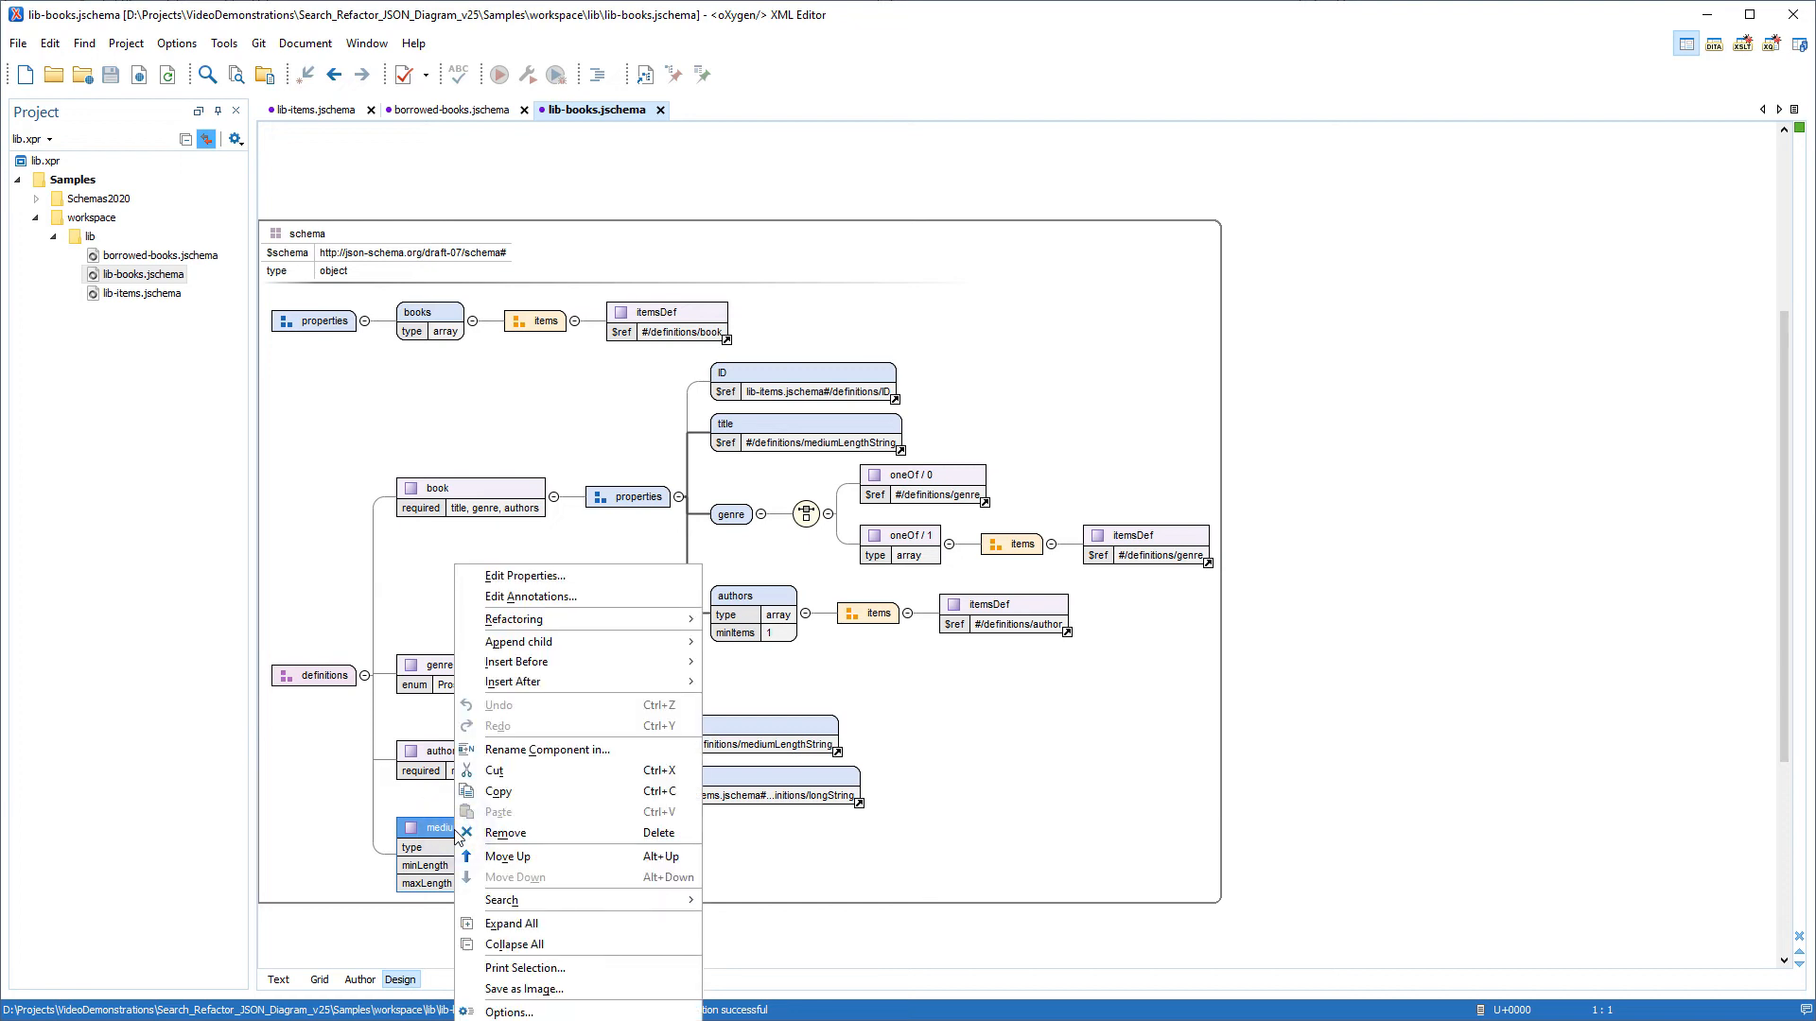
mouse_move(560, 749)
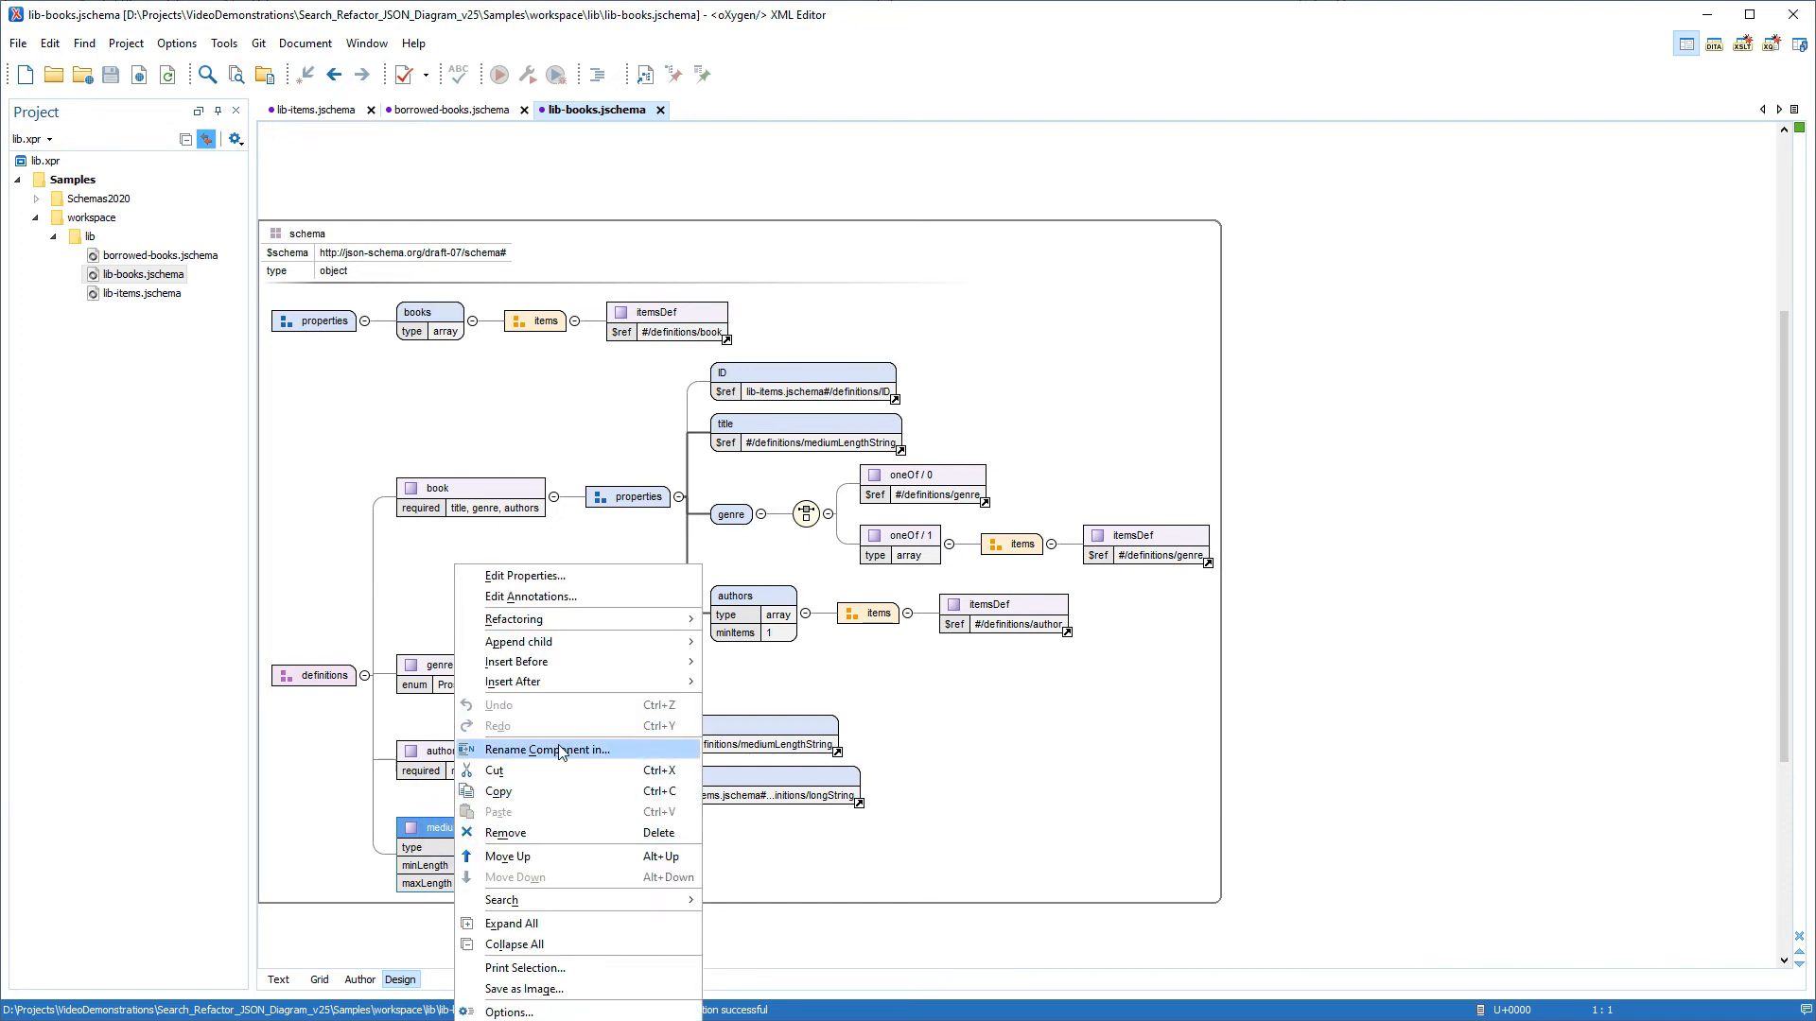
click(544, 749)
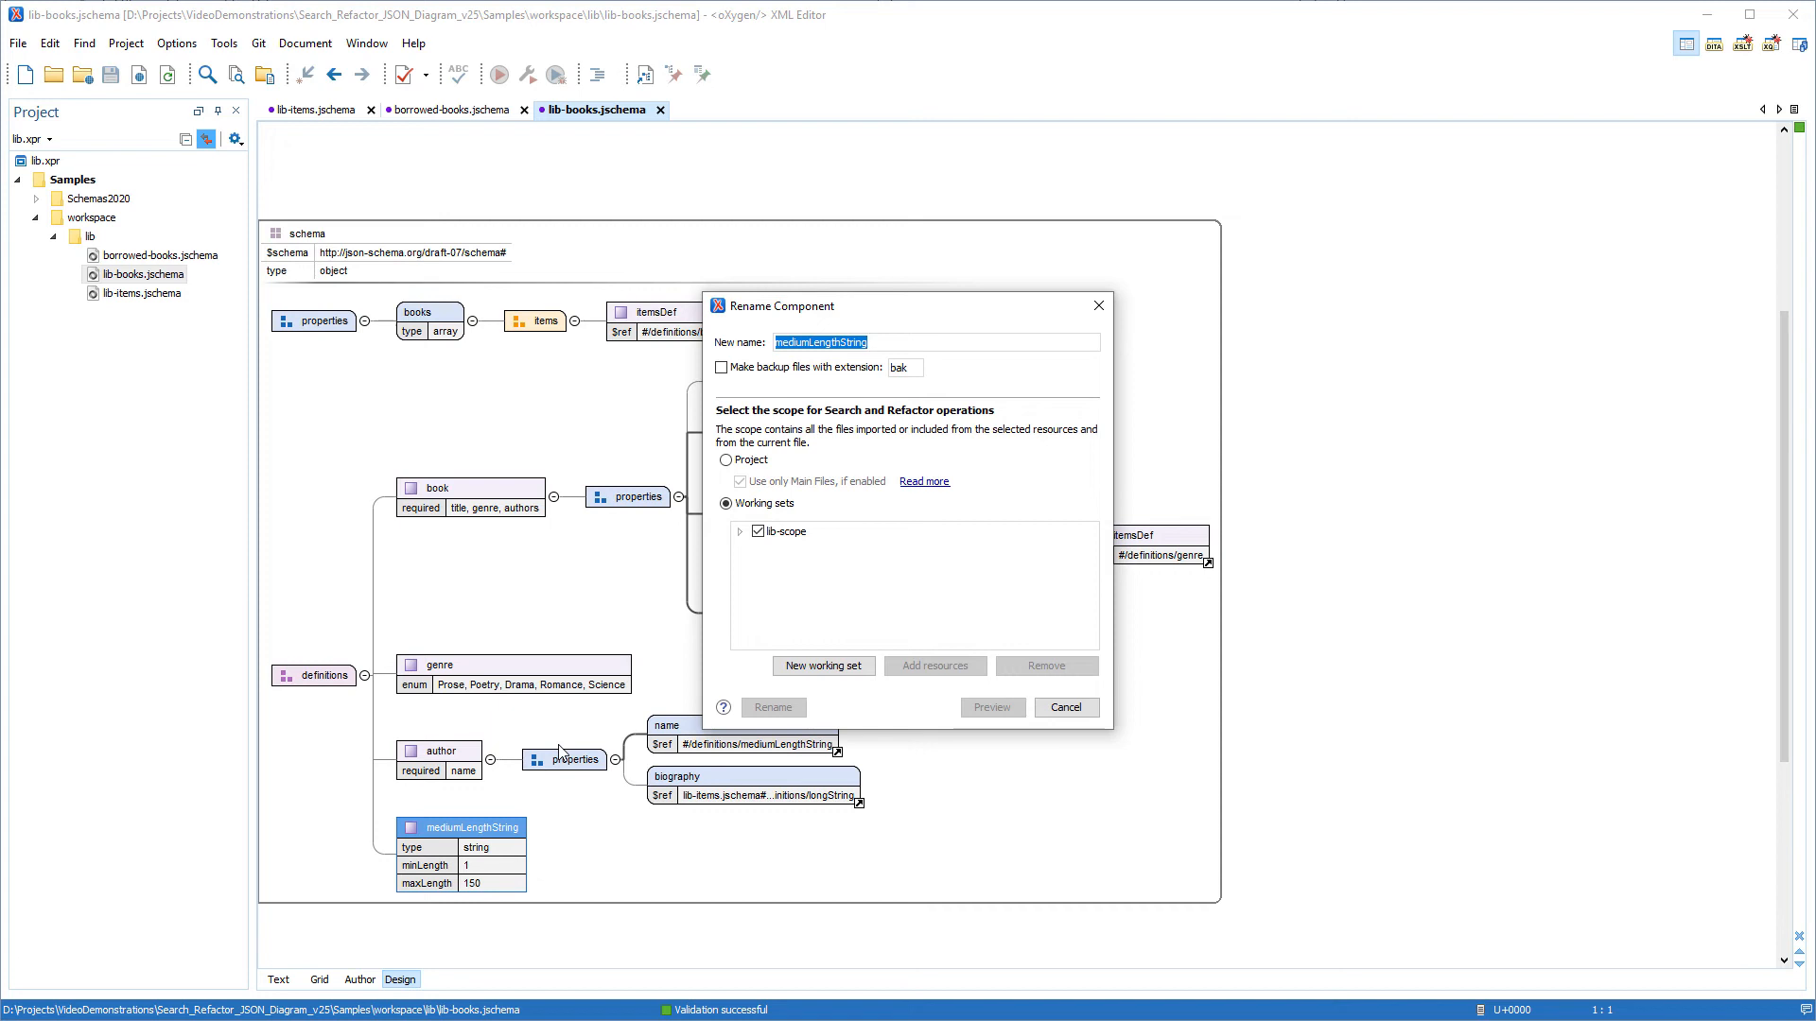
text(TYPE)
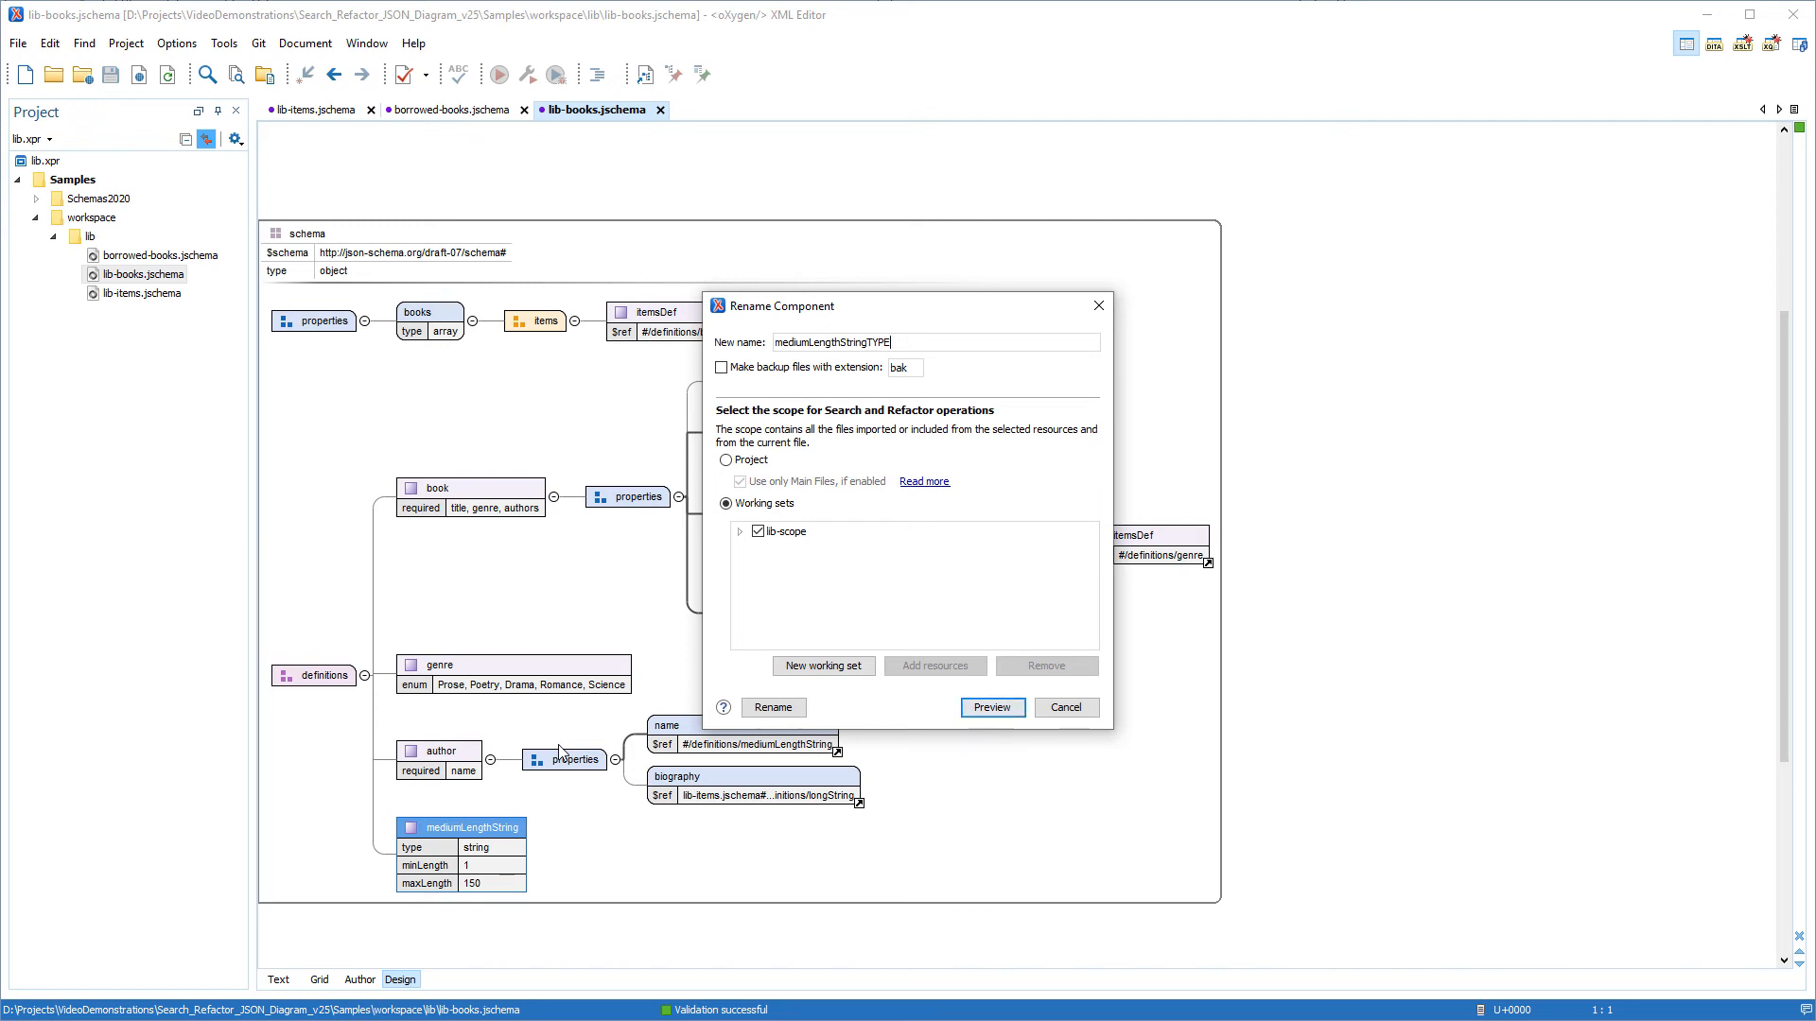
click(726, 460)
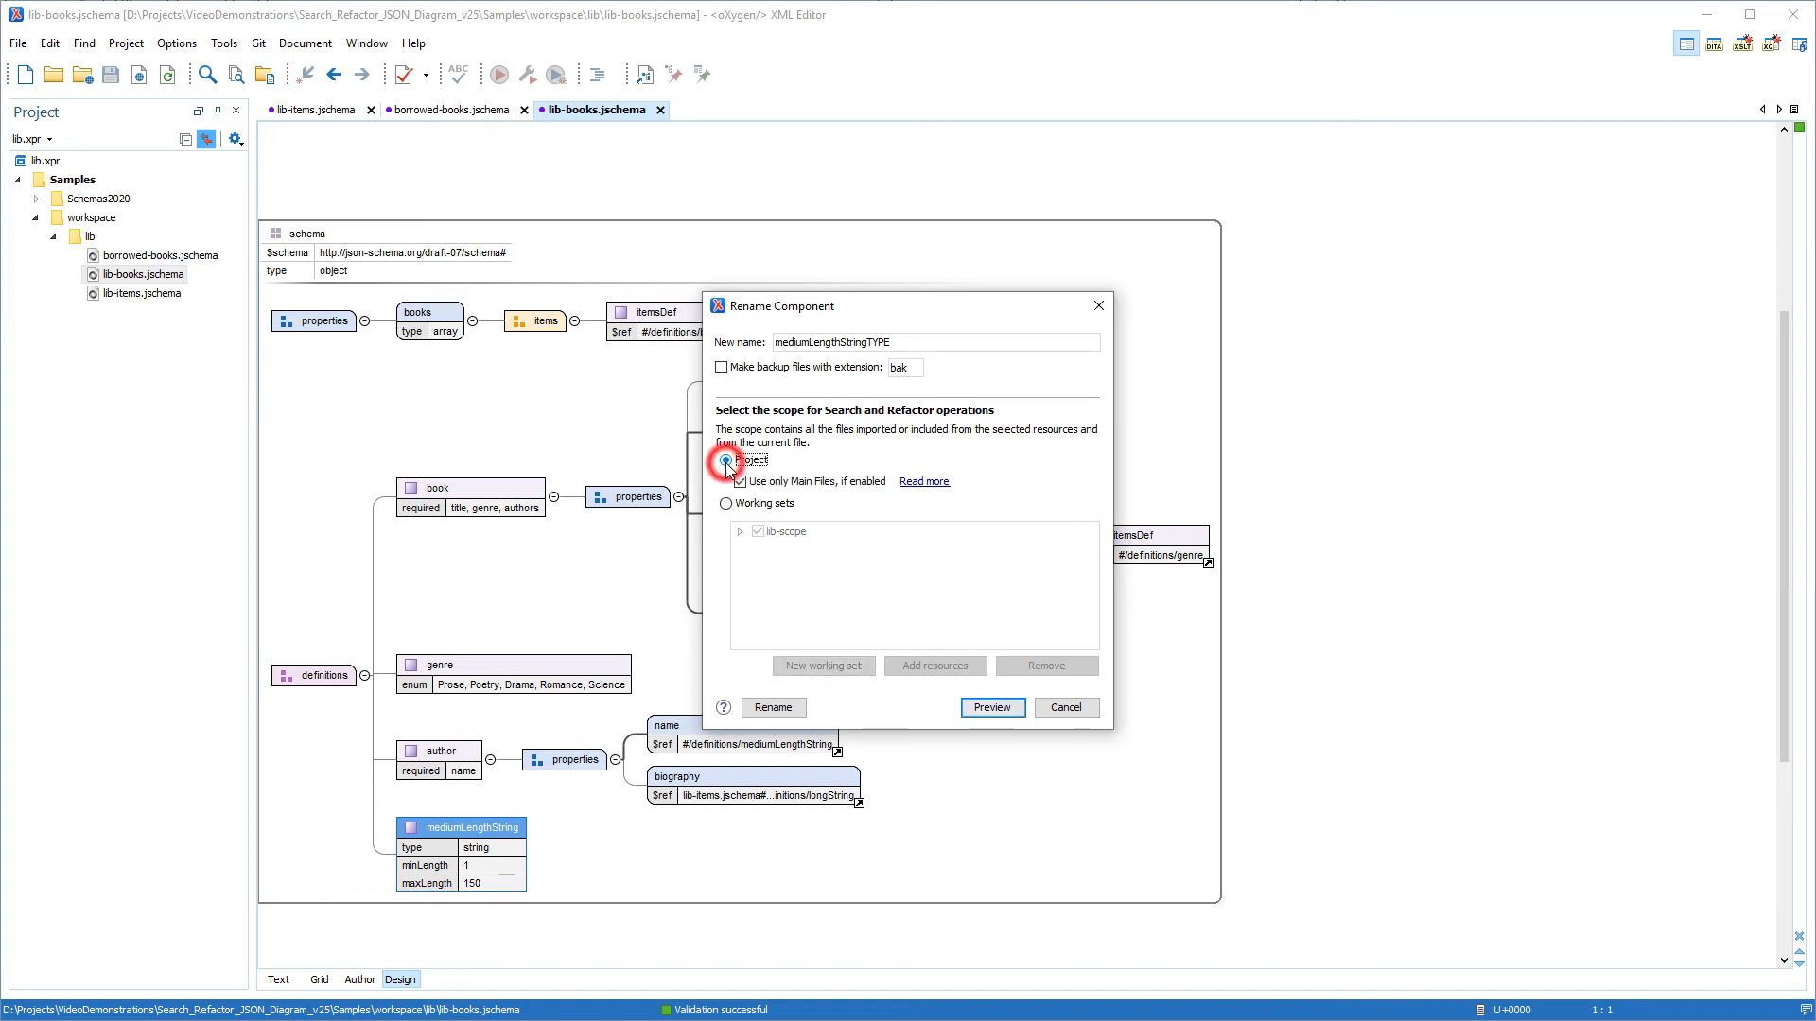
click(727, 460)
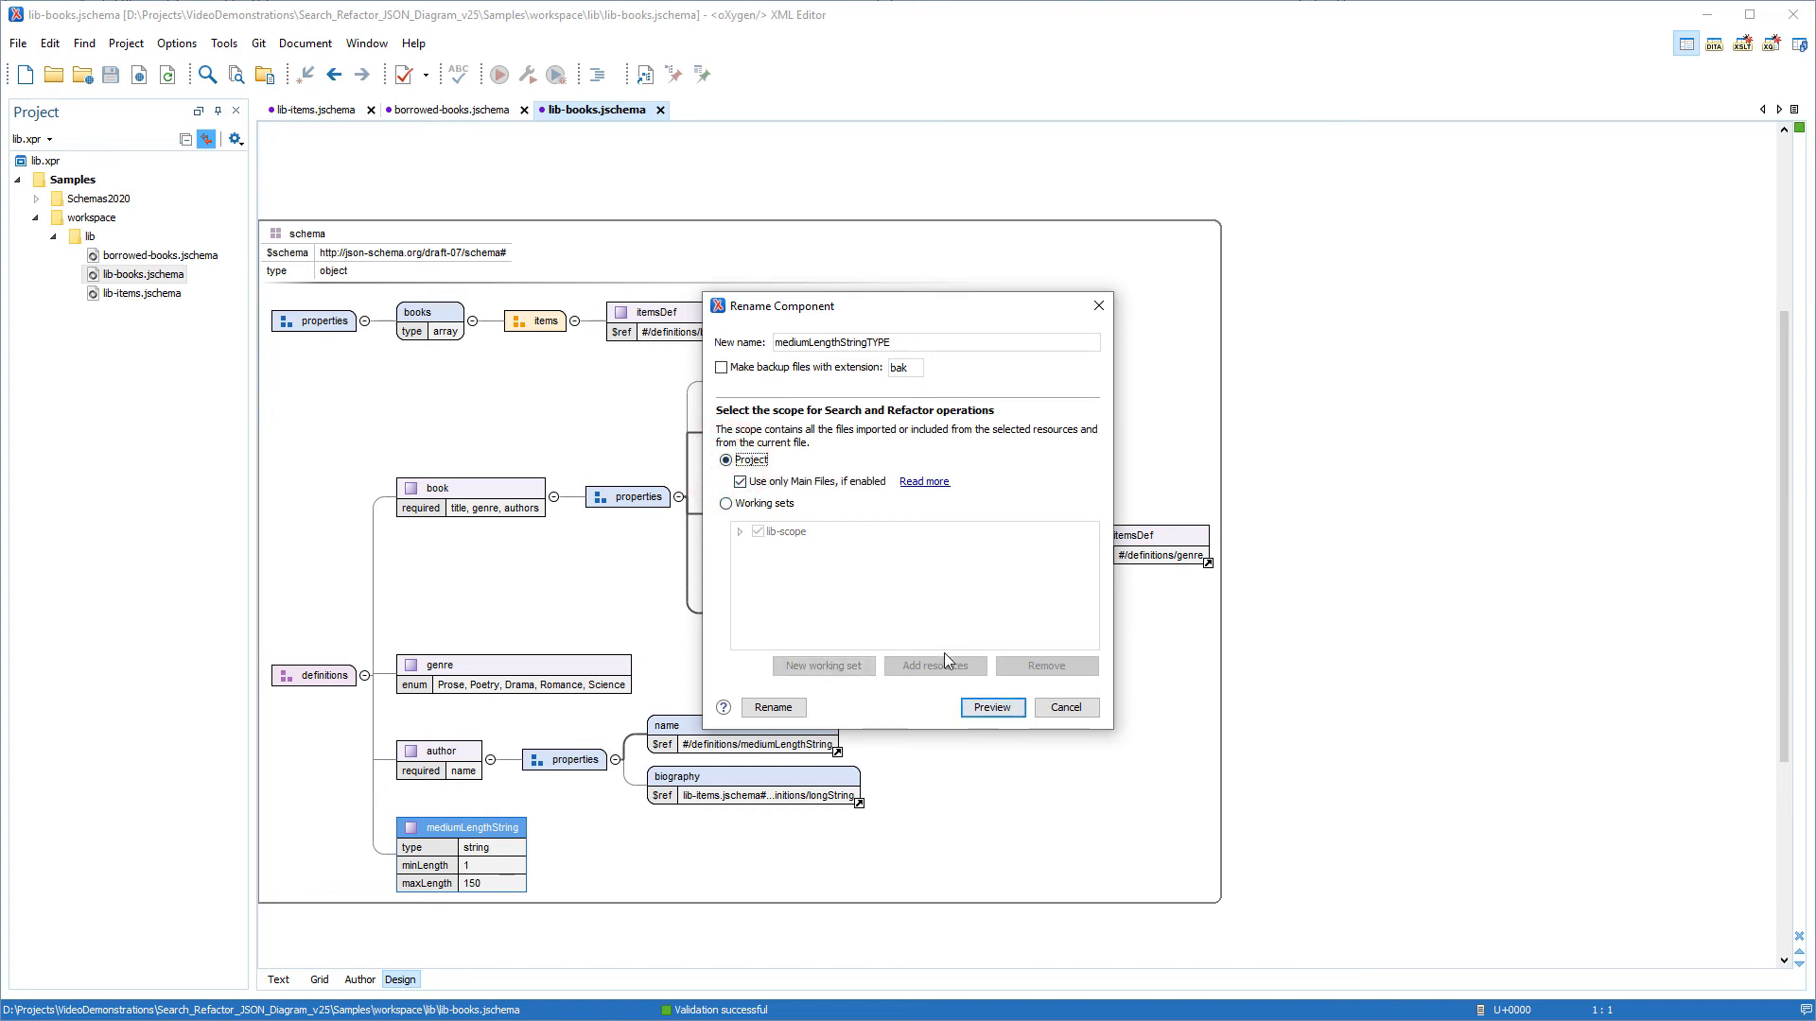
Preview the planned changes in lib-books and lib-items, then apply the rename to mediumLengthStringTYPE across all three files
click(990, 707)
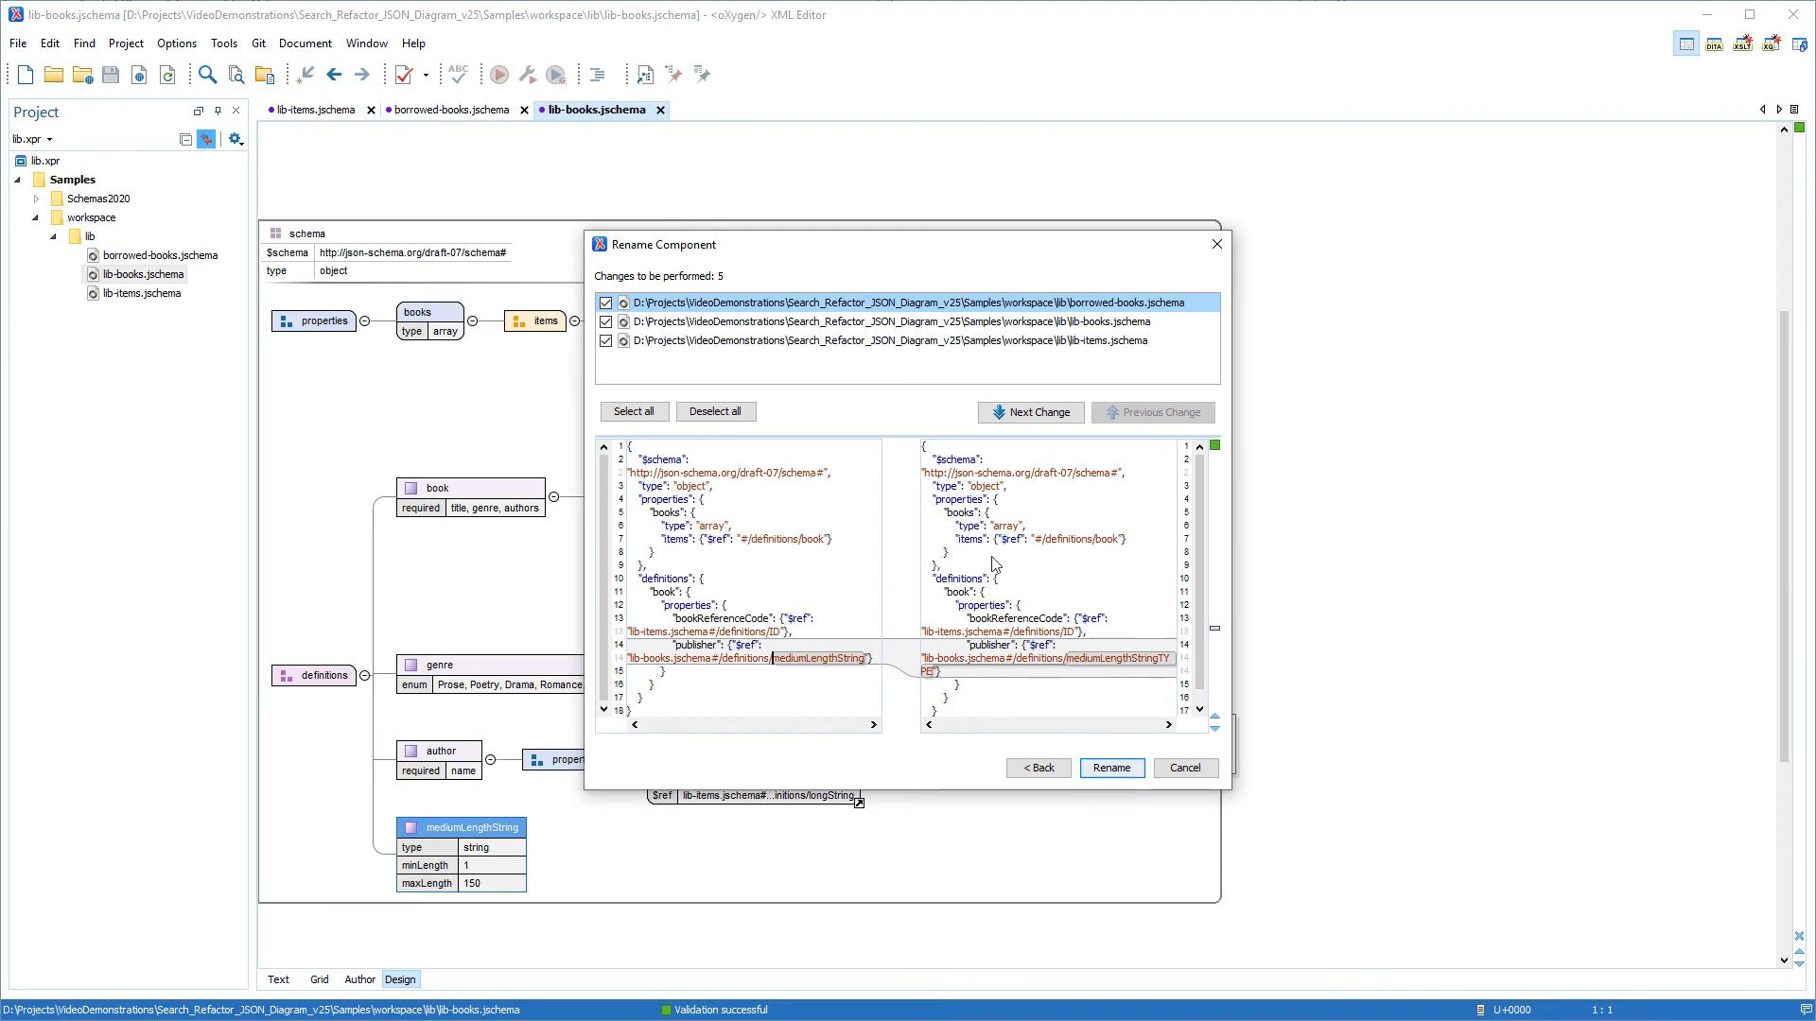
click(897, 321)
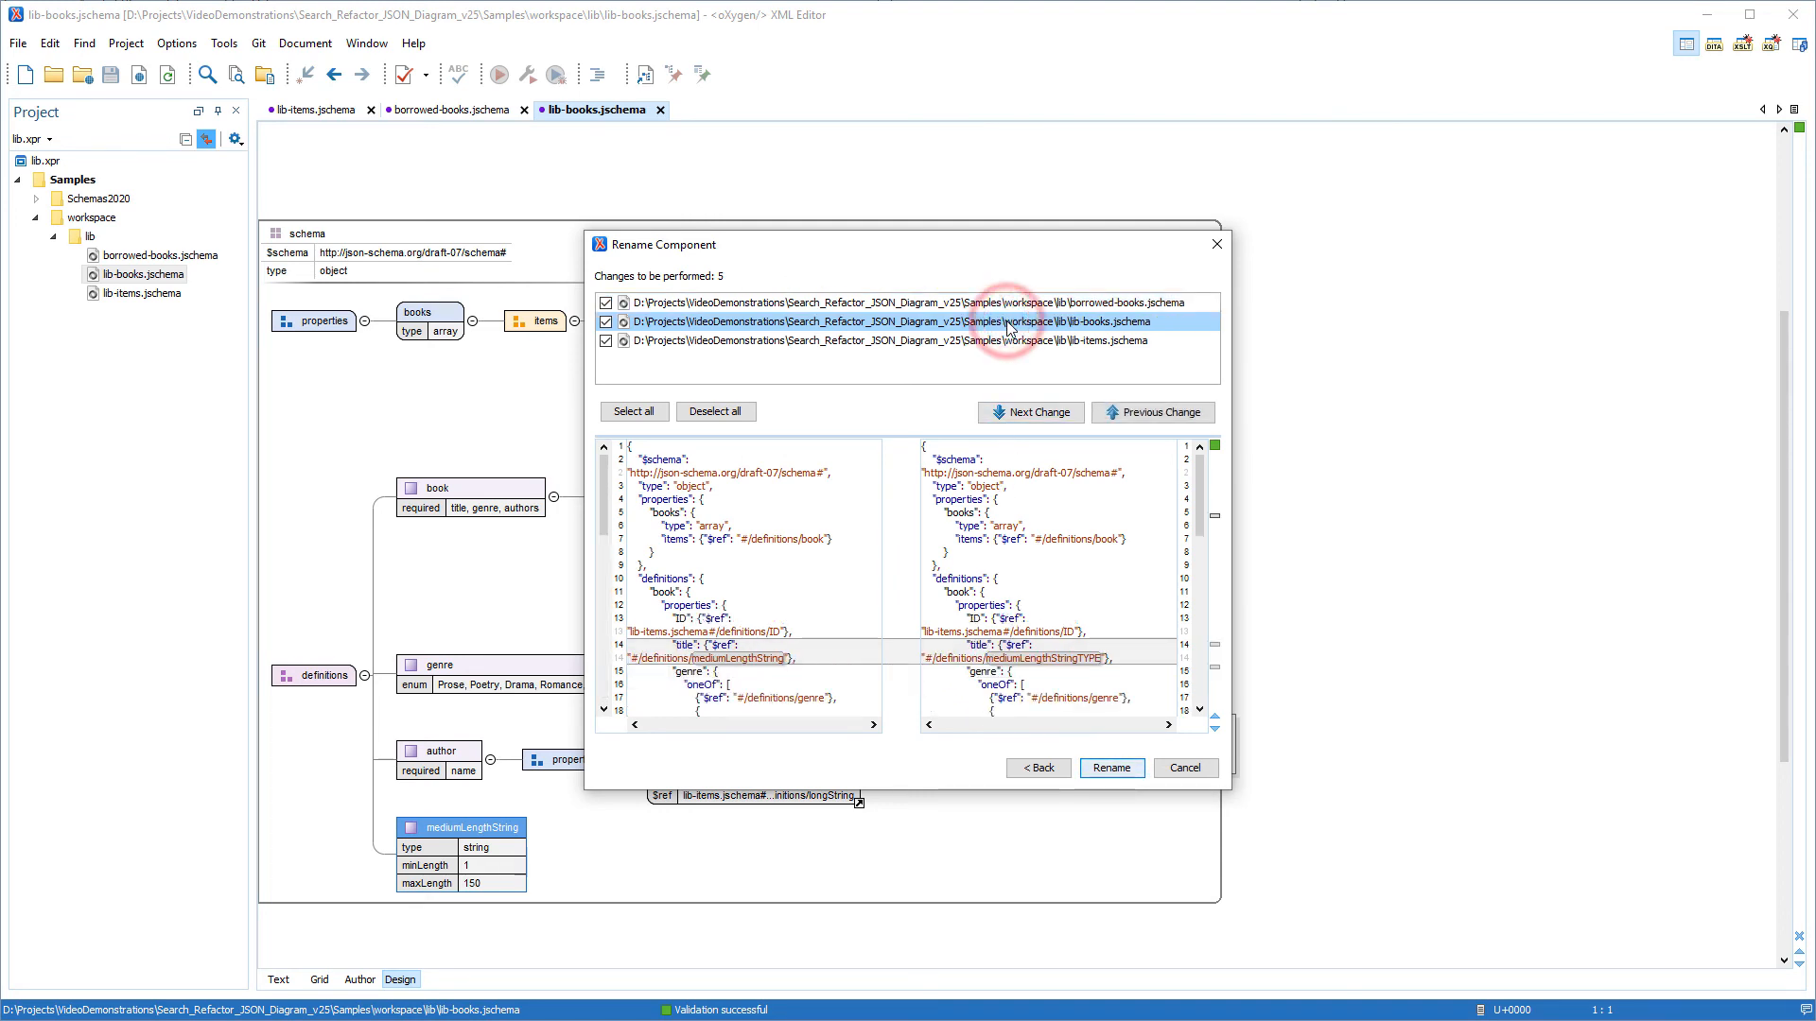
click(1029, 413)
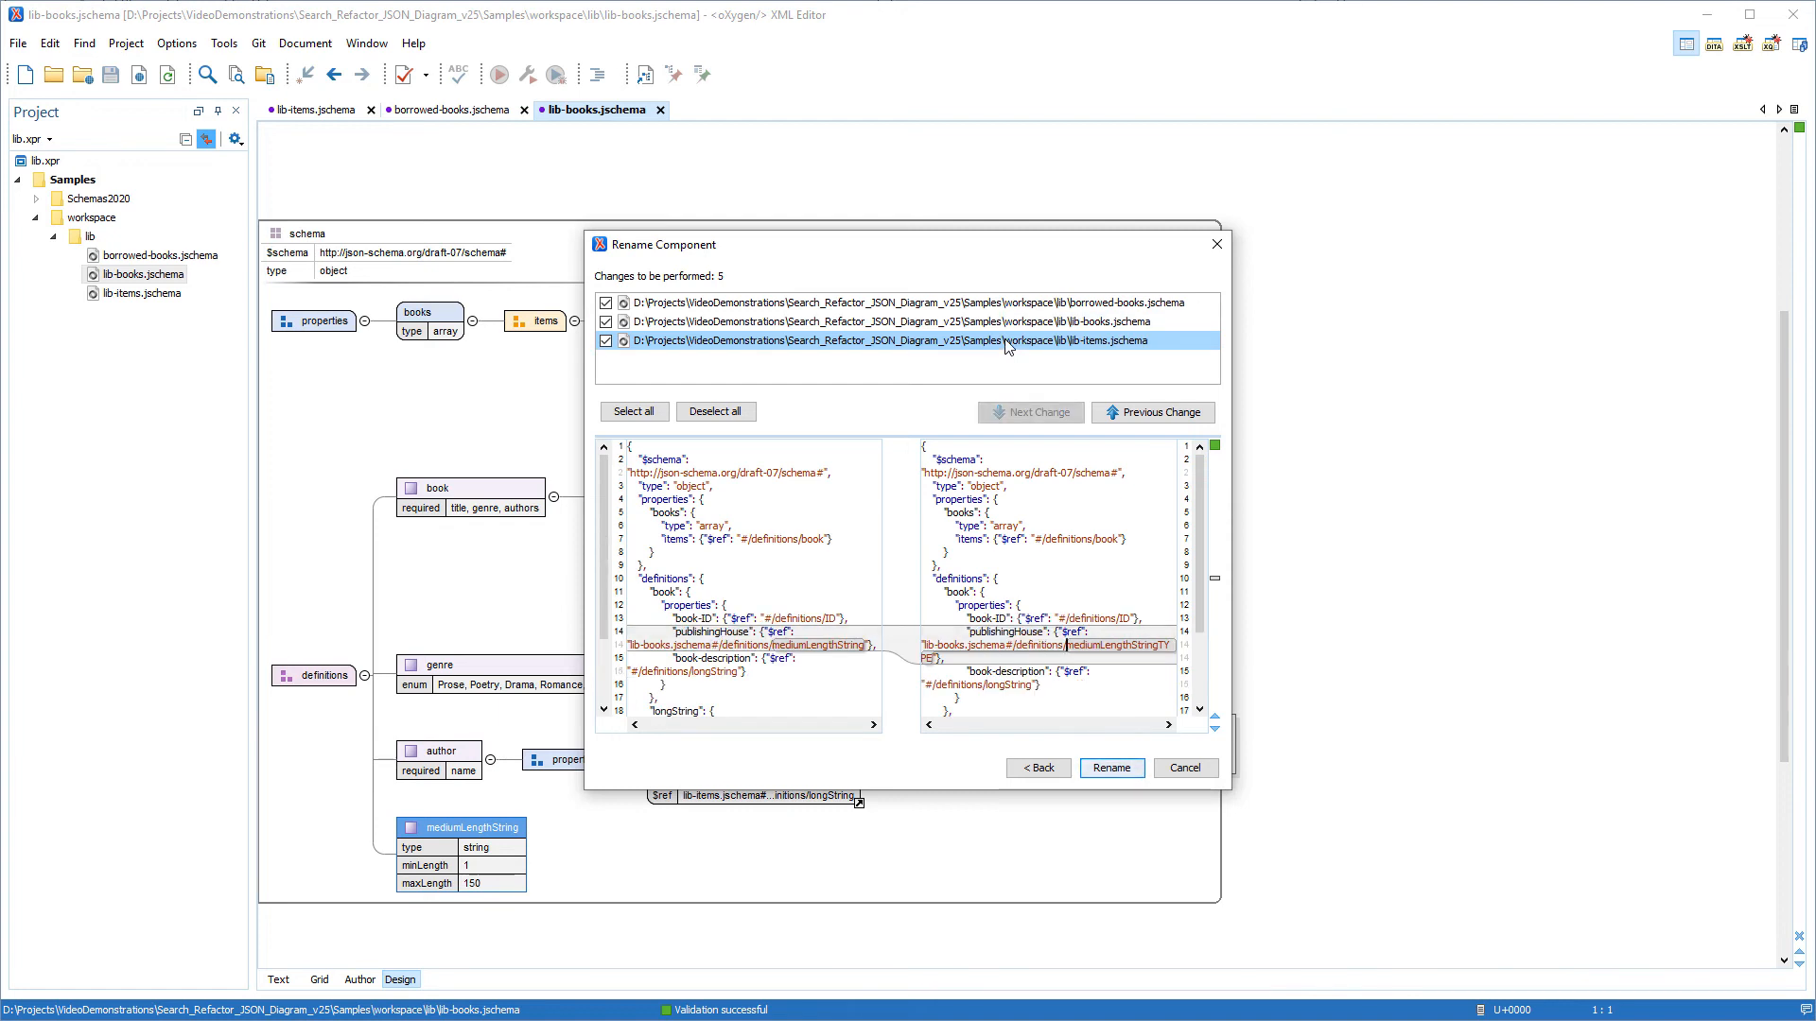
click(1109, 768)
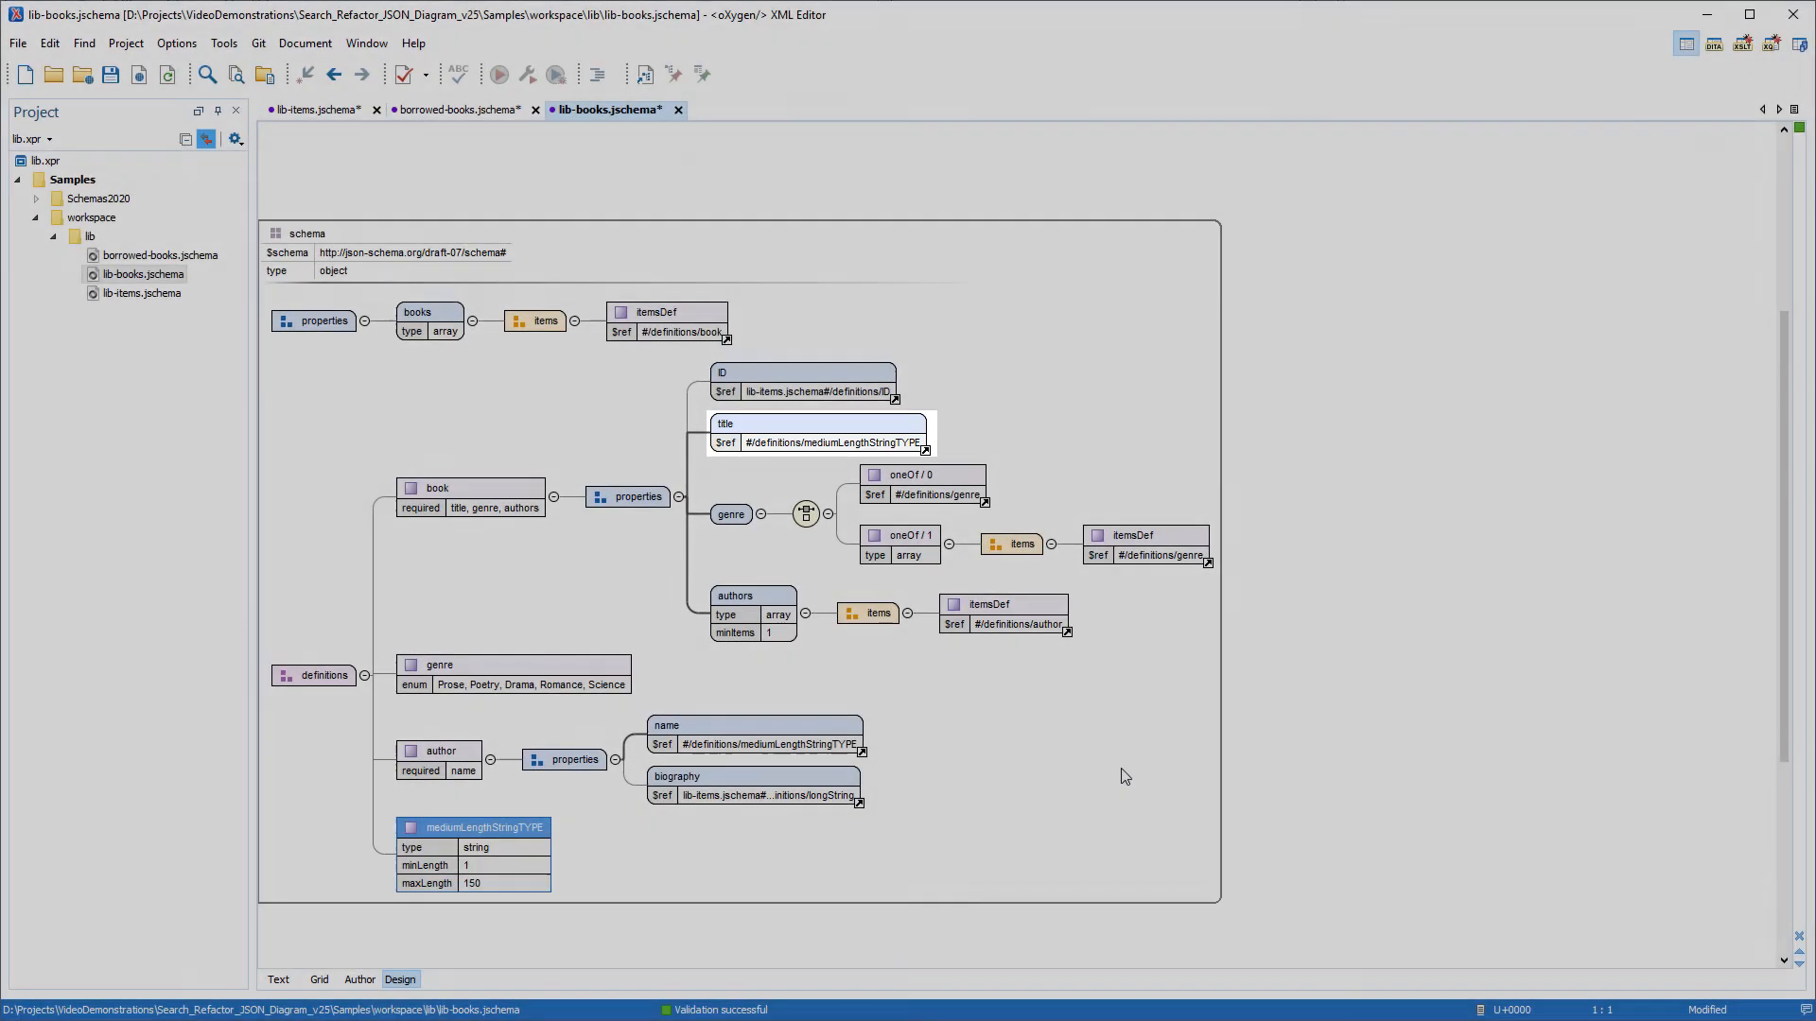
Save lib-books.jschema, lib-items.jschema and borrowed-books.jschema with the renamed definition
click(754, 734)
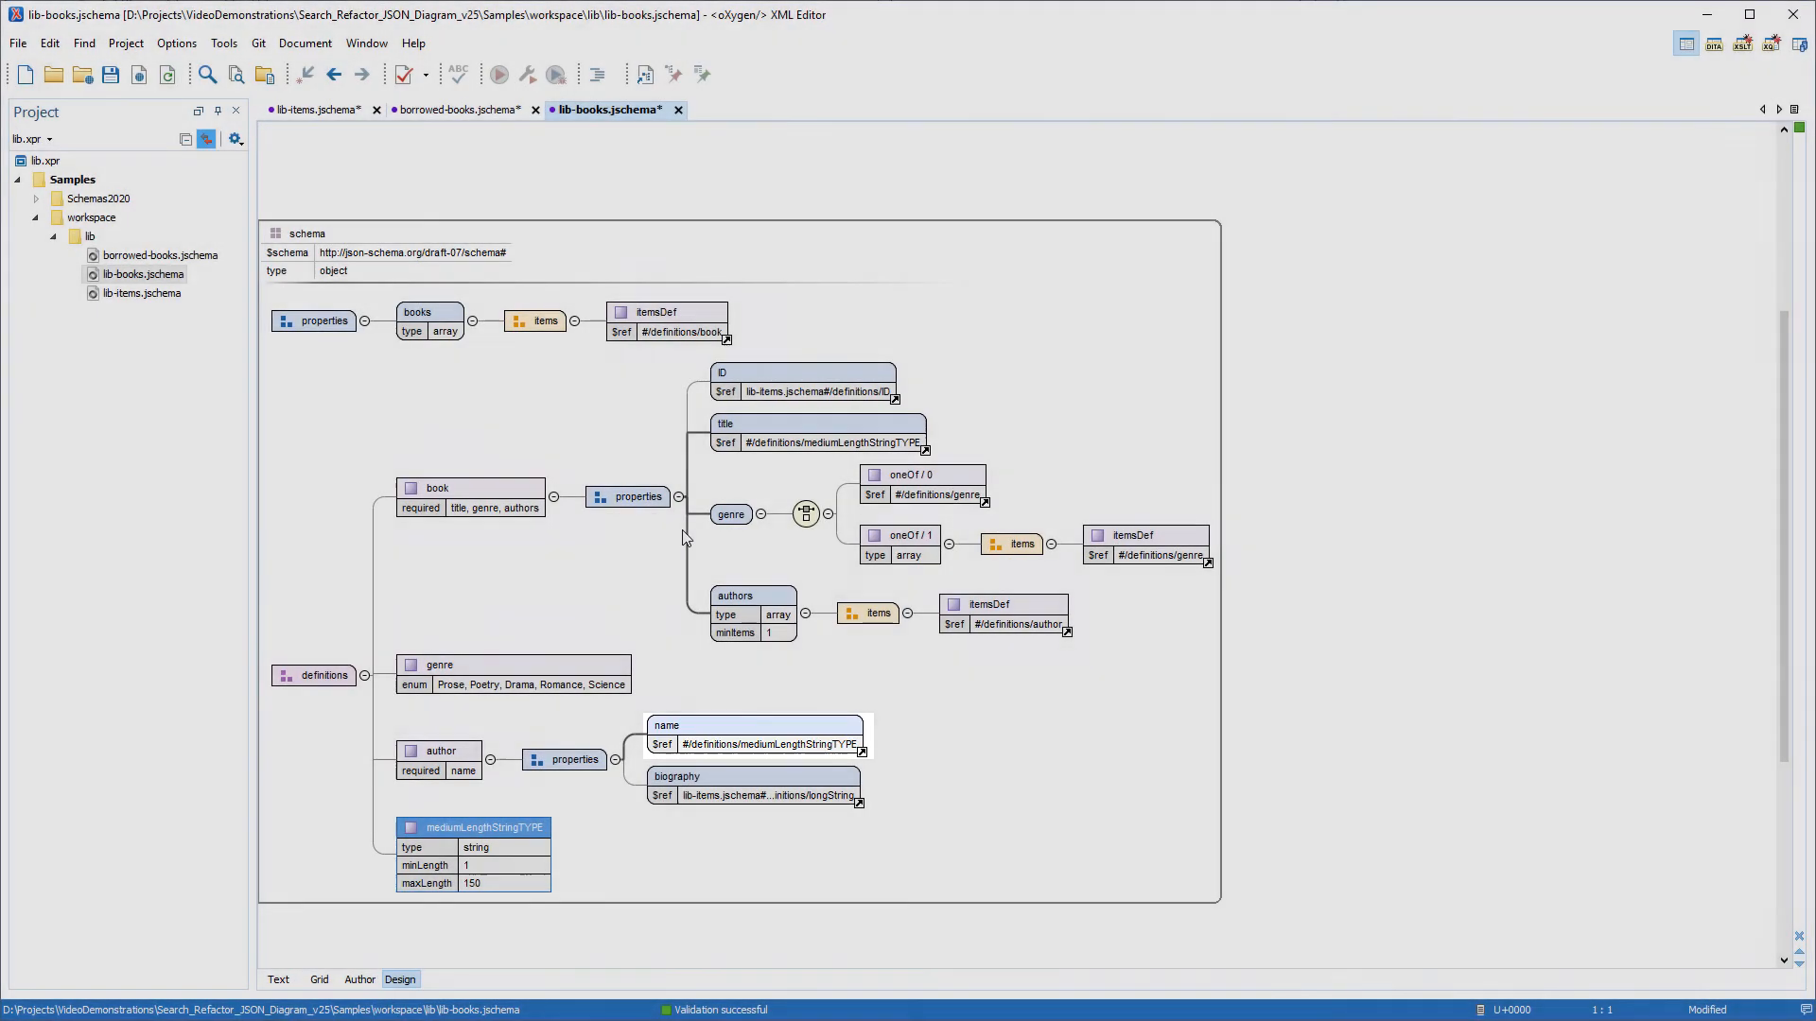
click(112, 74)
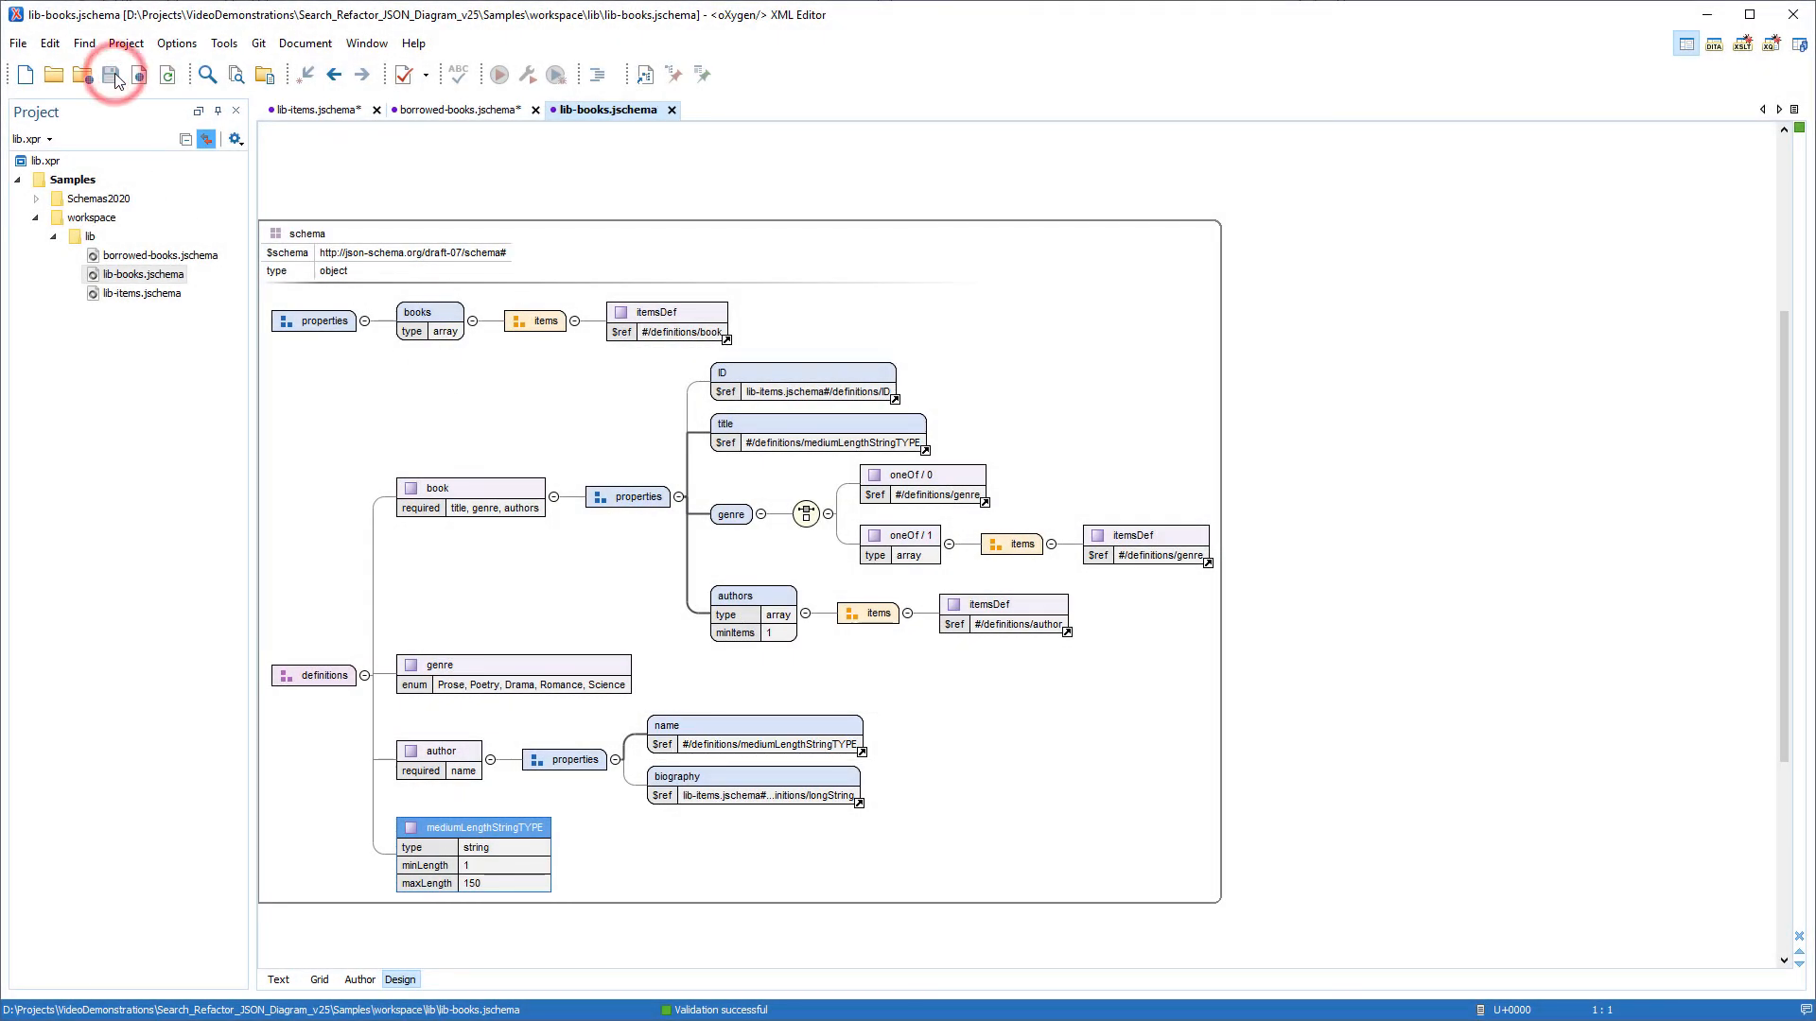
click(327, 109)
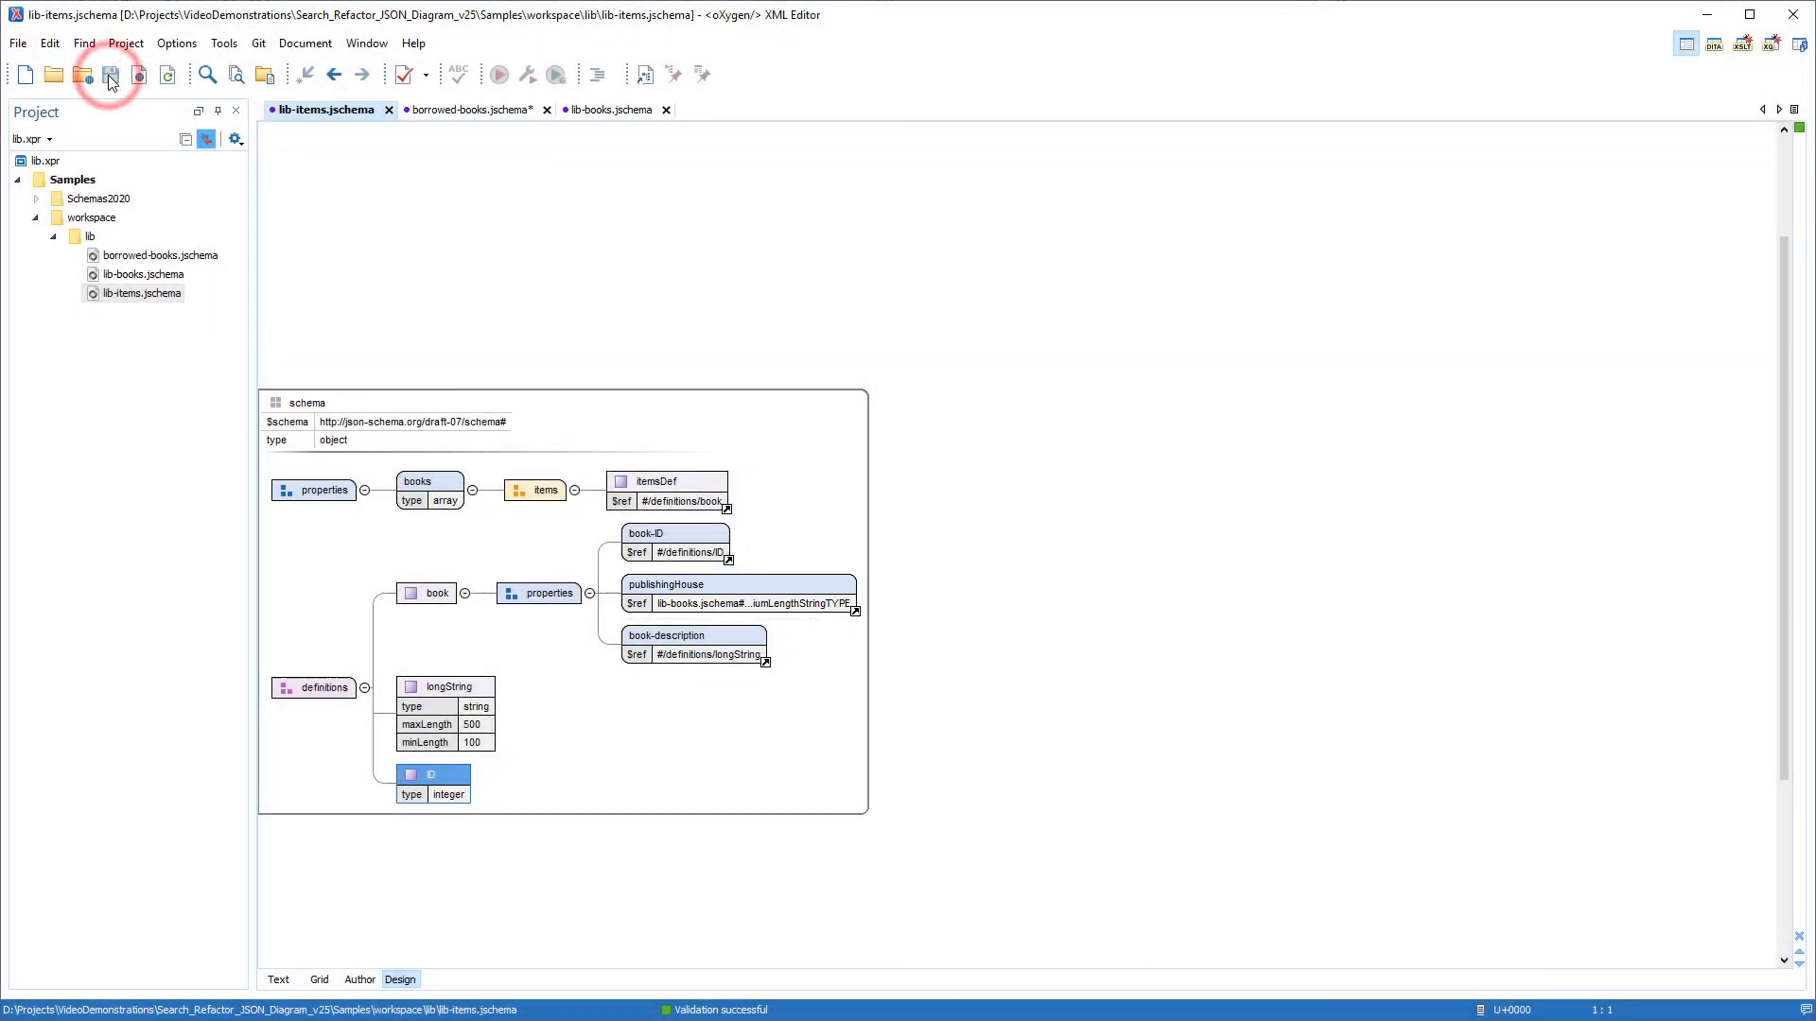
click(463, 110)
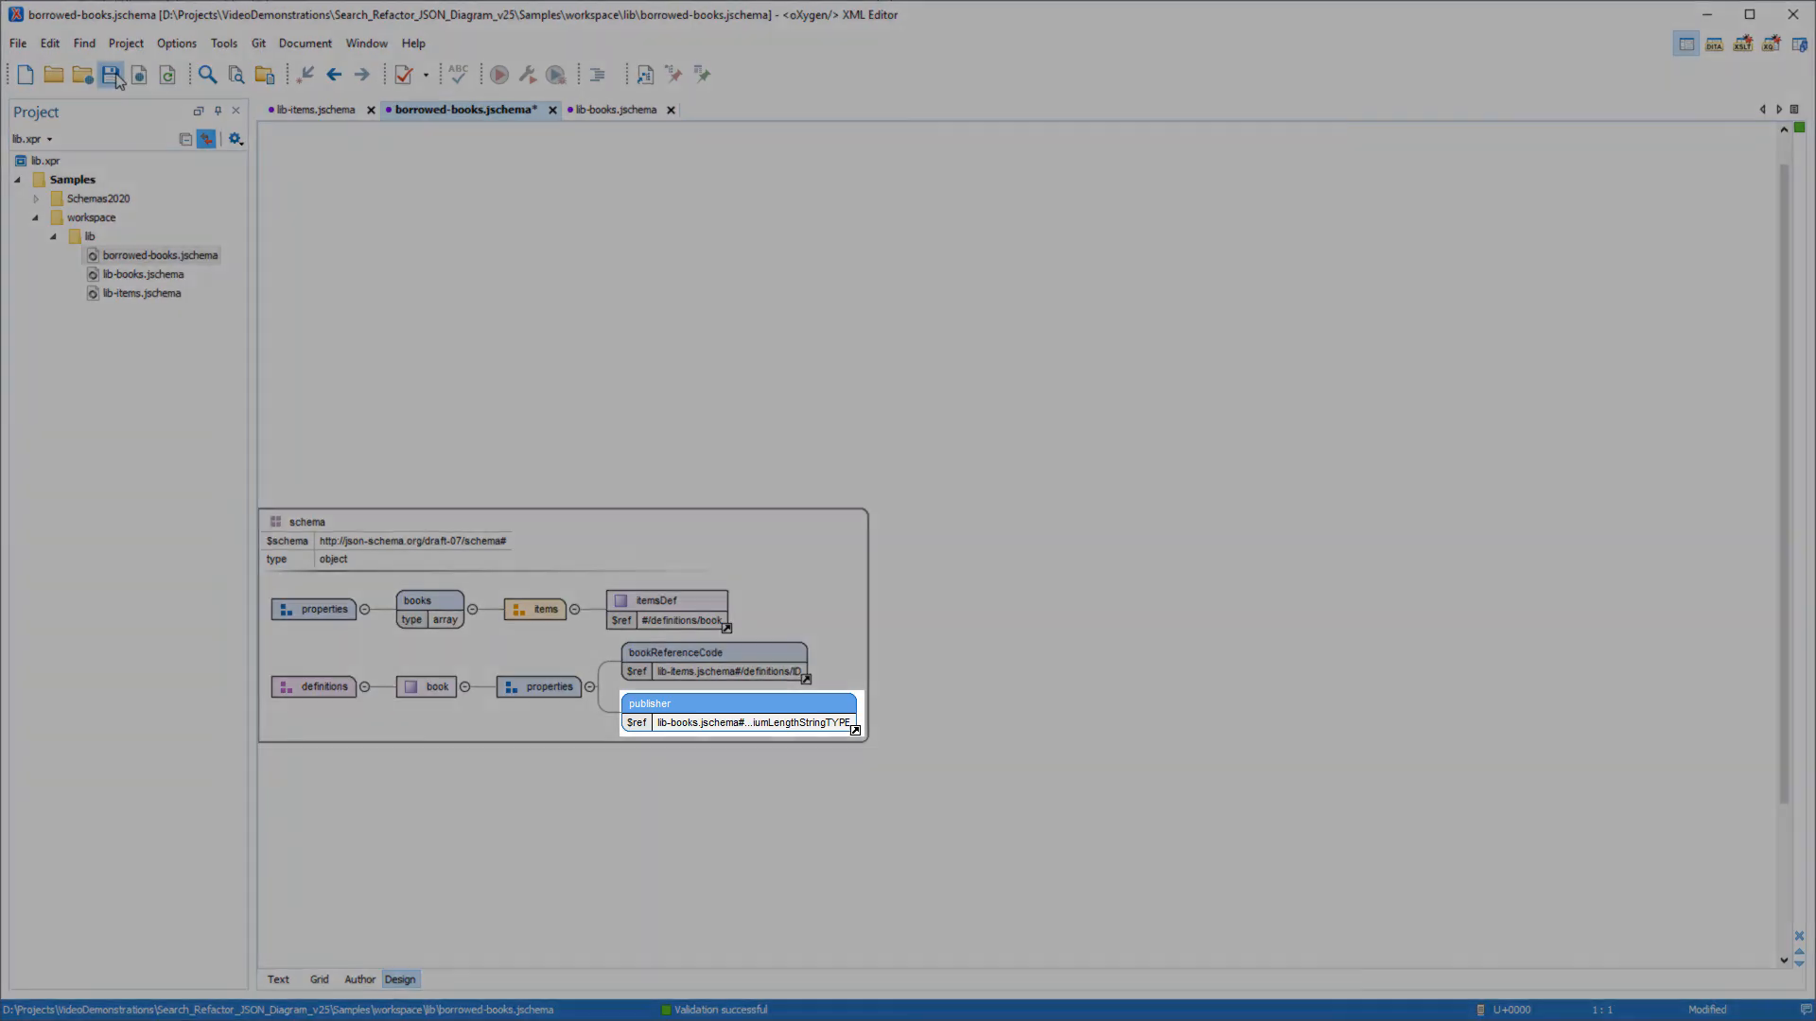
click(111, 74)
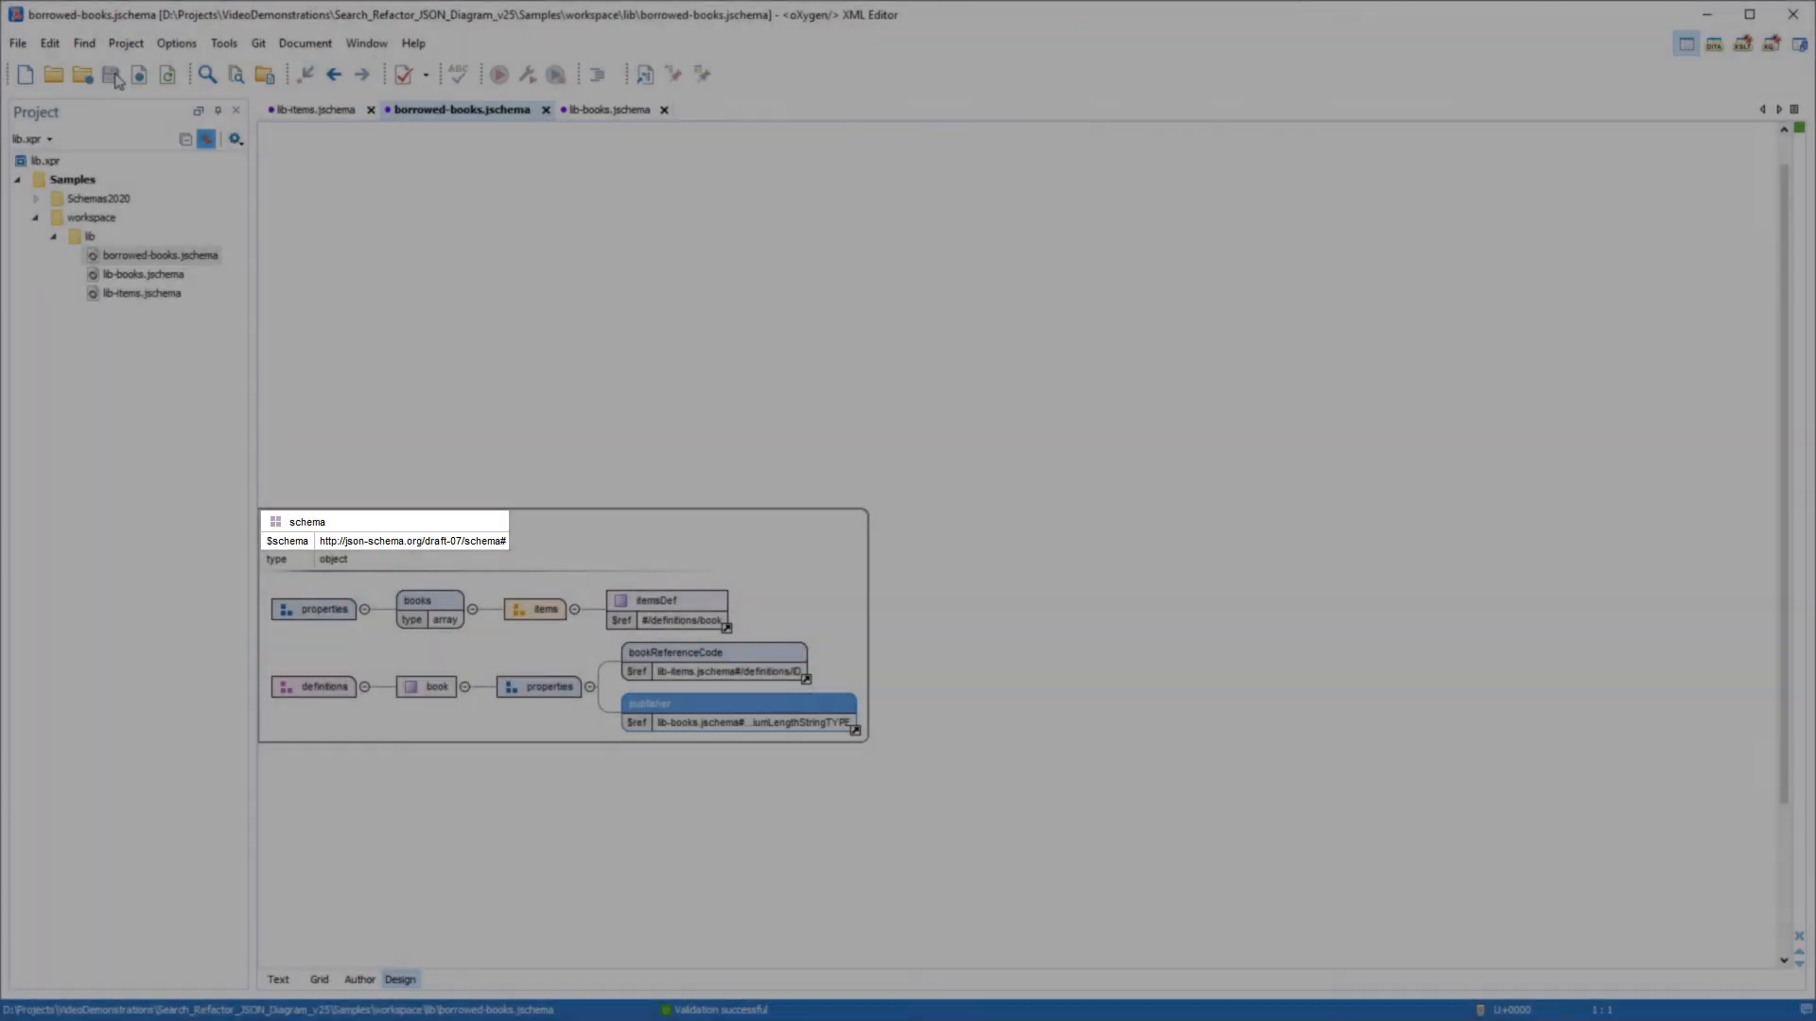
Open borrowed-books.jschema from the Schemas2020 folder and expand every node of its diagram
click(36, 199)
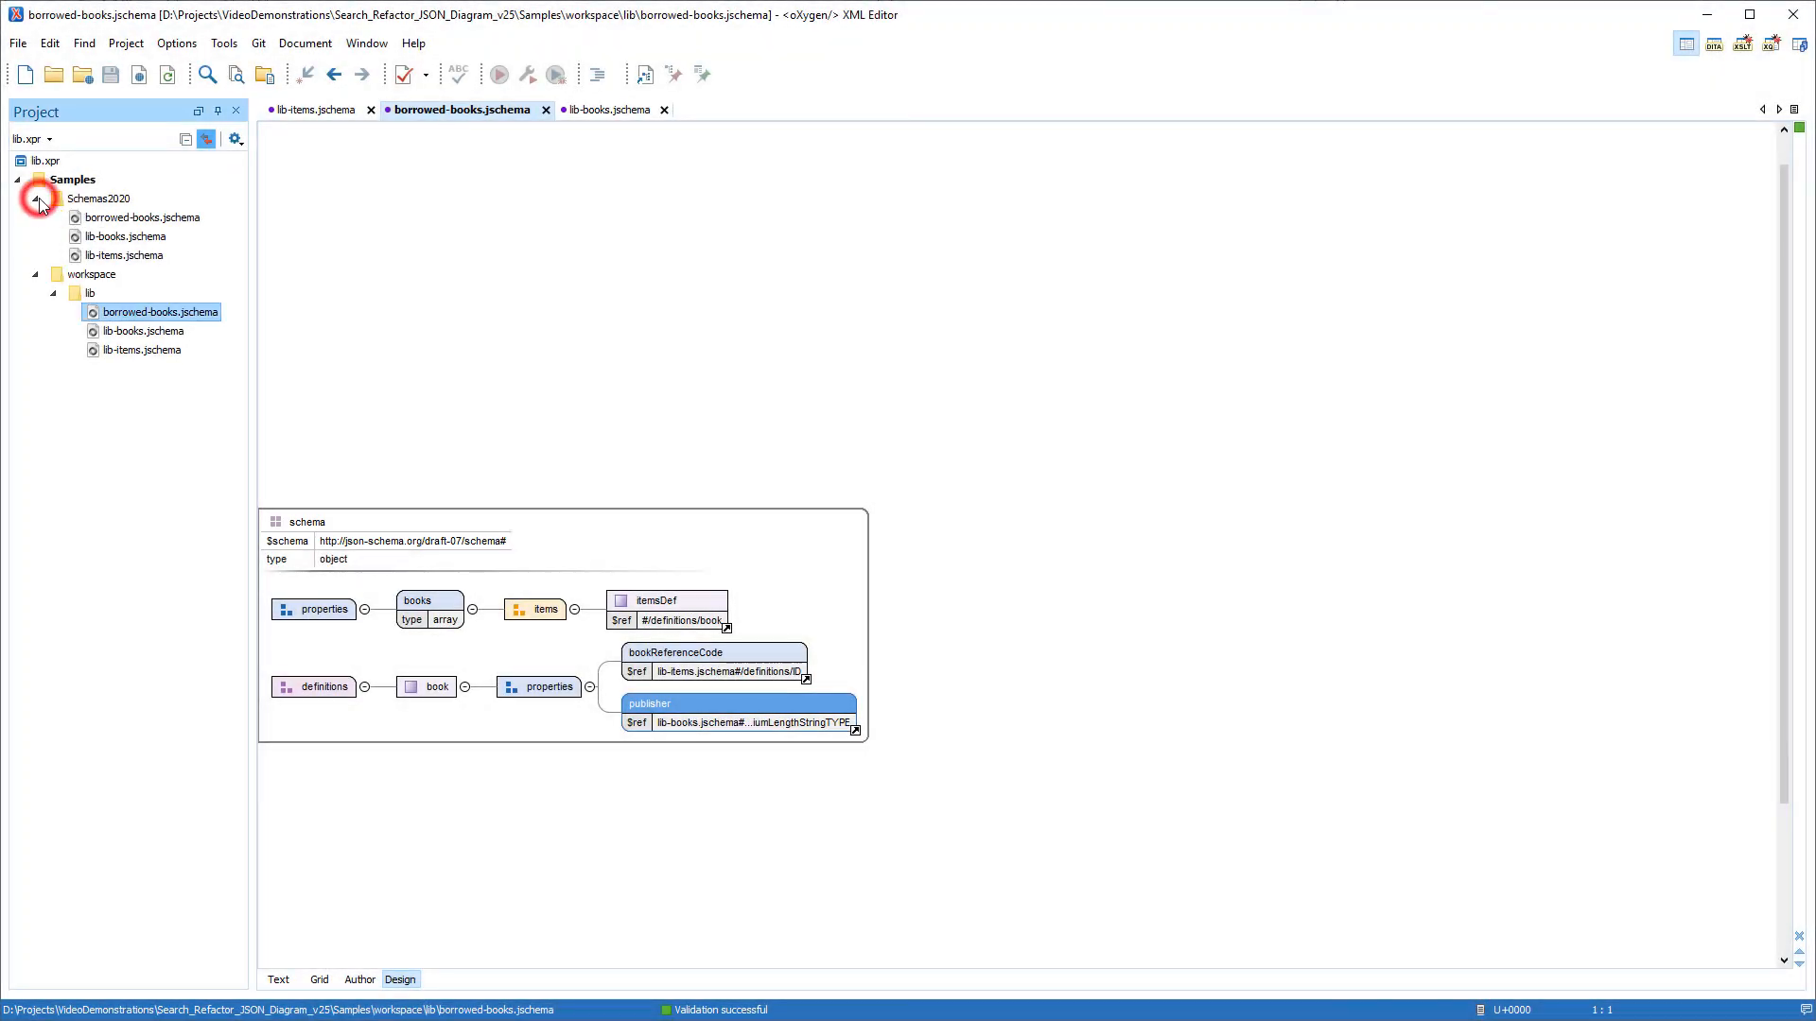
double_click(142, 218)
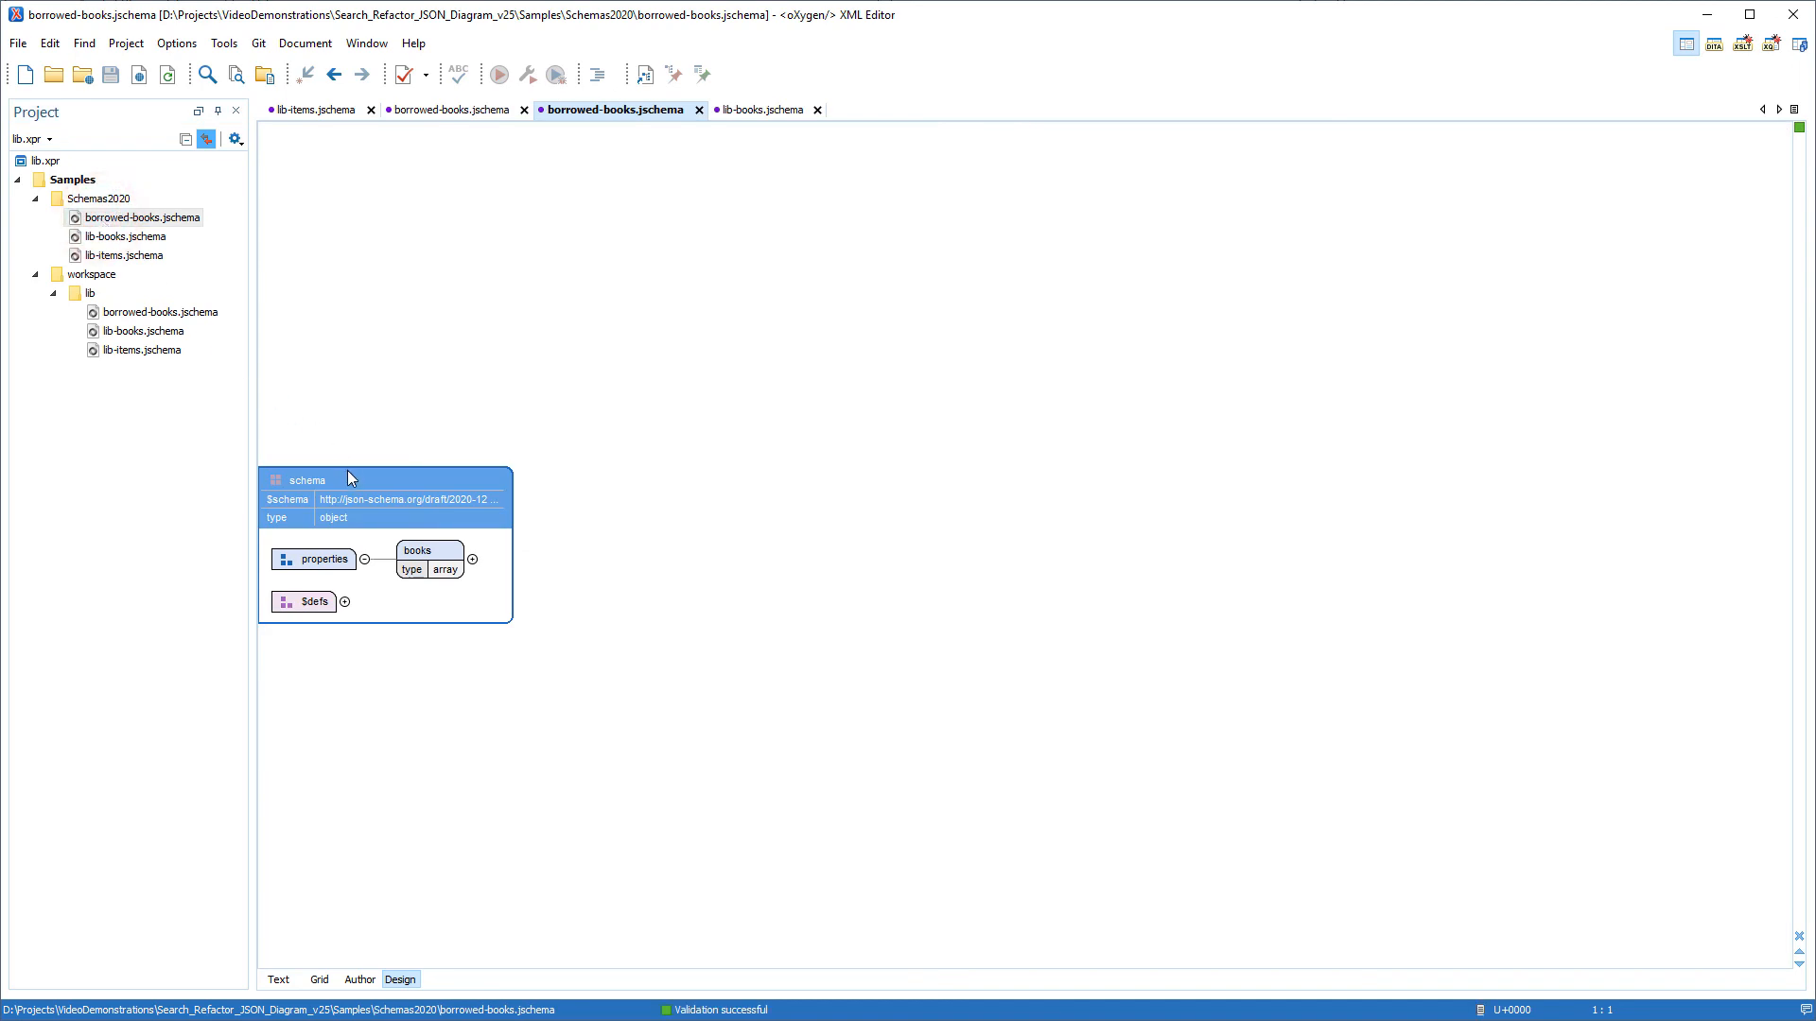
right_click(306, 479)
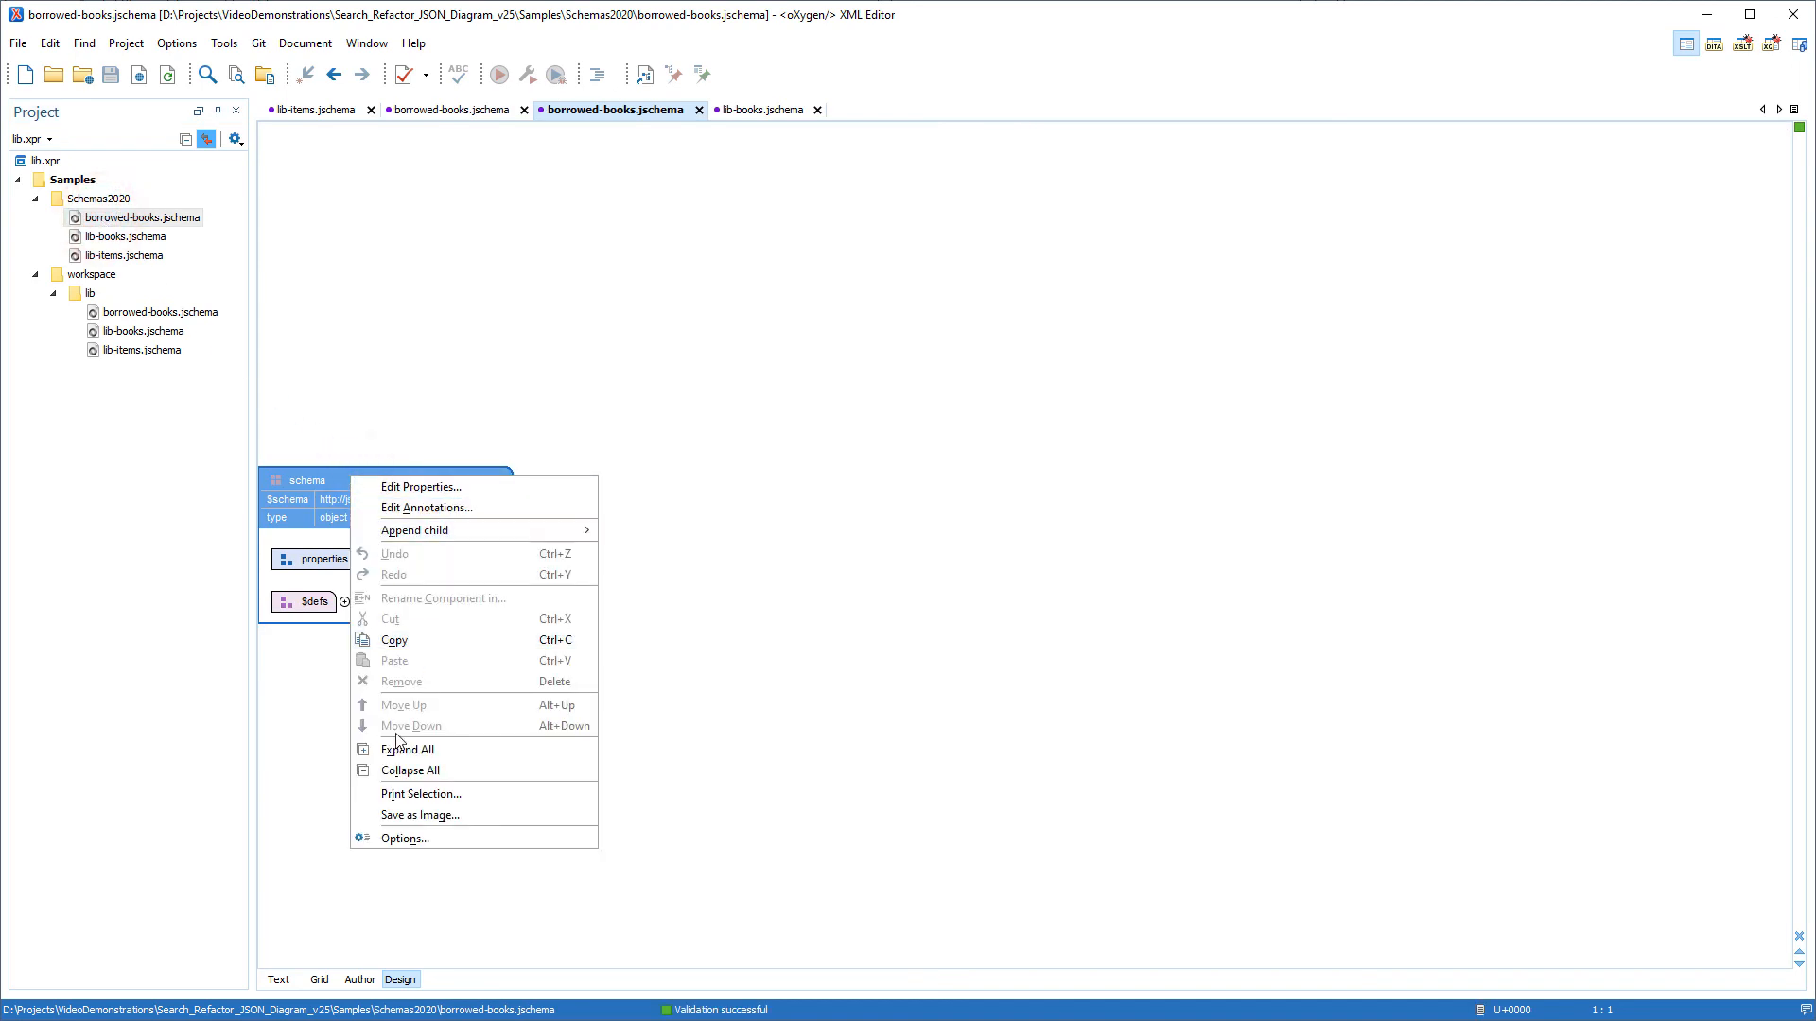
click(408, 749)
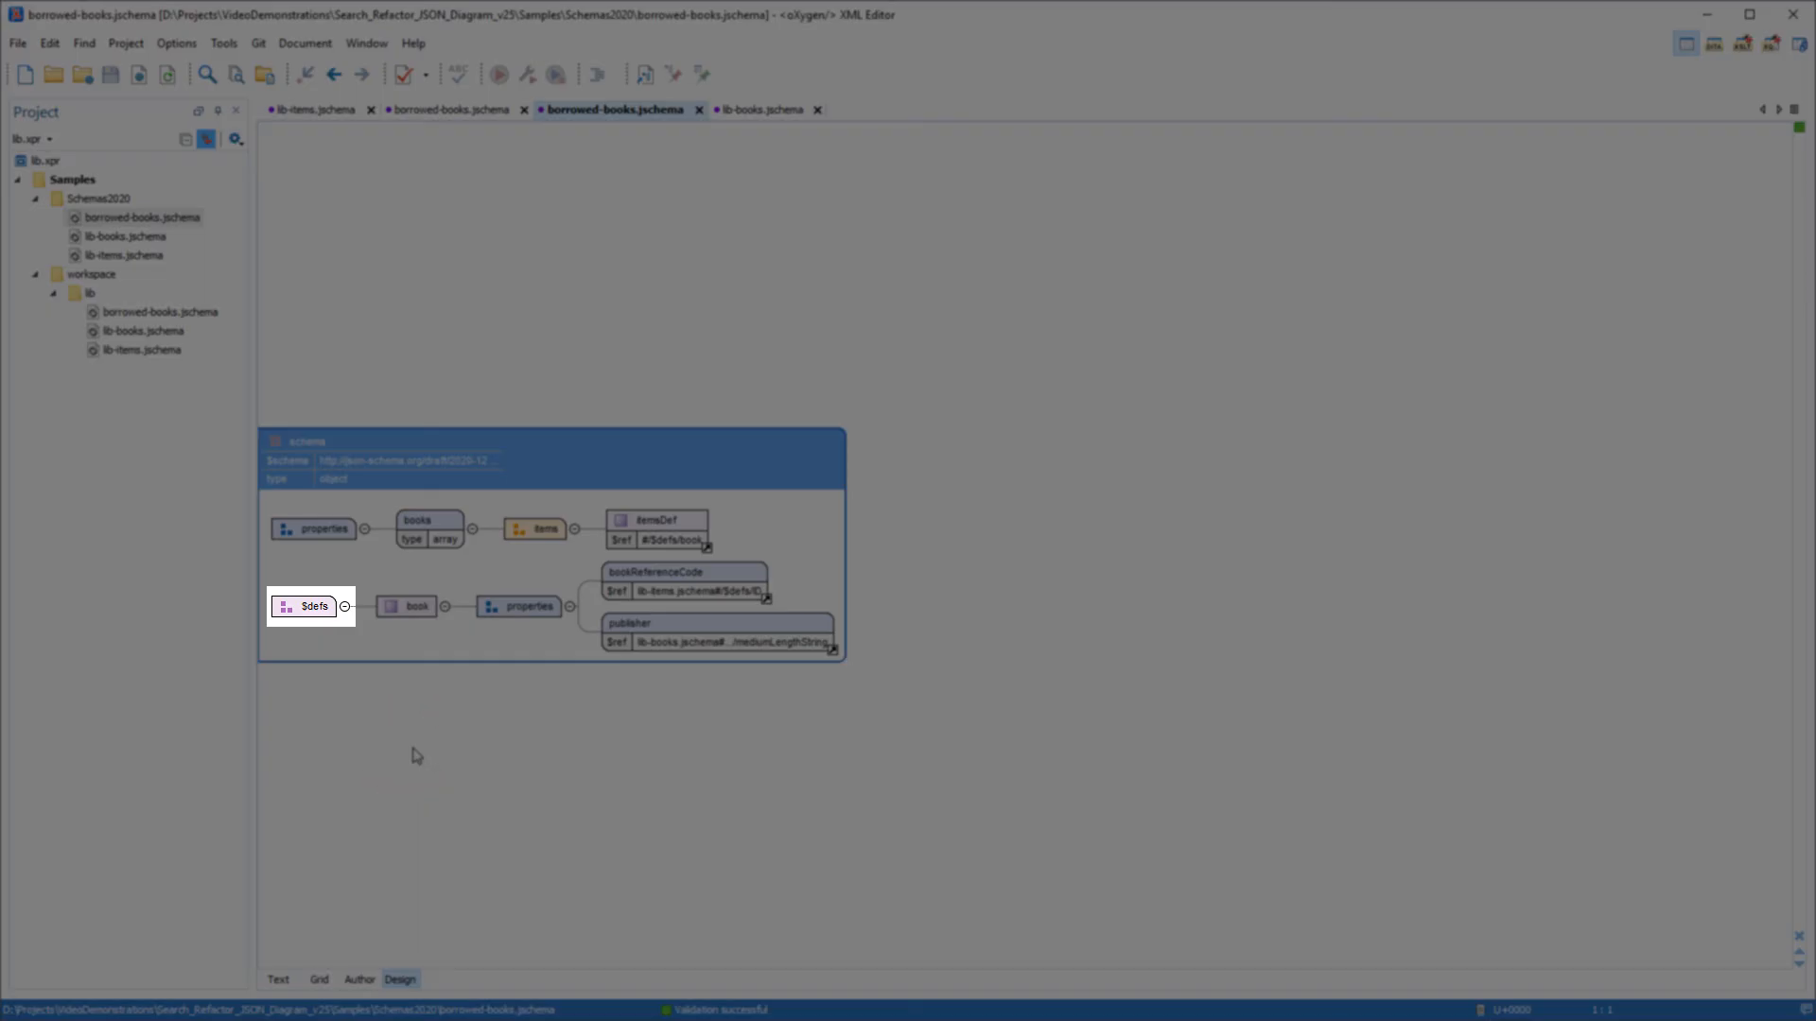